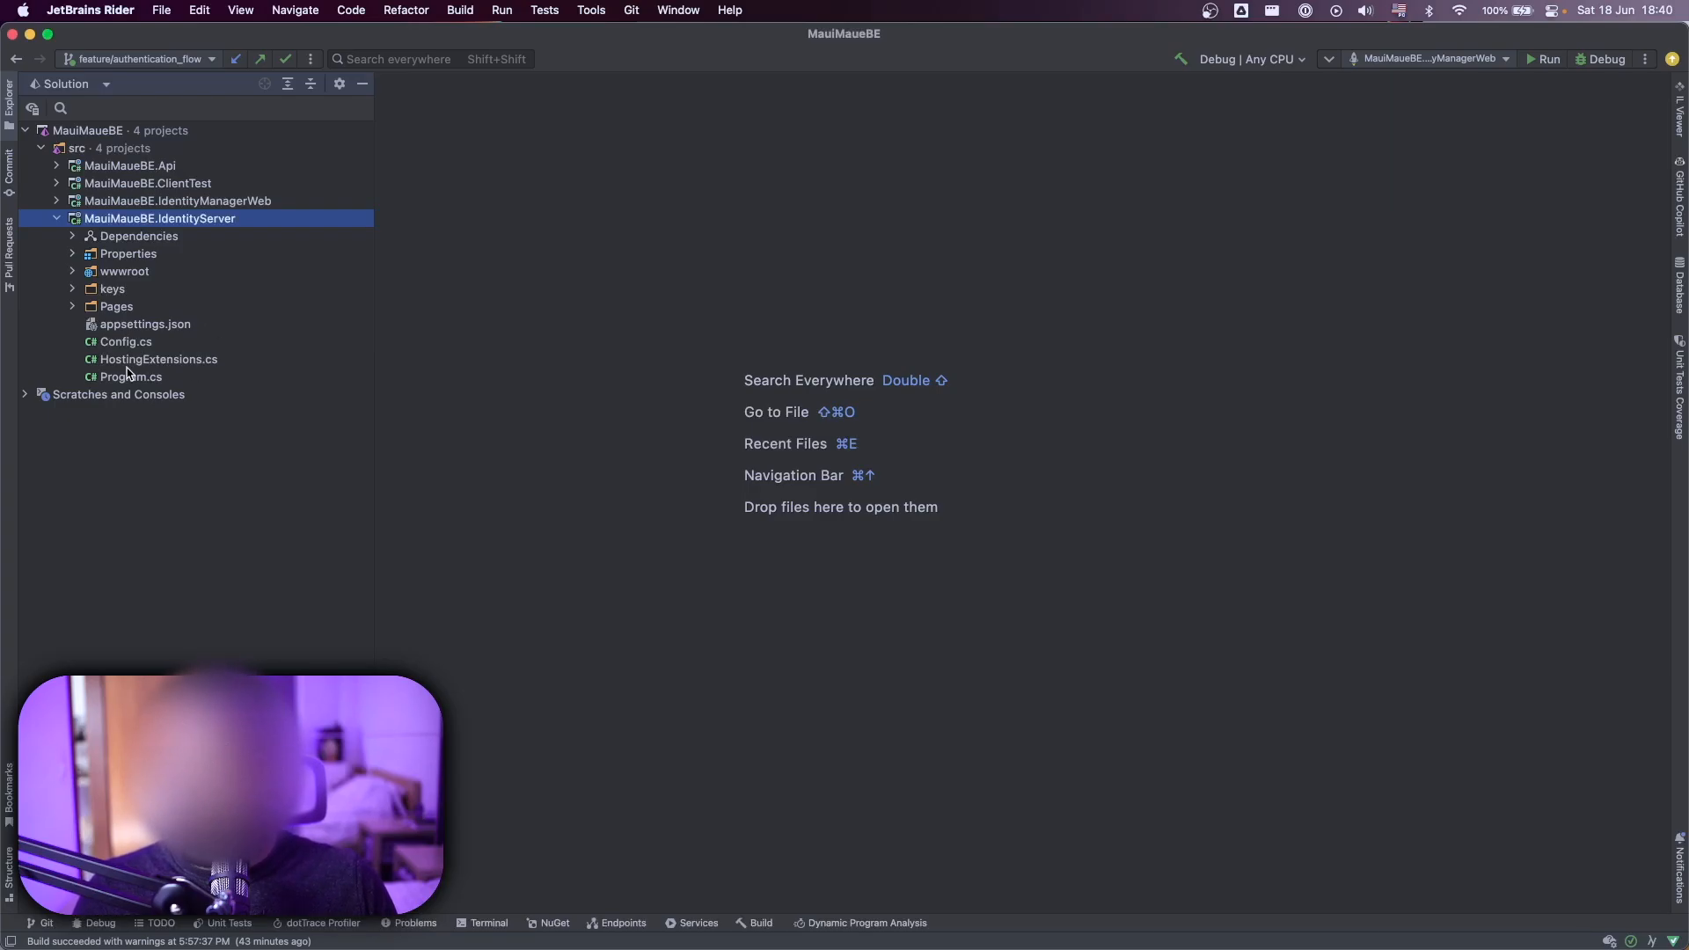
# - Review the client definitions in IdentityServer's Config.cs, then collapse IdentityServer and expand MauiMaueBE.Api
pyautogui.doubleClick(125, 341)
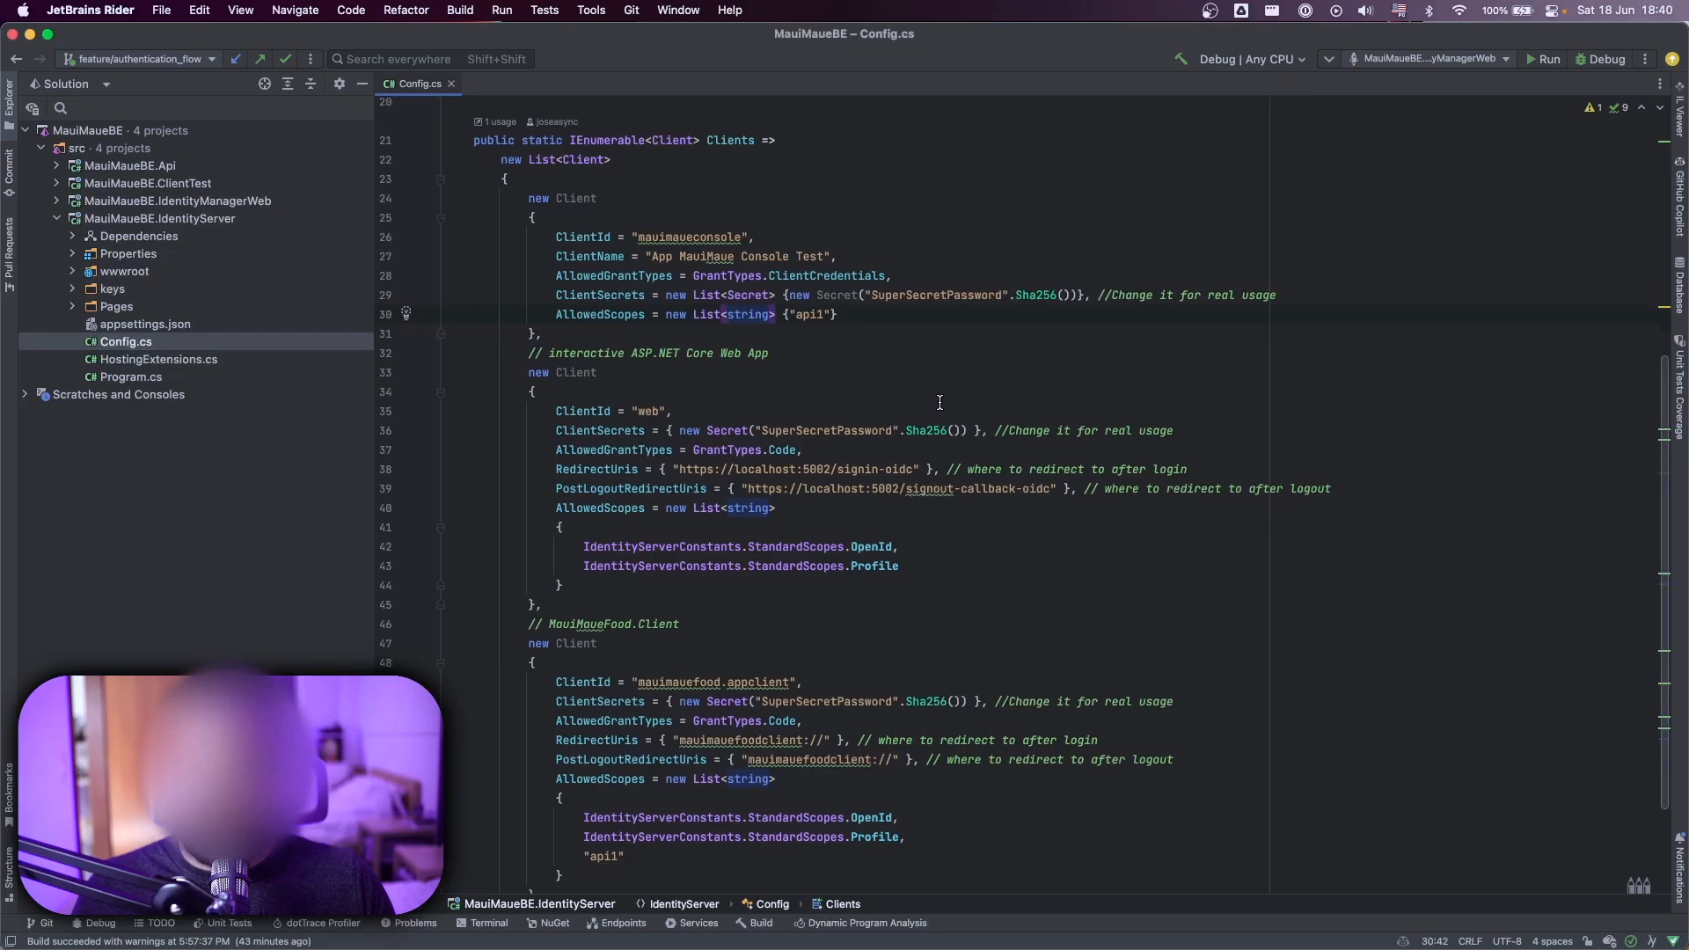
pyautogui.scroll(3)
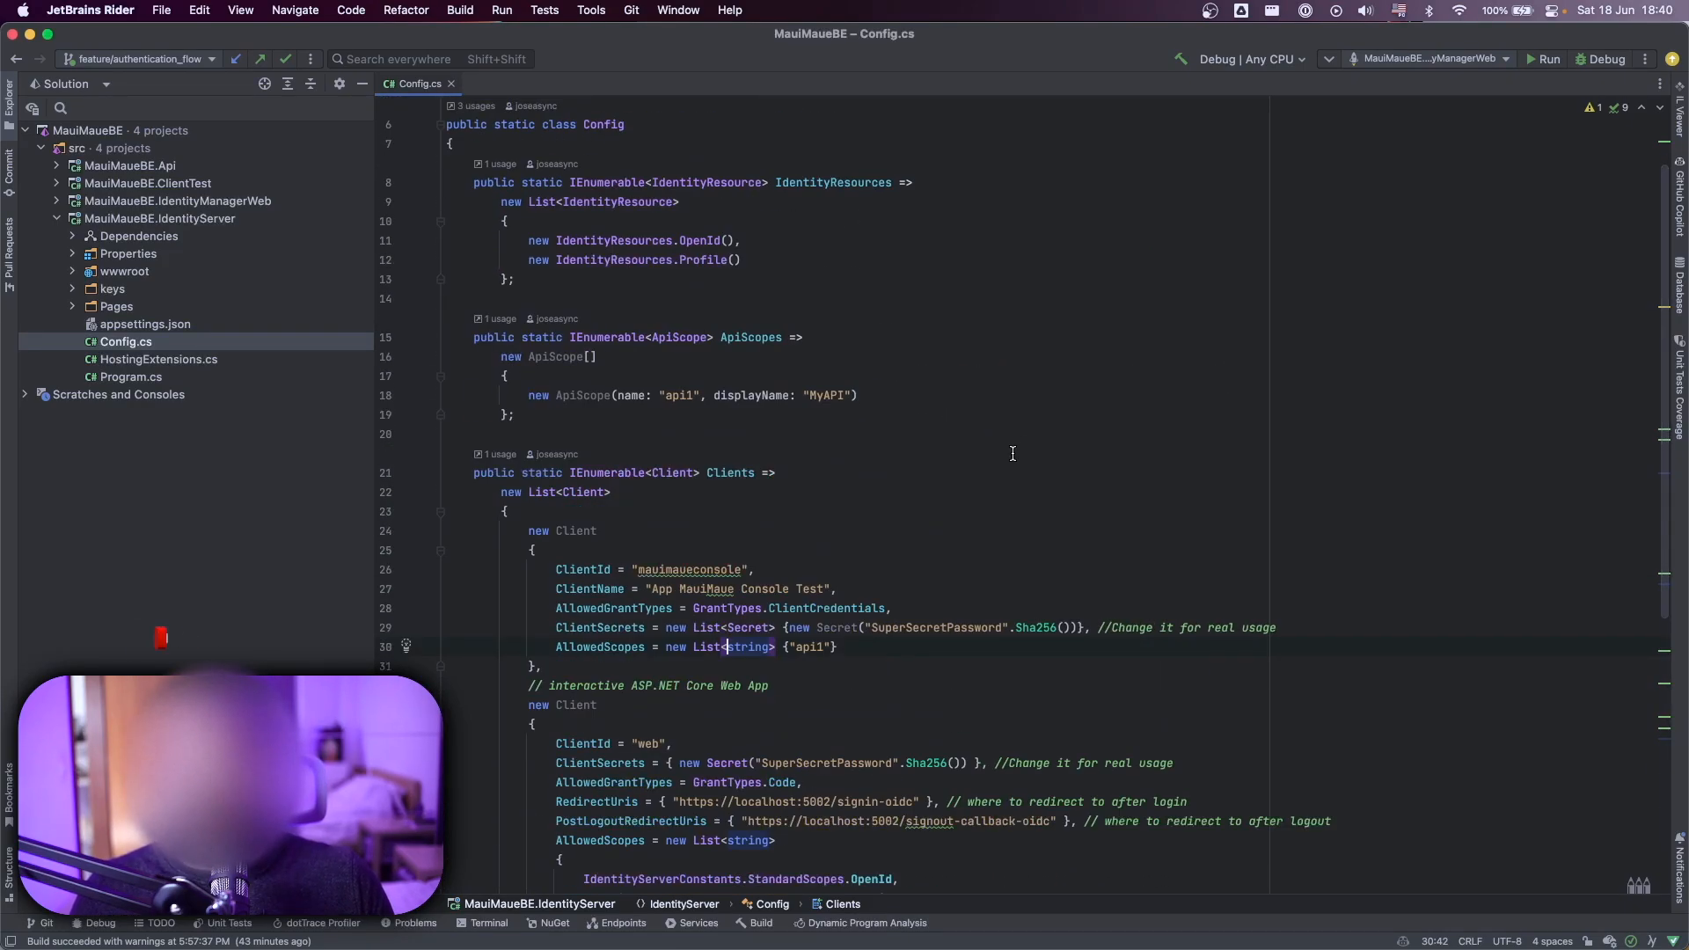
pyautogui.scroll(-3)
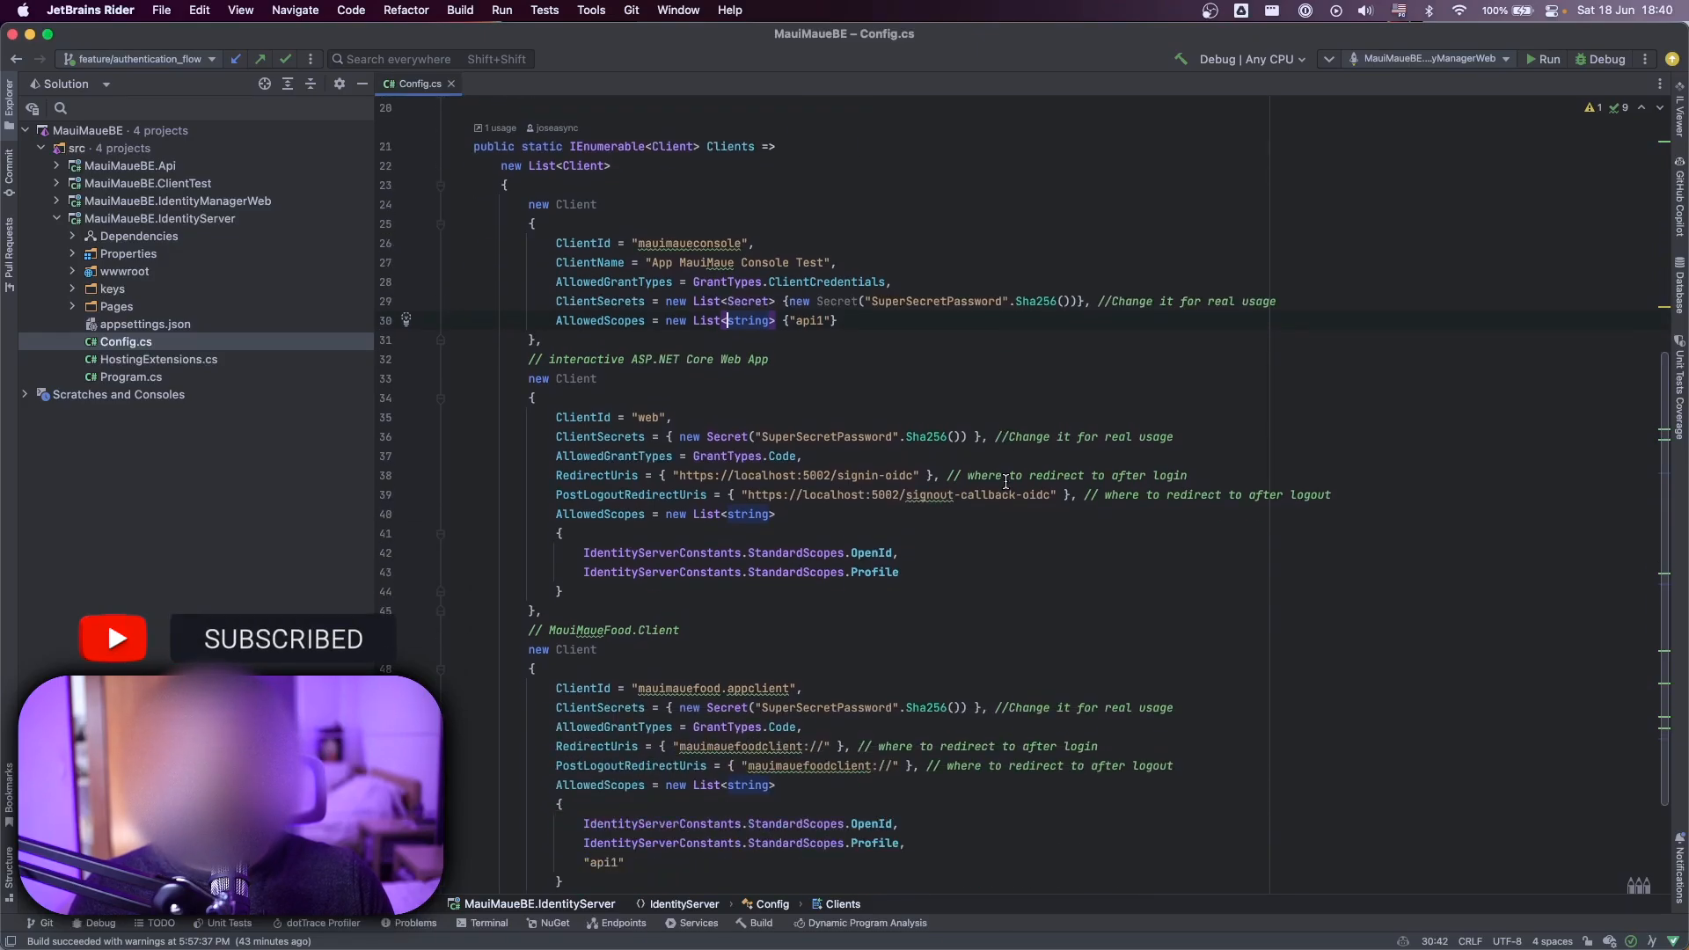
pyautogui.moveTo(1004, 481)
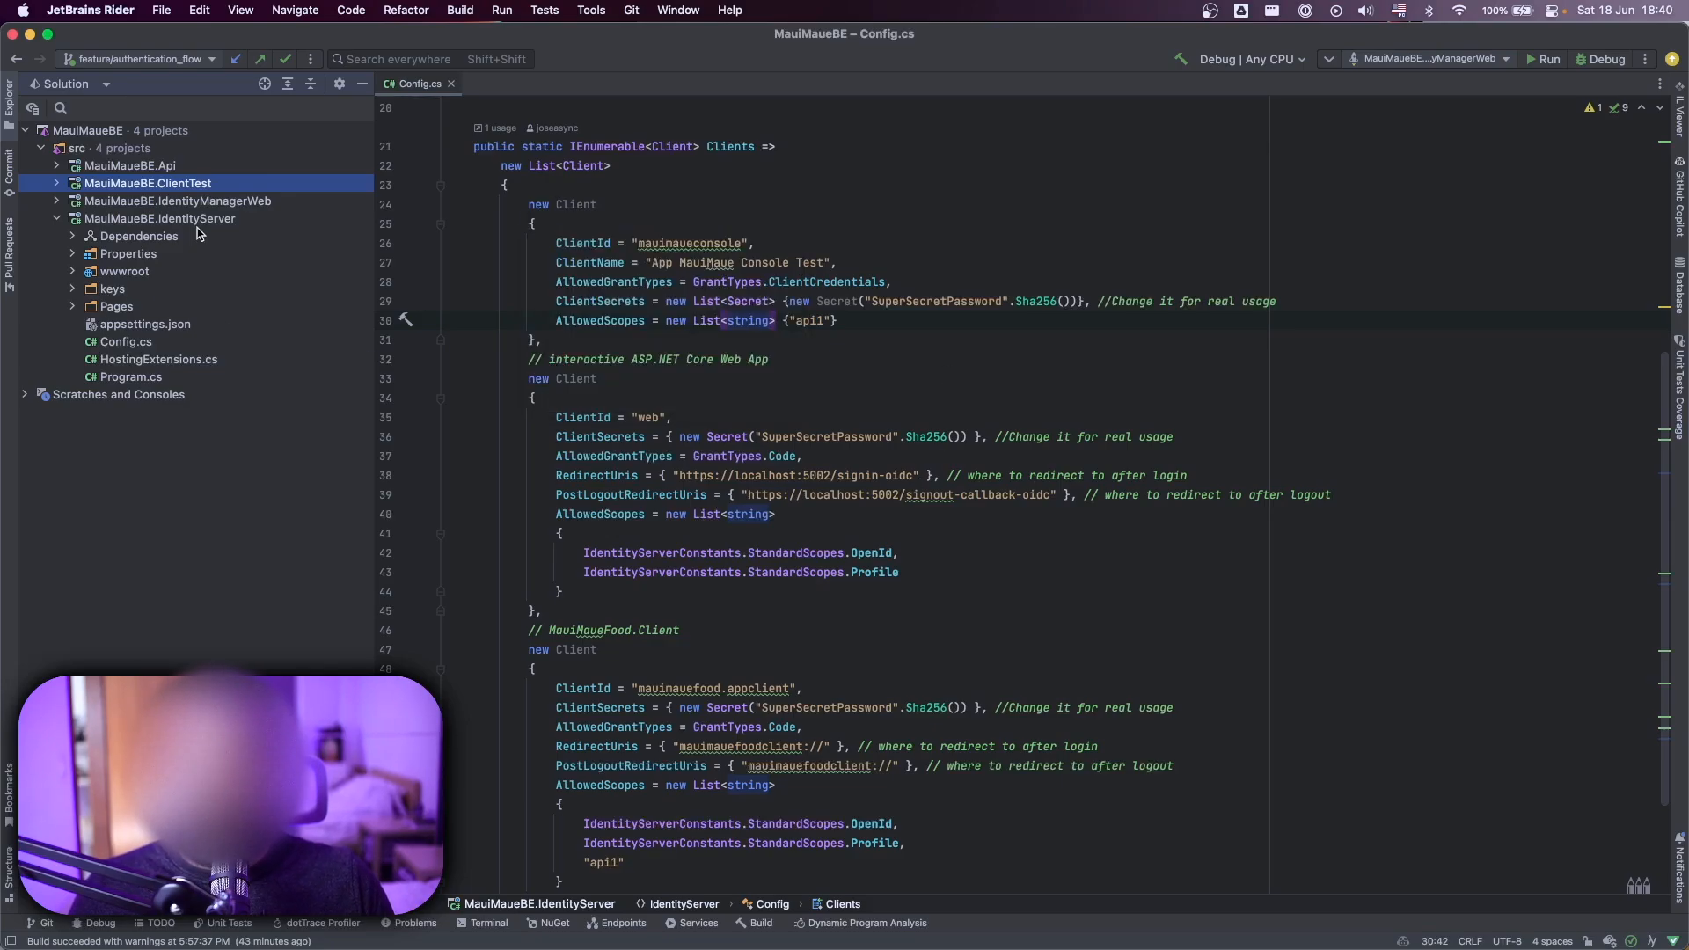
pyautogui.scroll(-3)
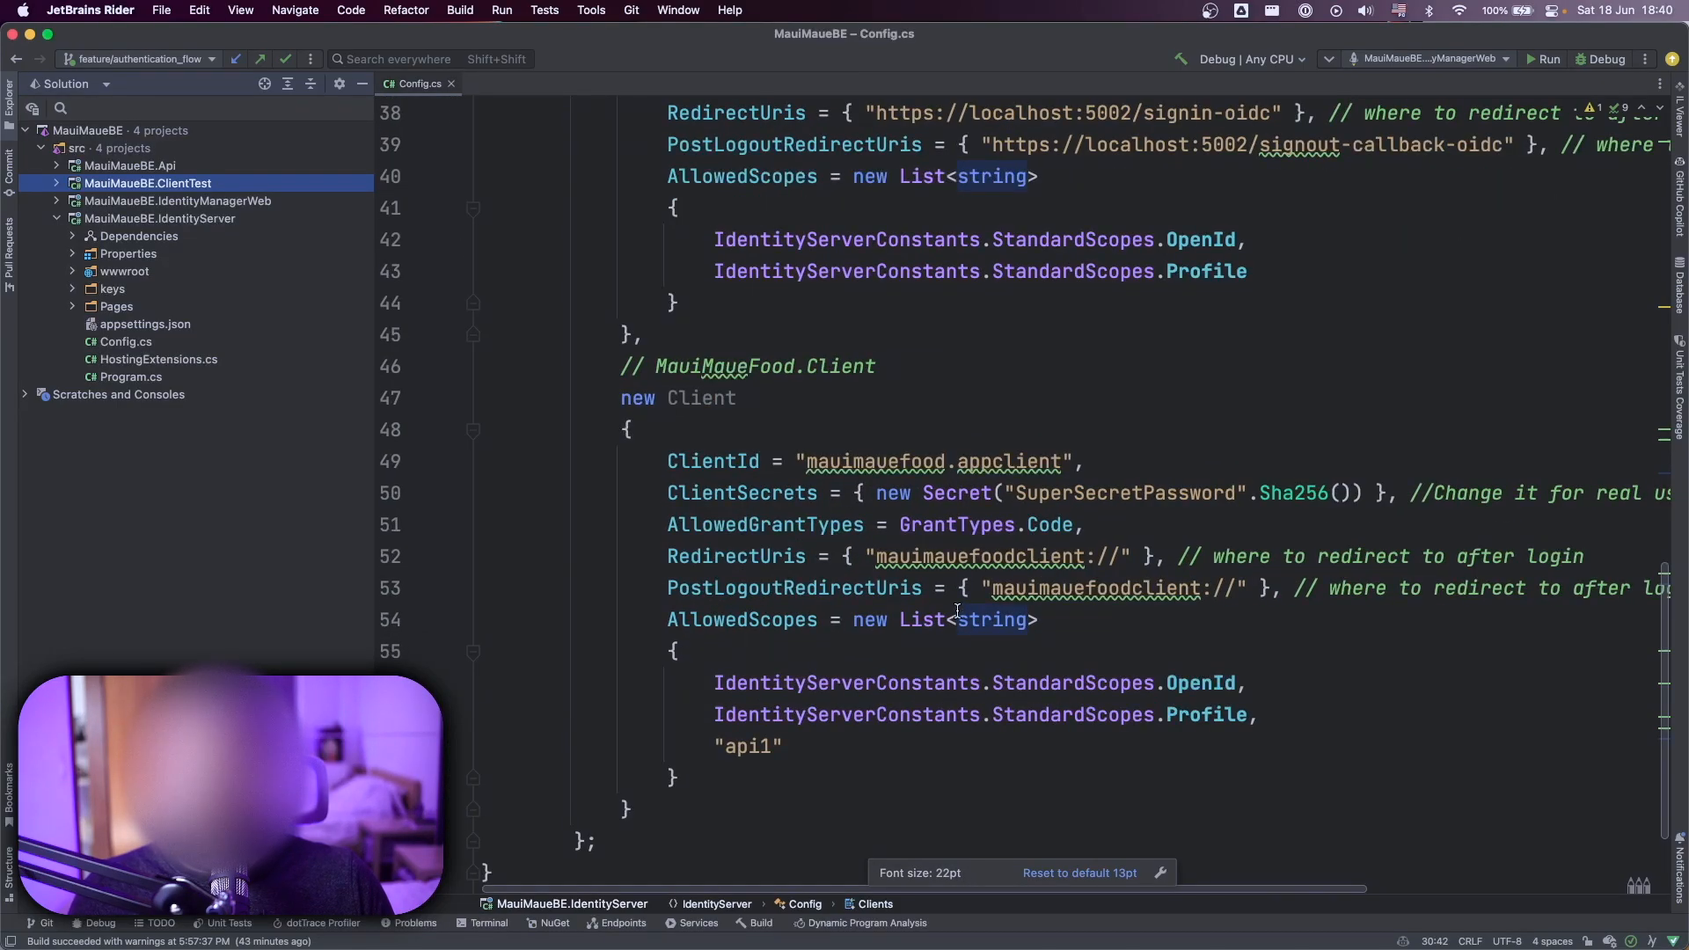
pyautogui.moveTo(989, 620)
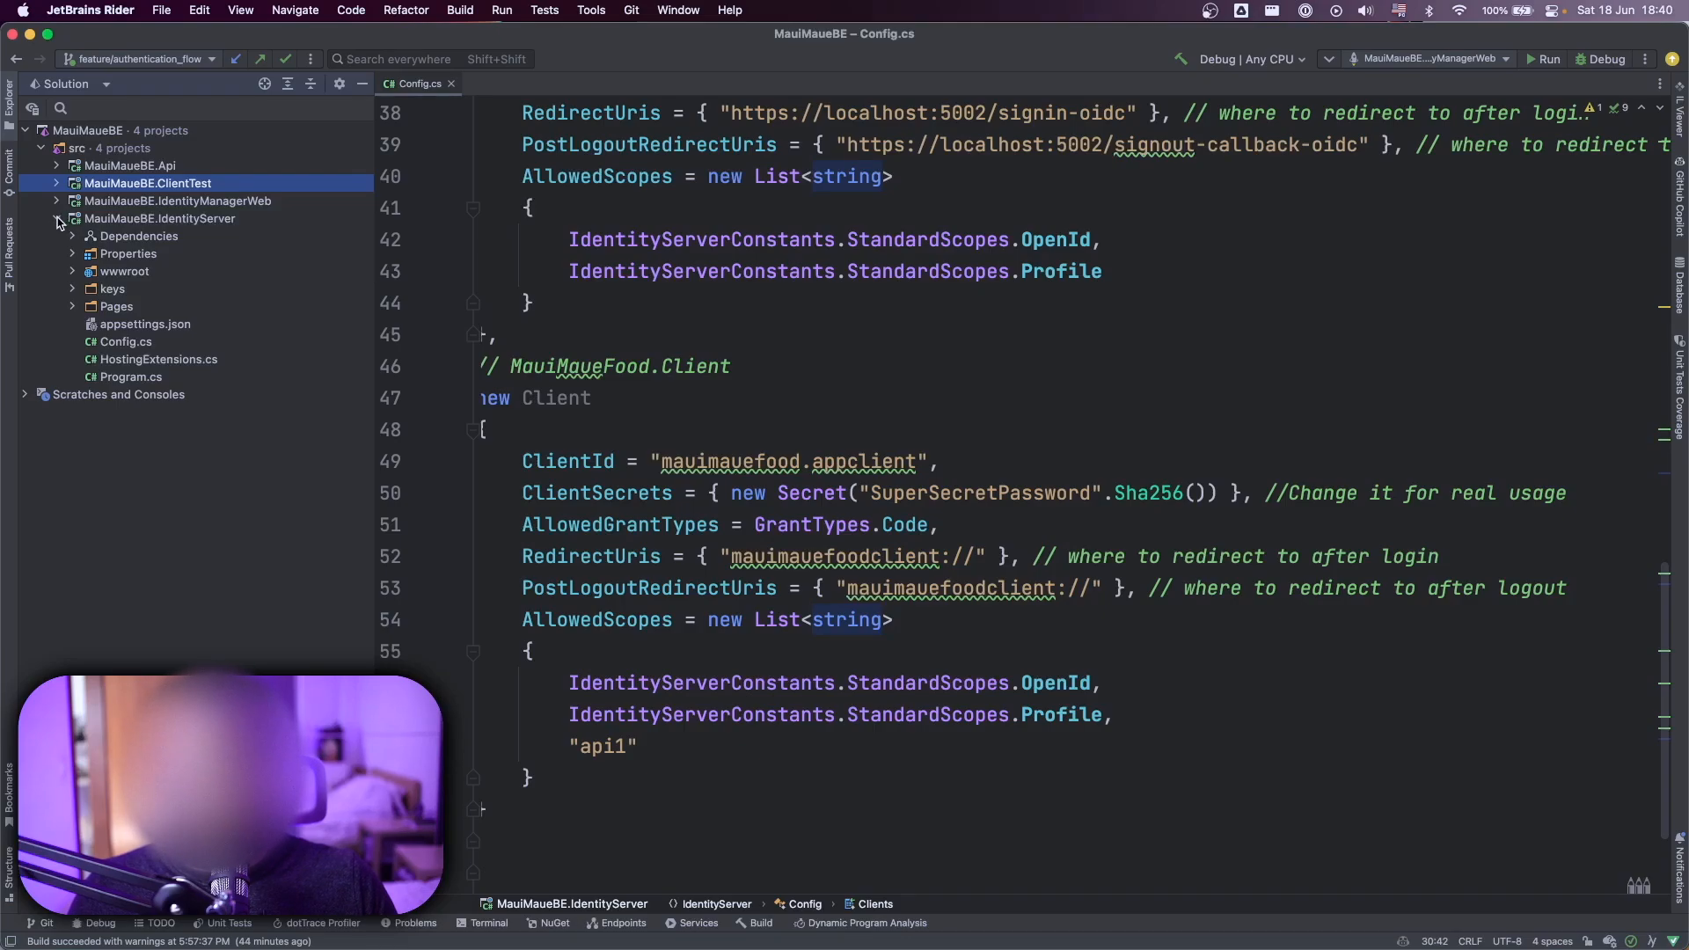
pyautogui.click(57, 165)
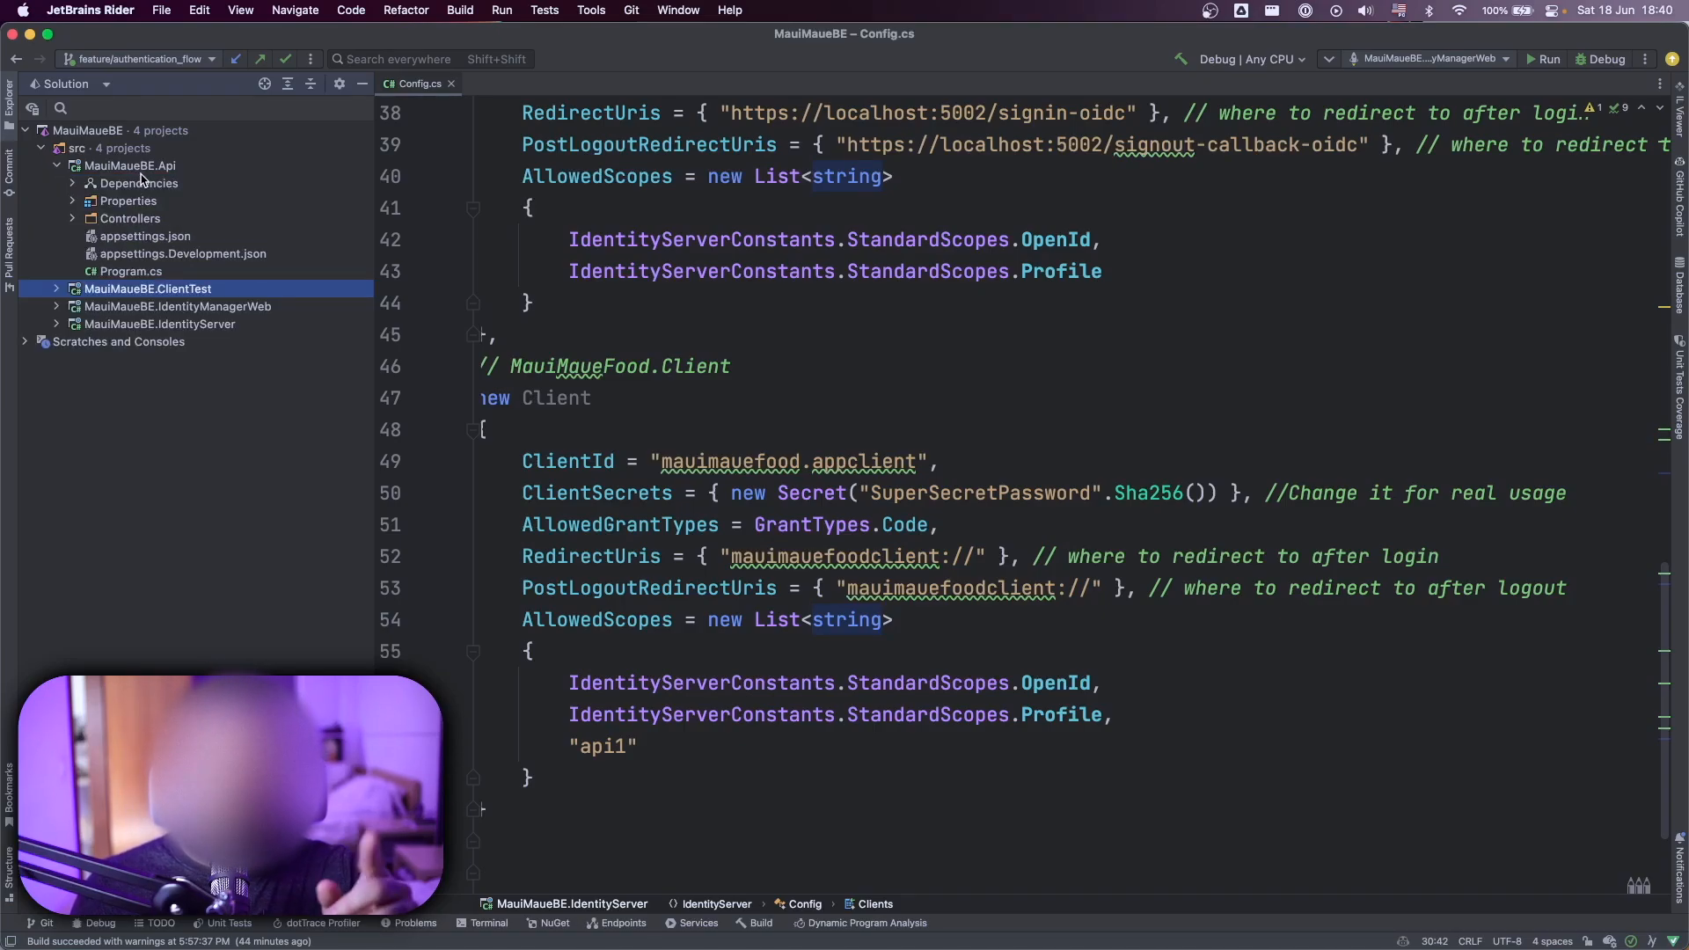
pyautogui.click(451, 85)
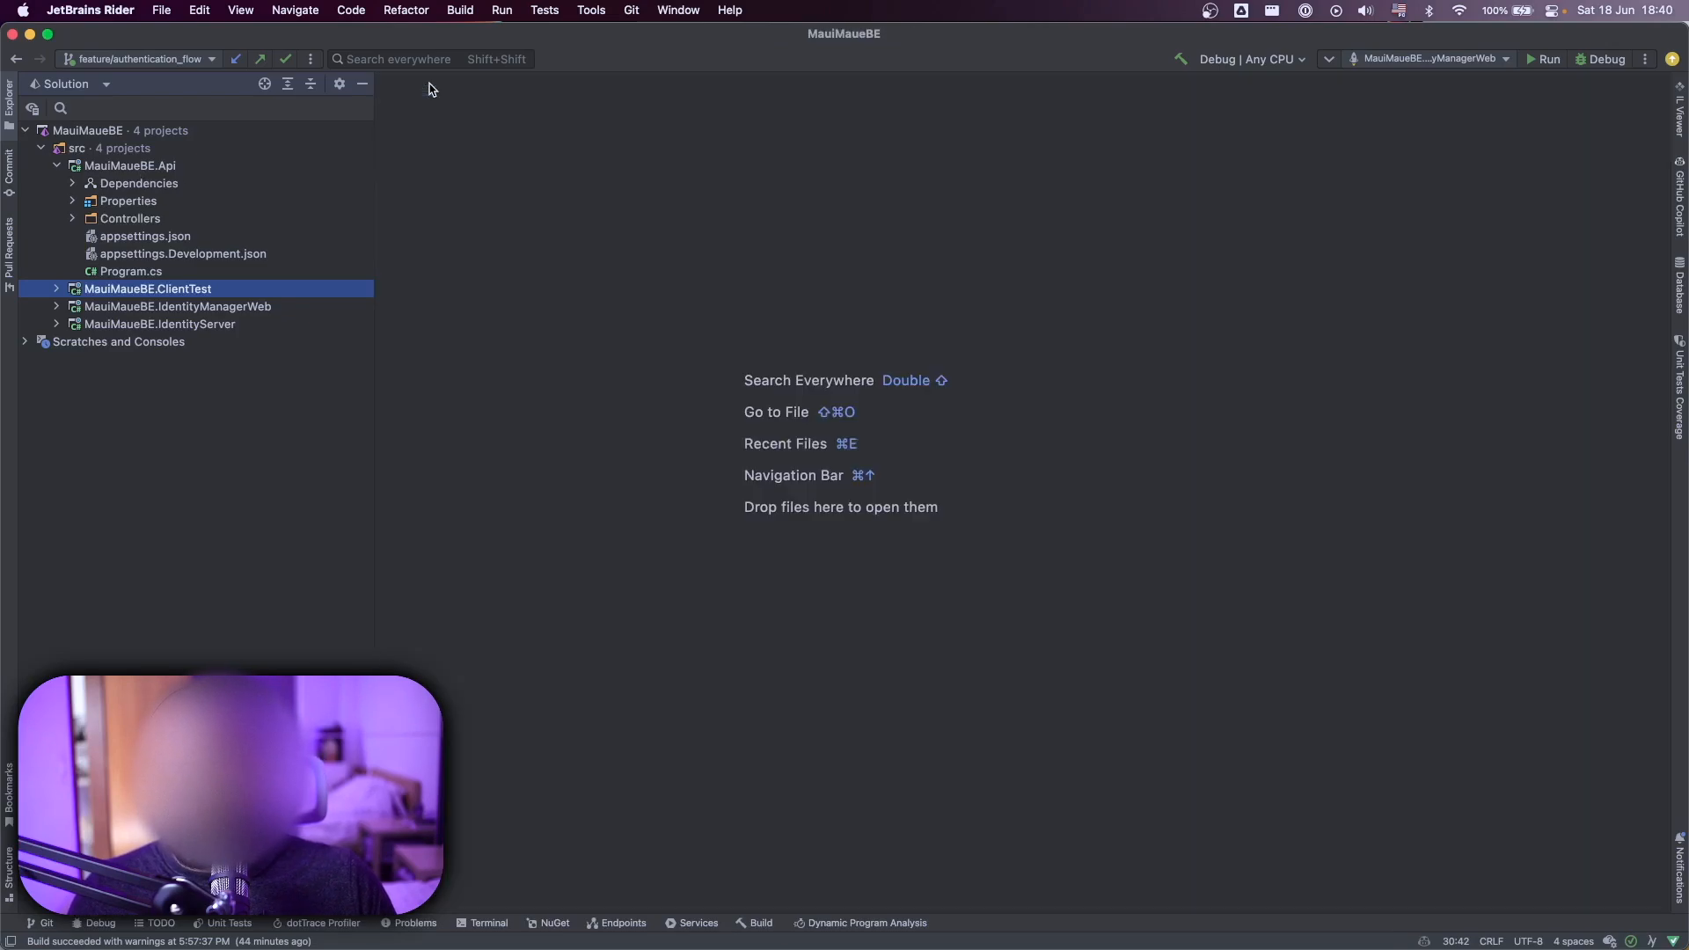
pyautogui.moveTo(200, 187)
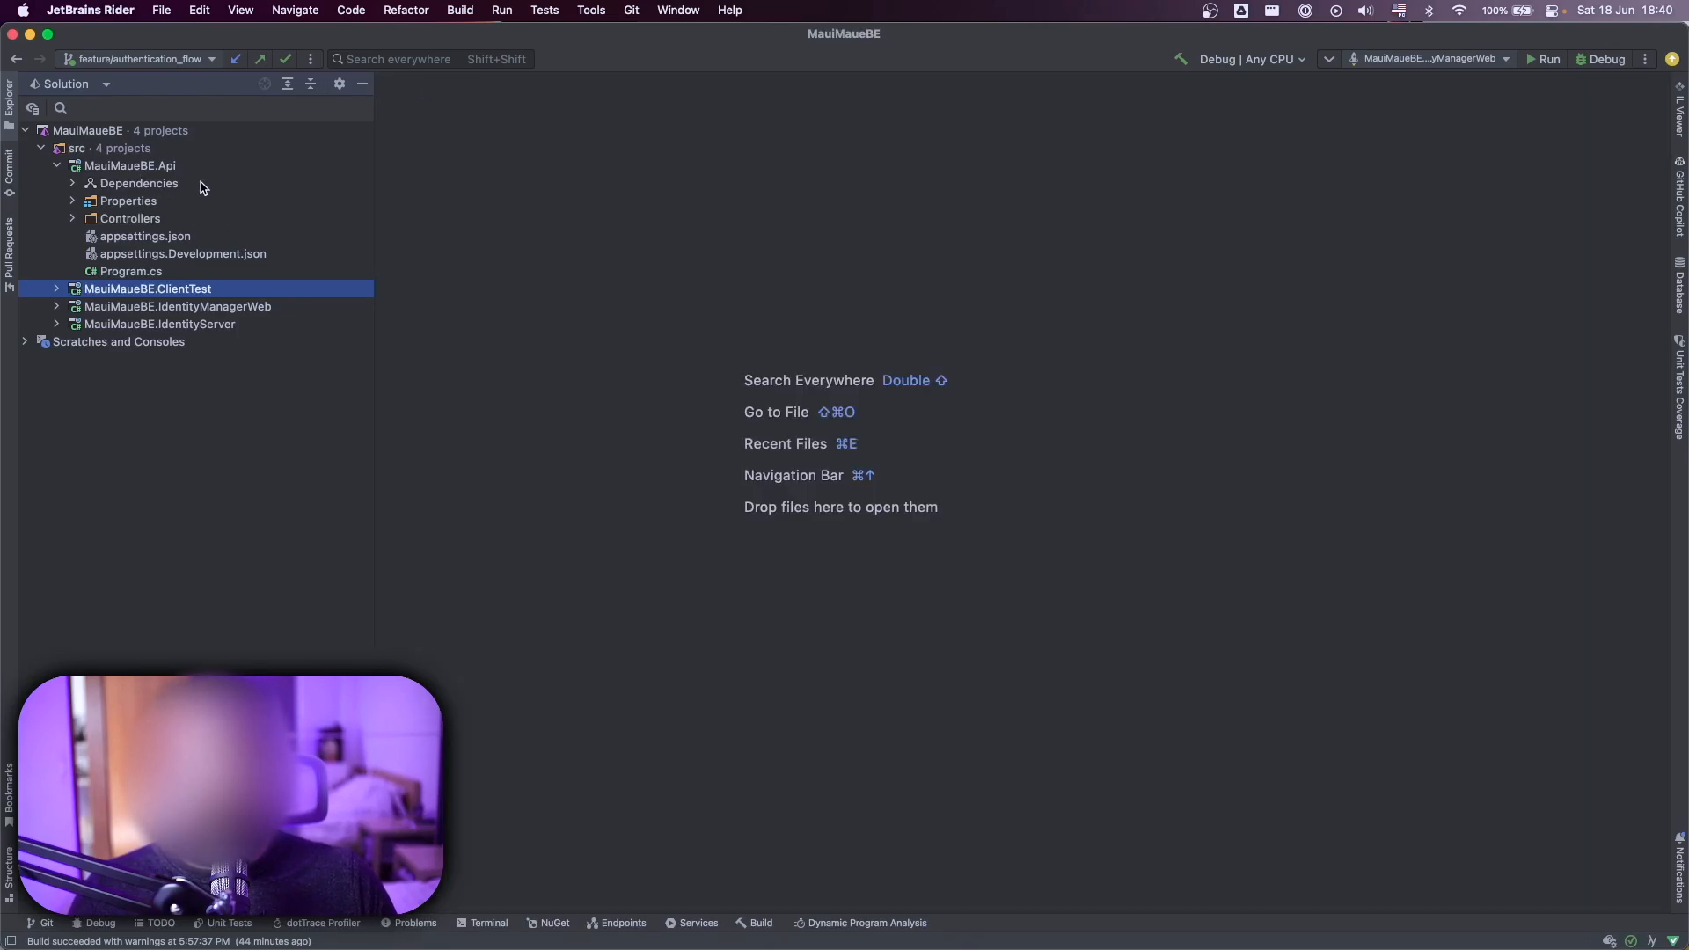
# - Open the Api's Program.cs with JWT bearer auth and api1 policy, then expand IdentityServer
pyautogui.doubleClick(132, 270)
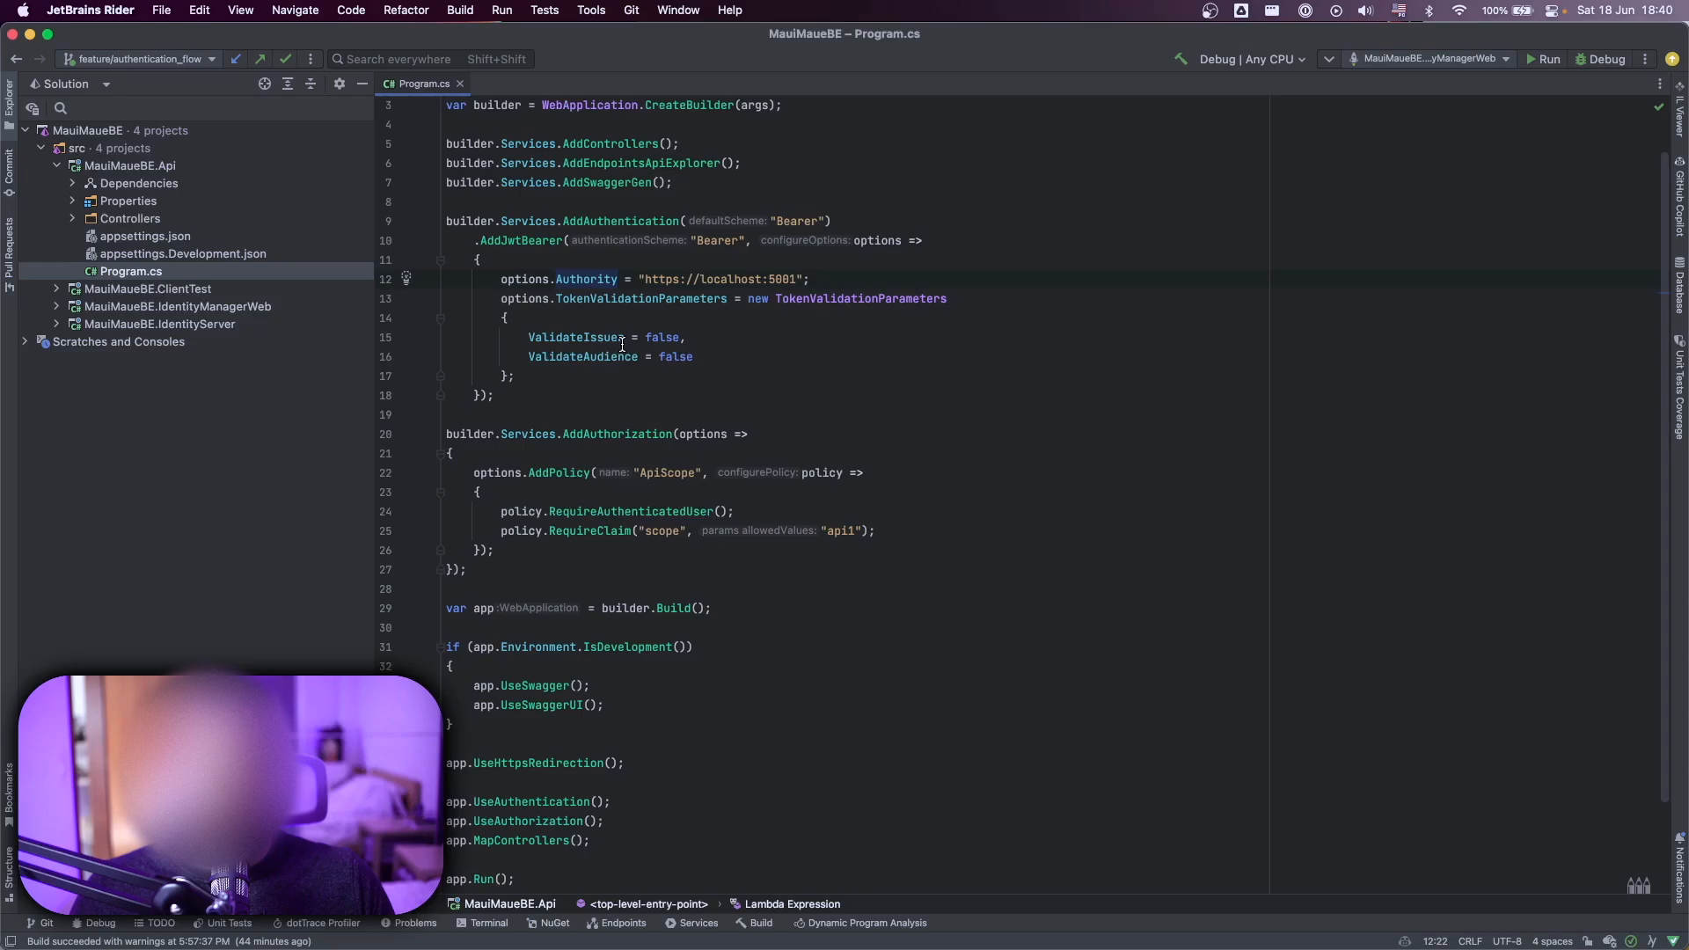
pyautogui.moveTo(905, 488)
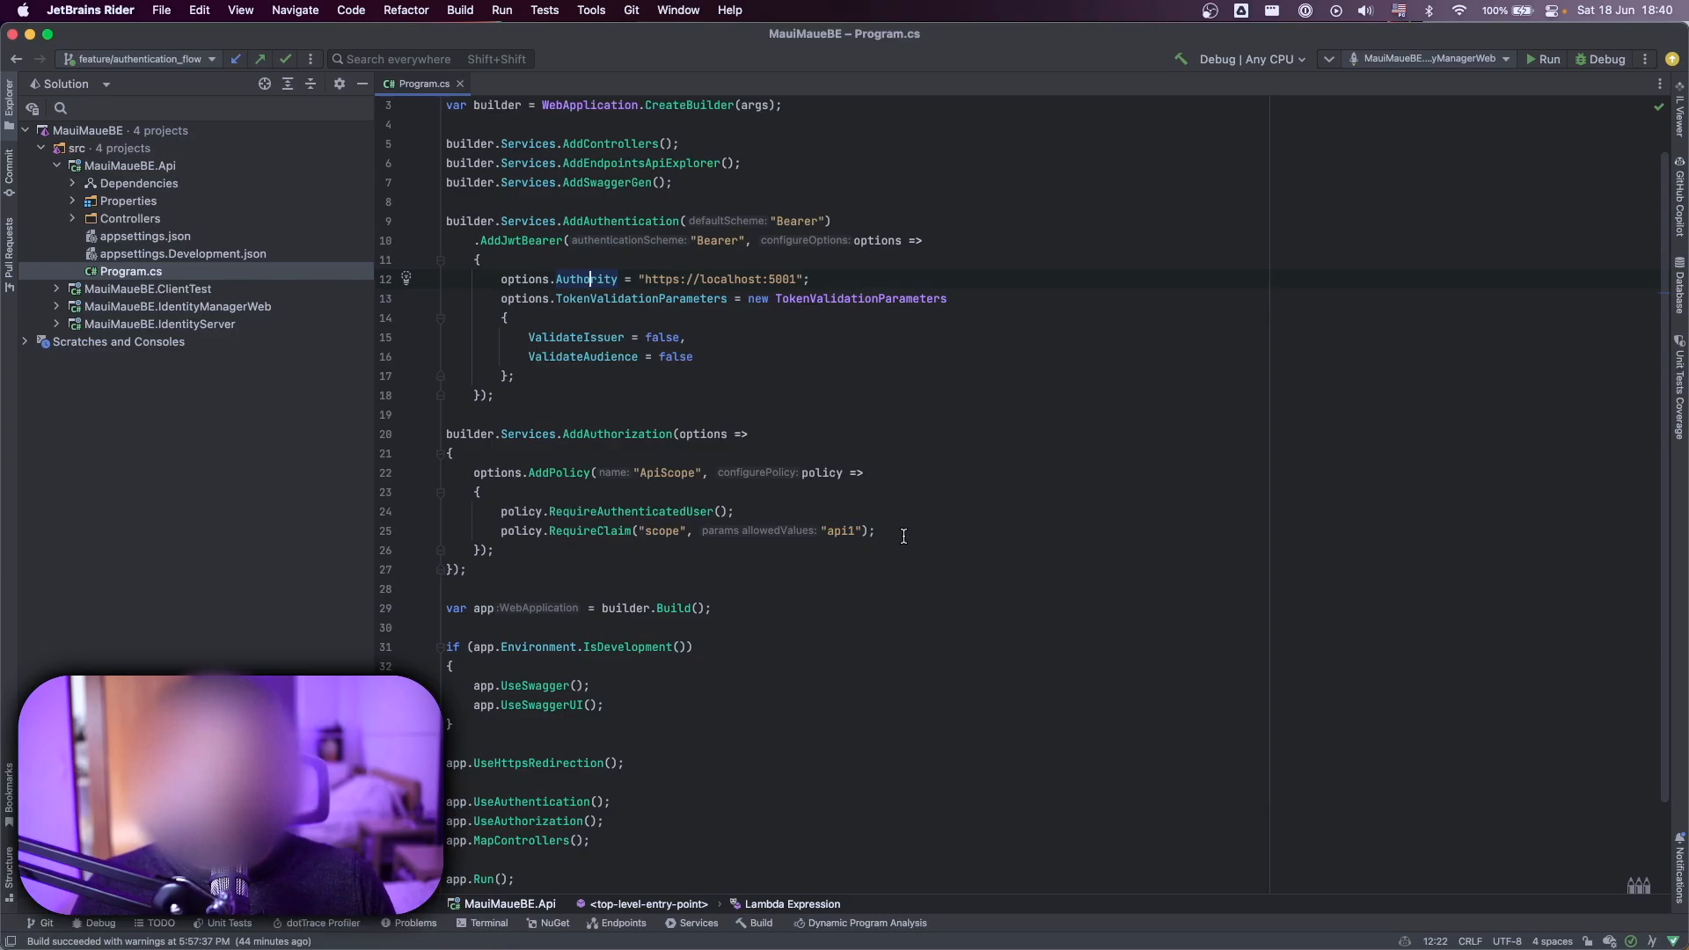
pyautogui.click(160, 323)
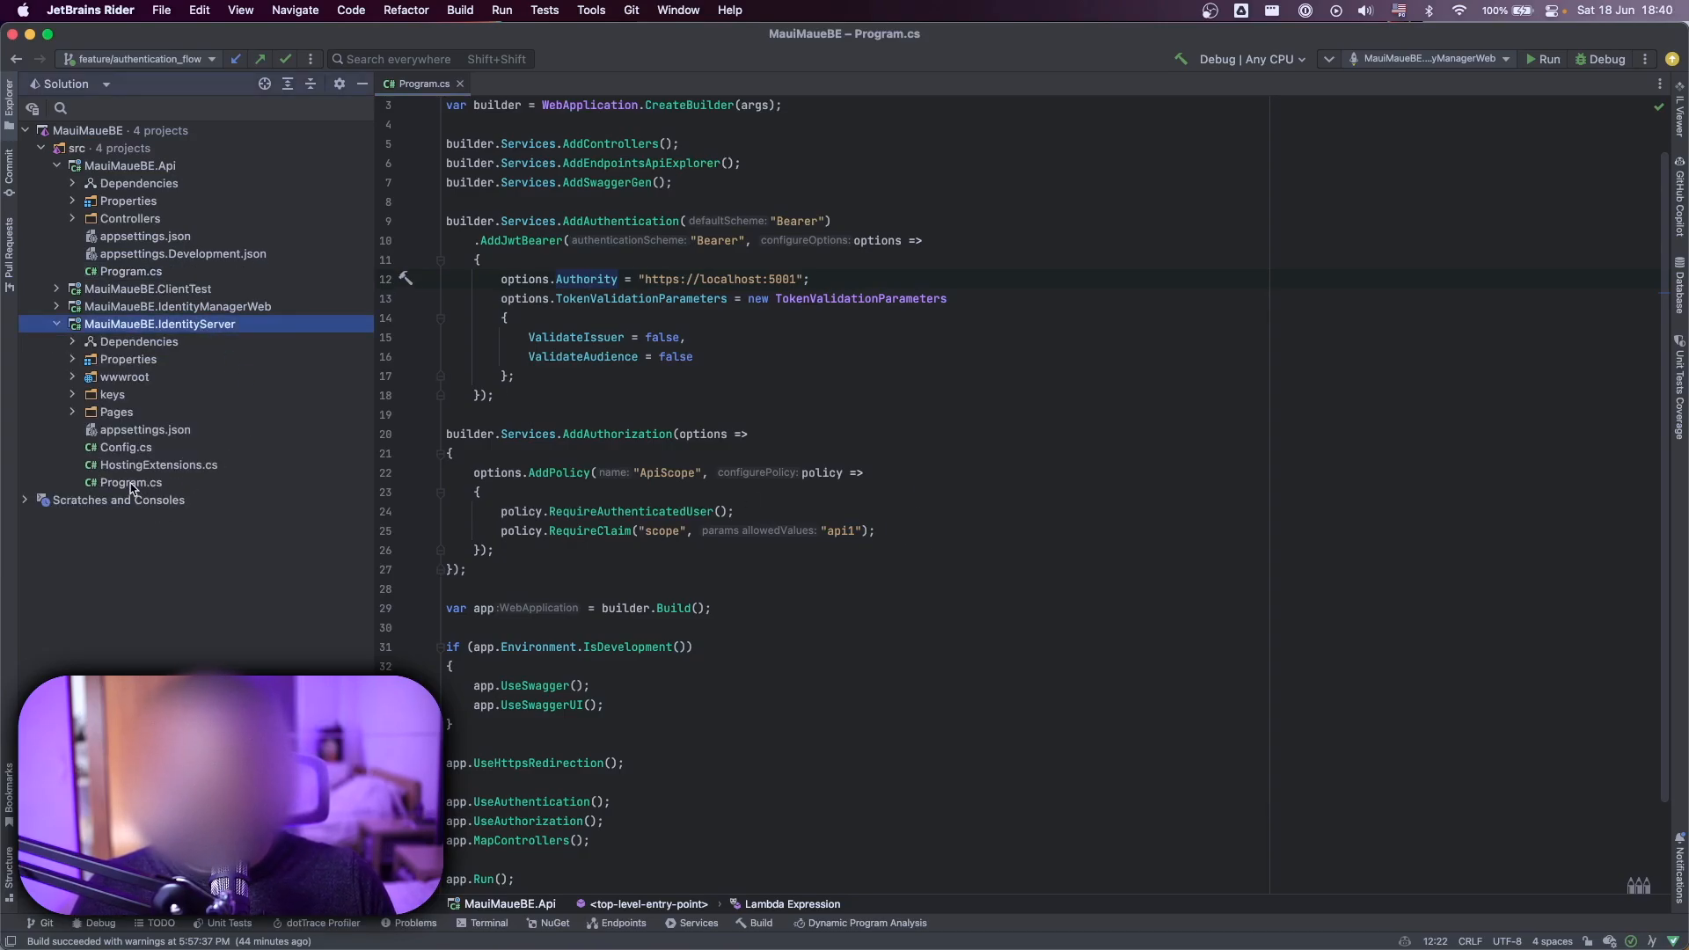
# - Open IdentityServer's Program.cs and Config.cs to view MauiMaueFood's AllowedScopes, then collapse the Api node
pyautogui.doubleClick(131, 481)
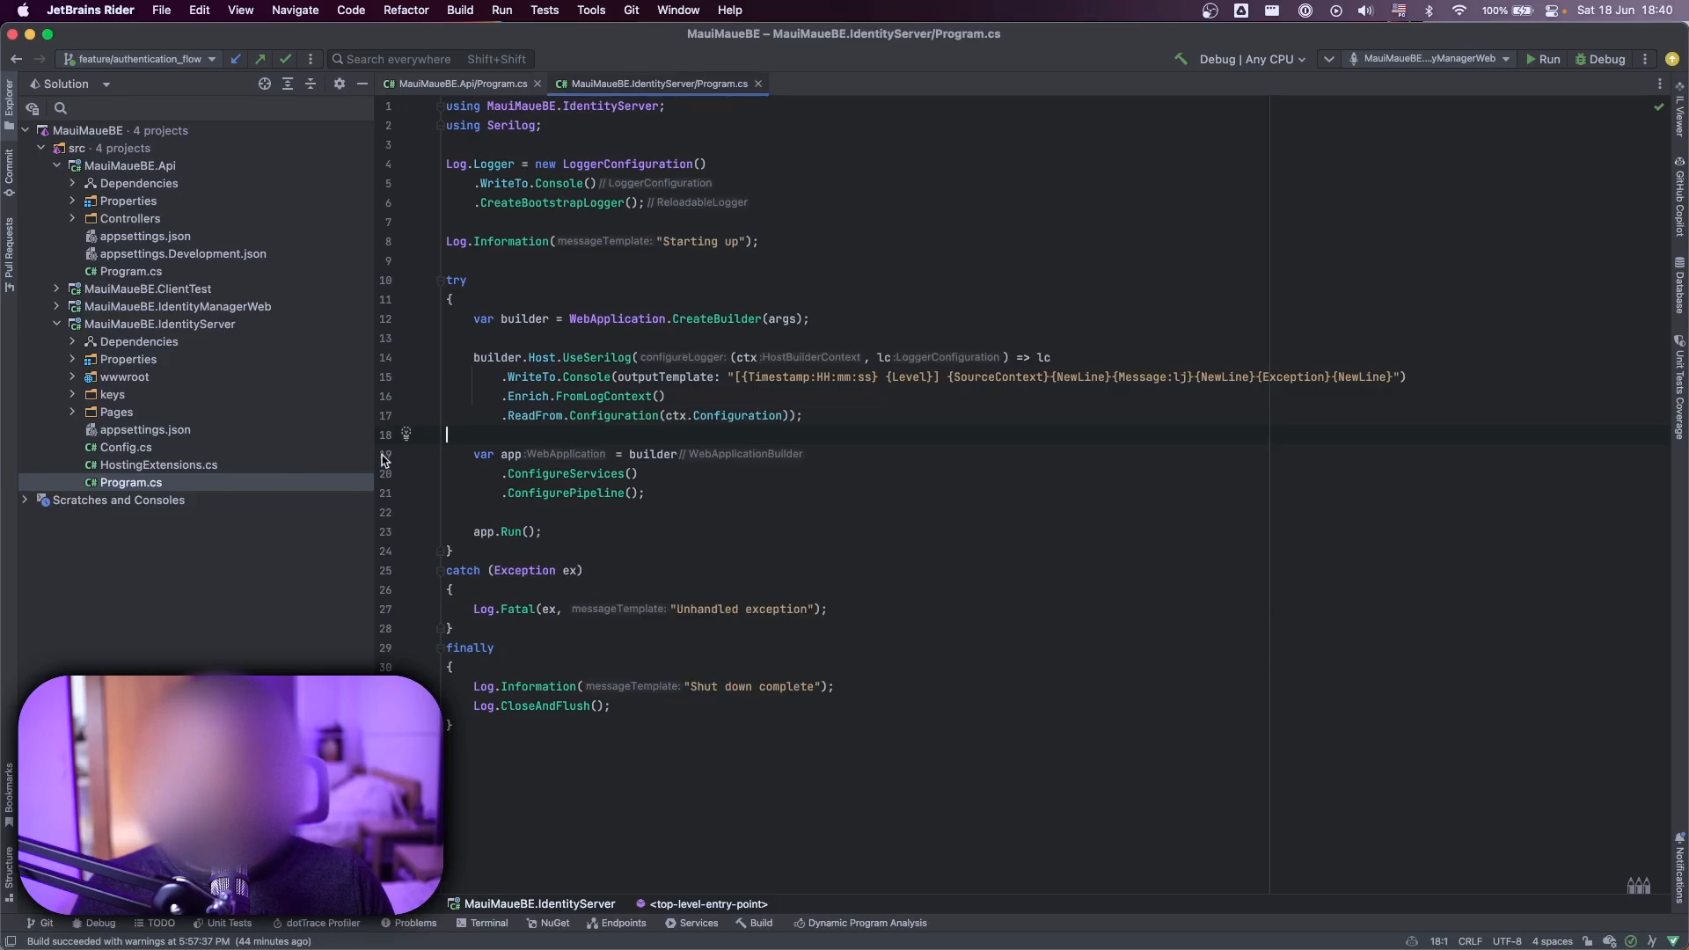
pyautogui.click(125, 447)
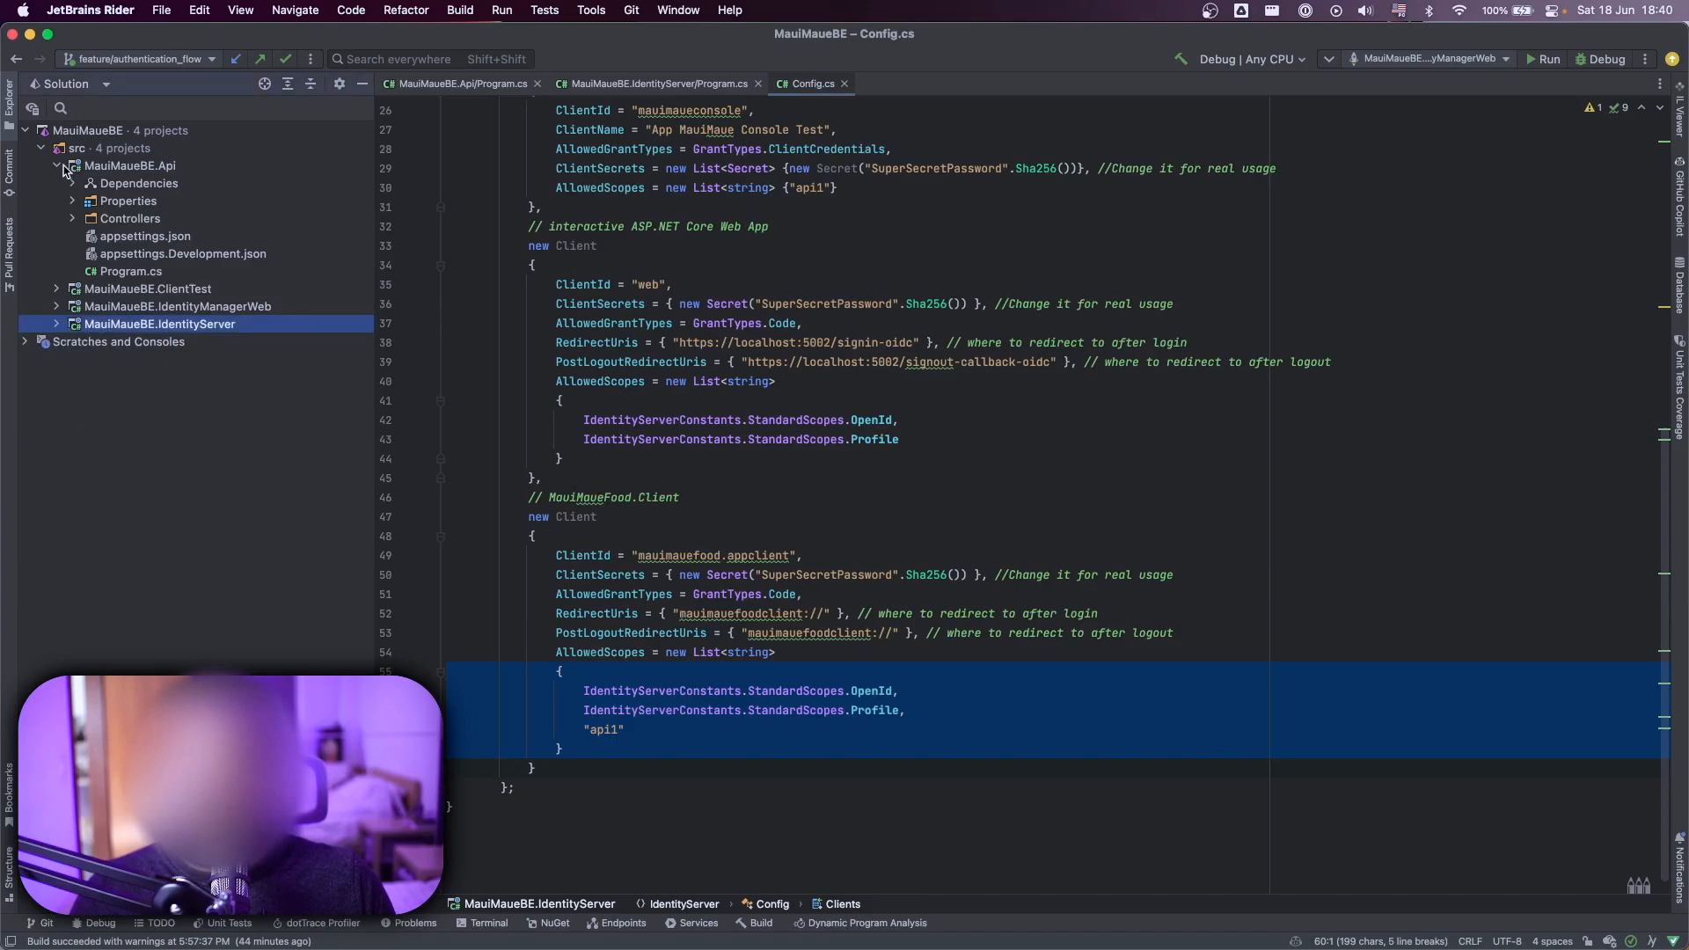
pyautogui.click(57, 164)
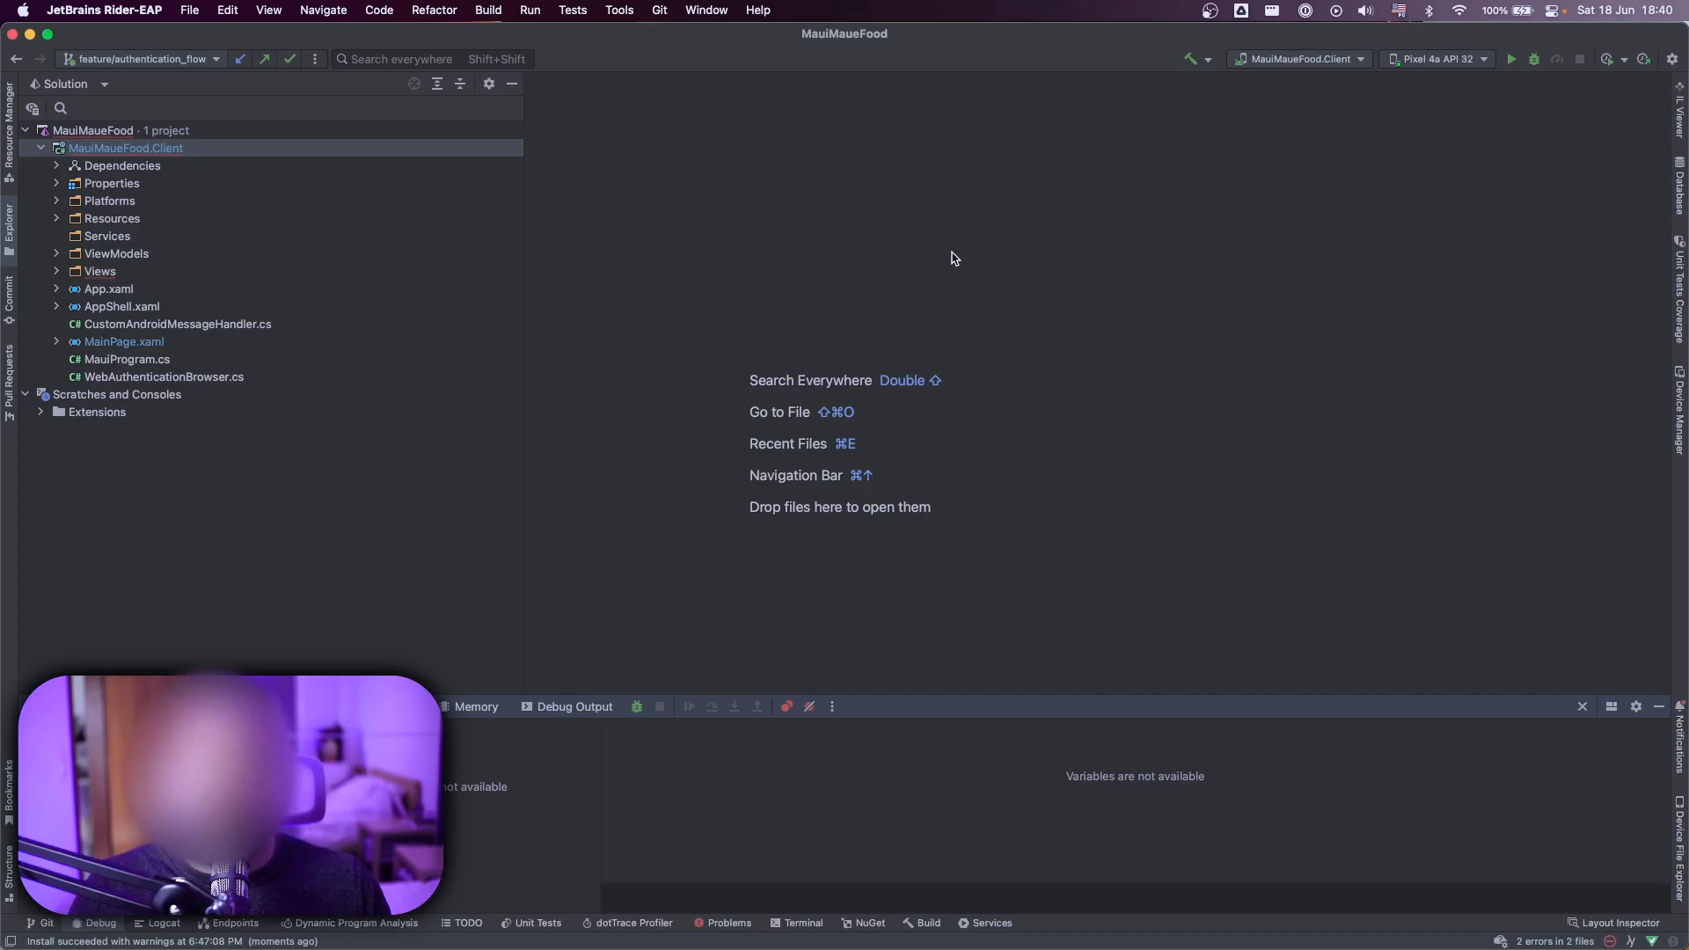
pyautogui.moveTo(995, 243)
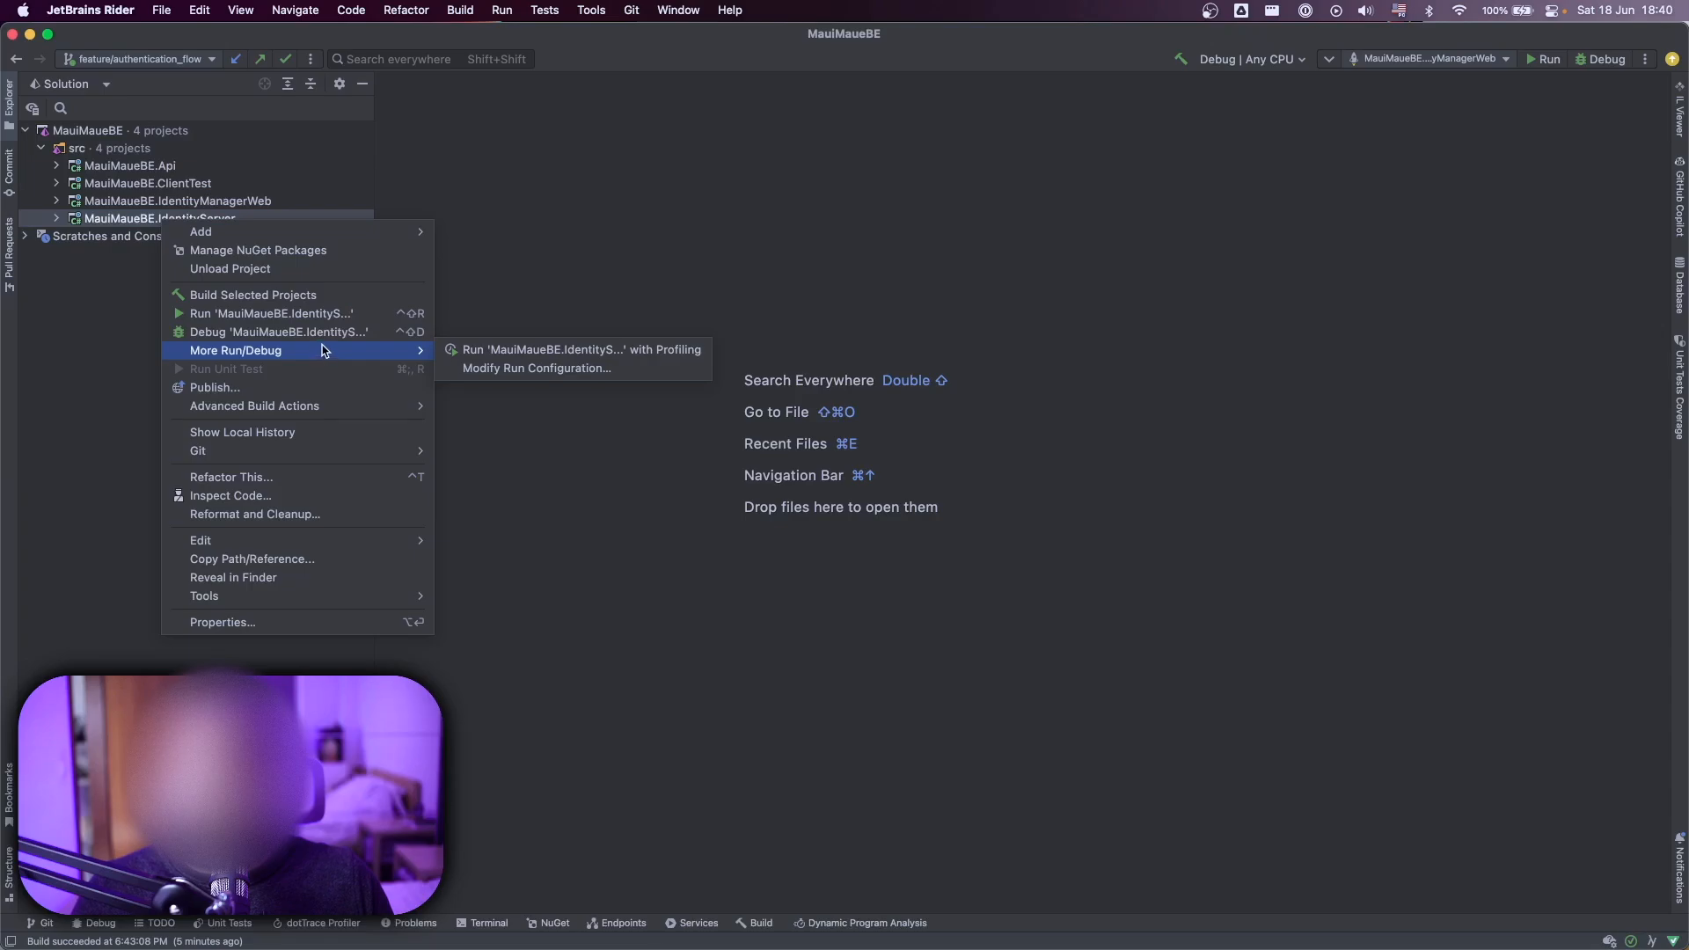
# - Launch debug sessions for MauiMaueBE.IdentityServer and then MauiMaueBE.Api
pyautogui.click(277, 331)
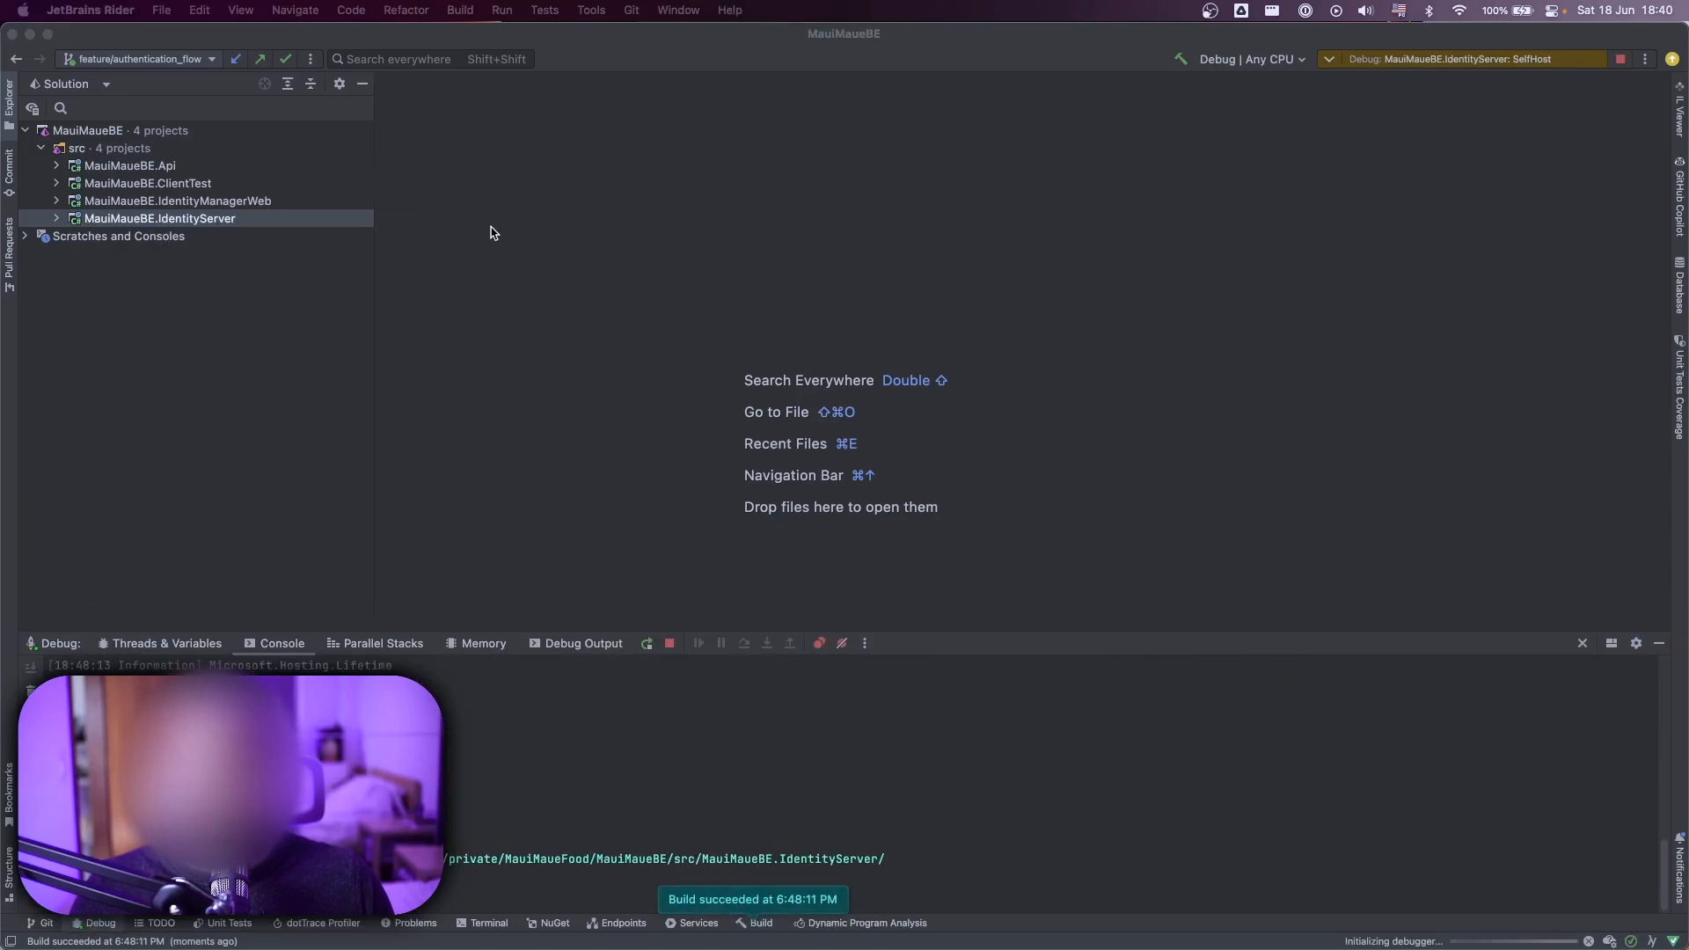
pyautogui.rightClick(130, 165)
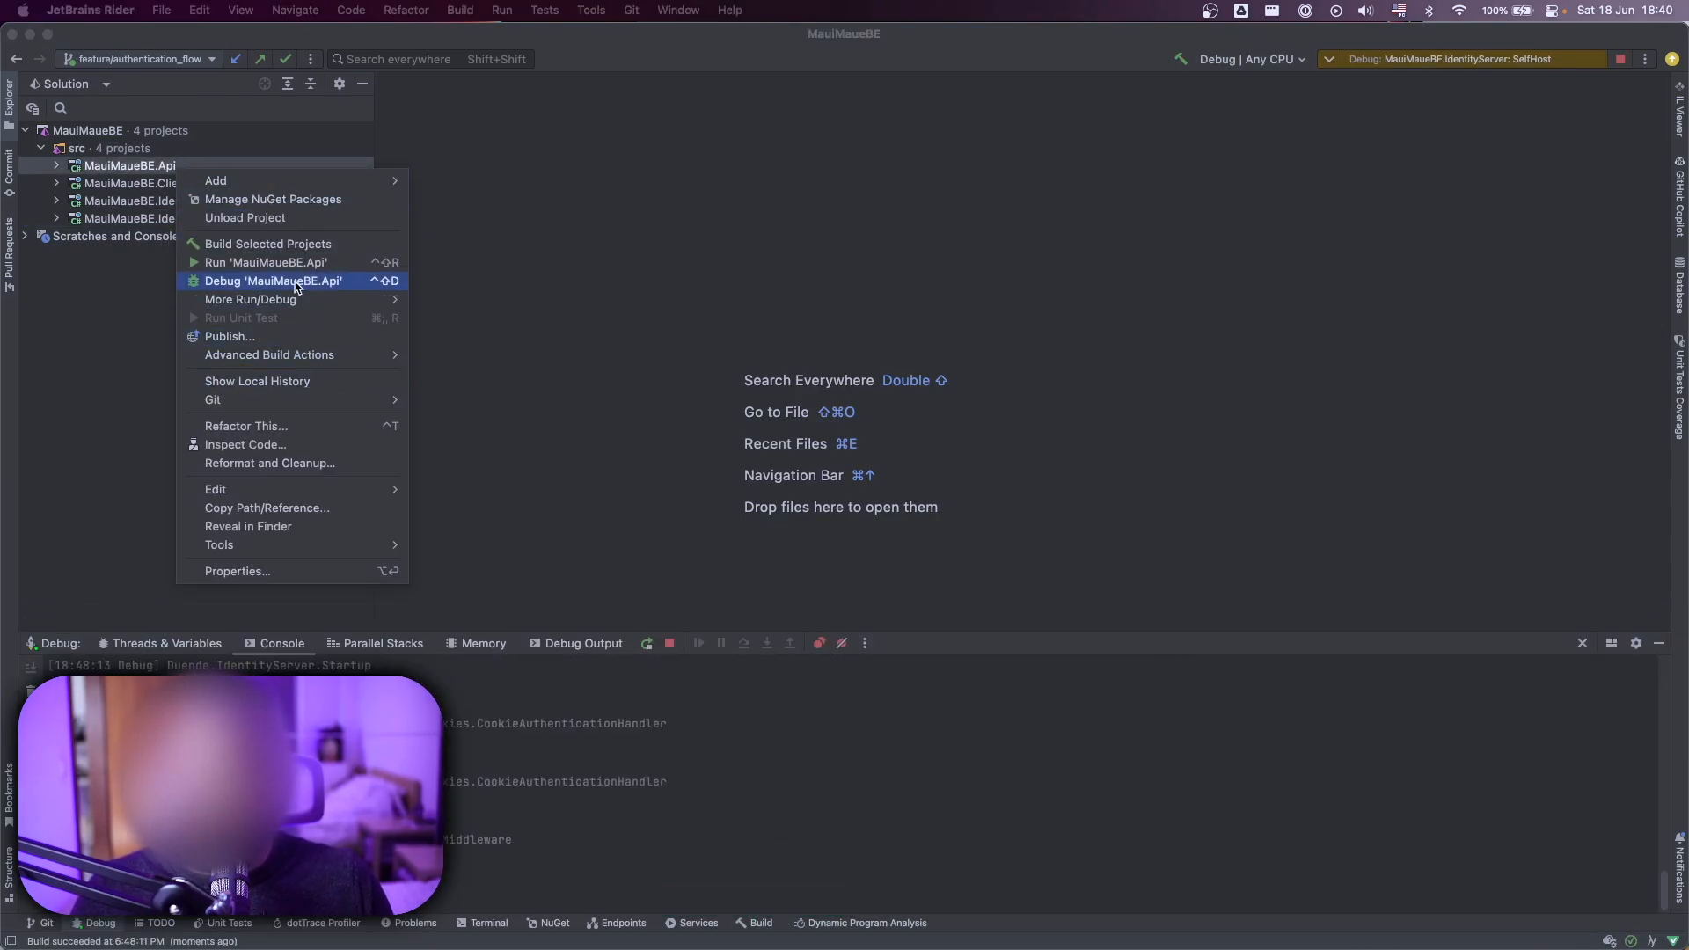
pyautogui.click(272, 280)
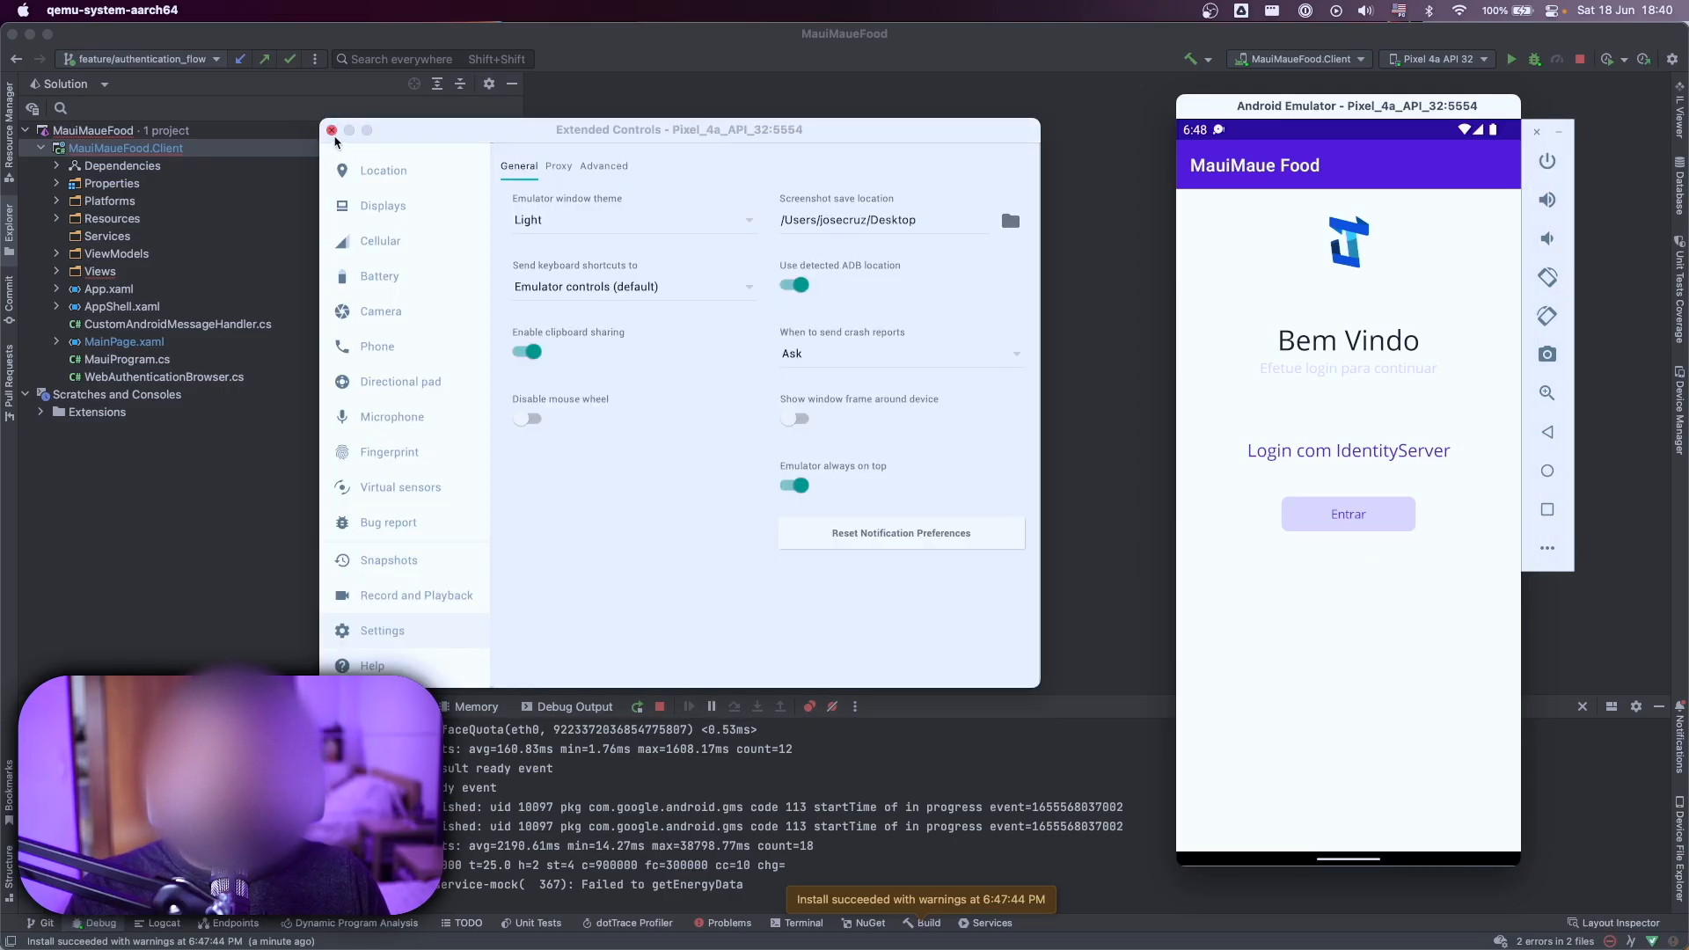
# - Close the emulator's Extended Controls window and tap Entrar to reach the Duende login page
pyautogui.click(332, 131)
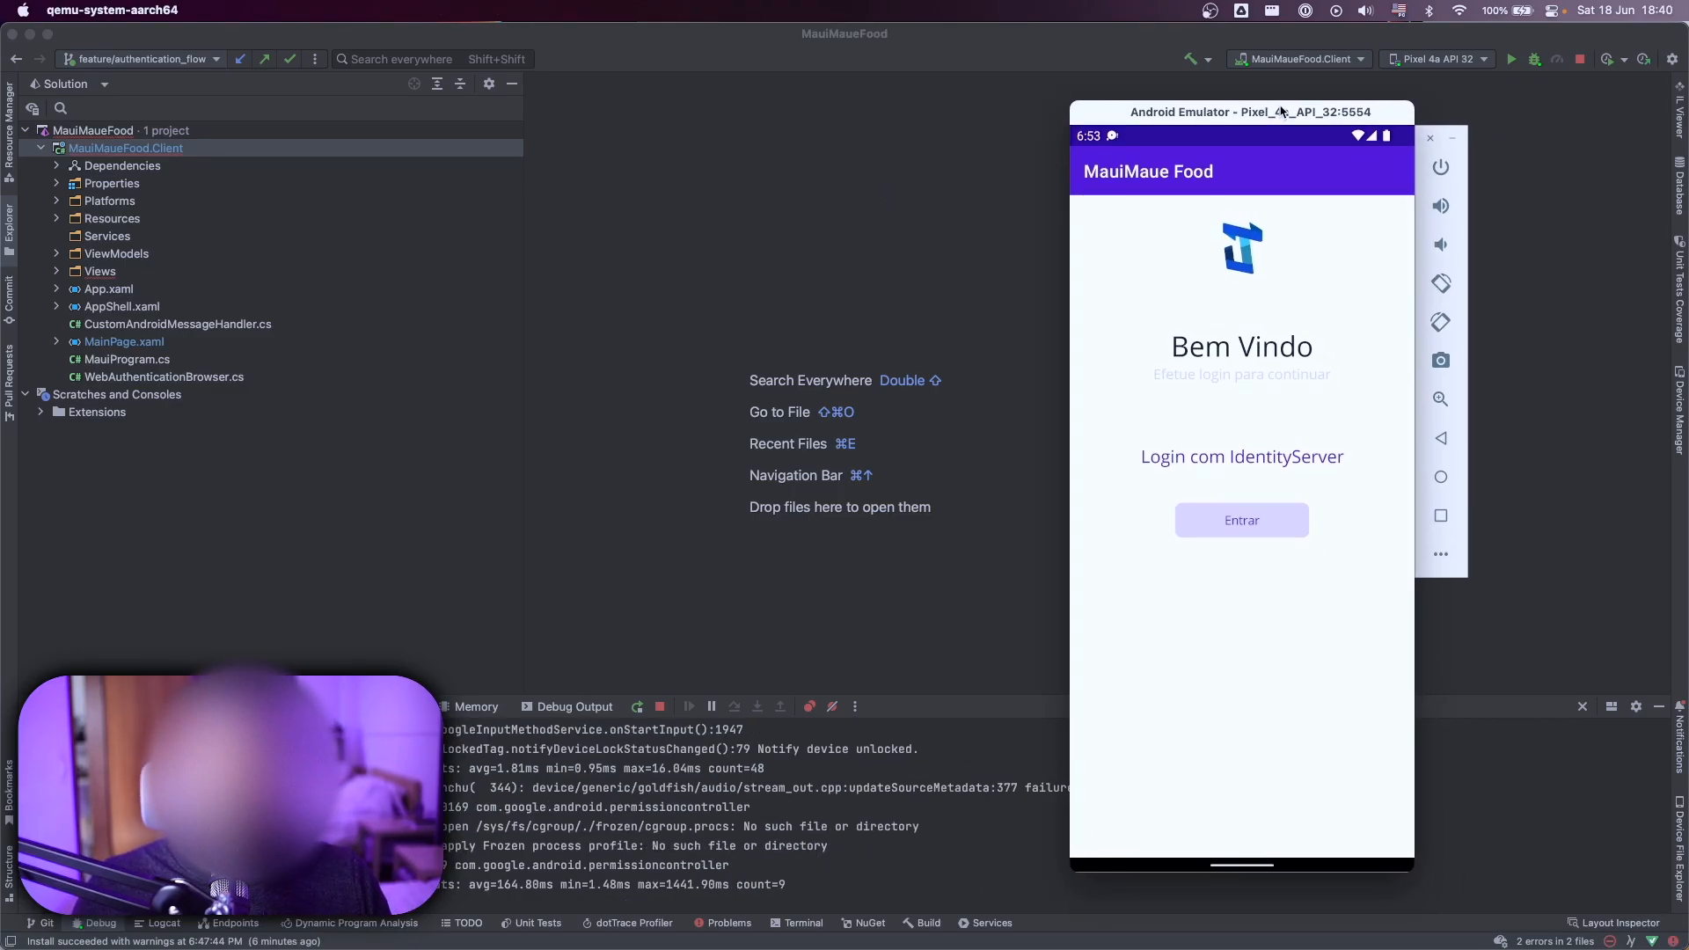
pyautogui.click(1242, 519)
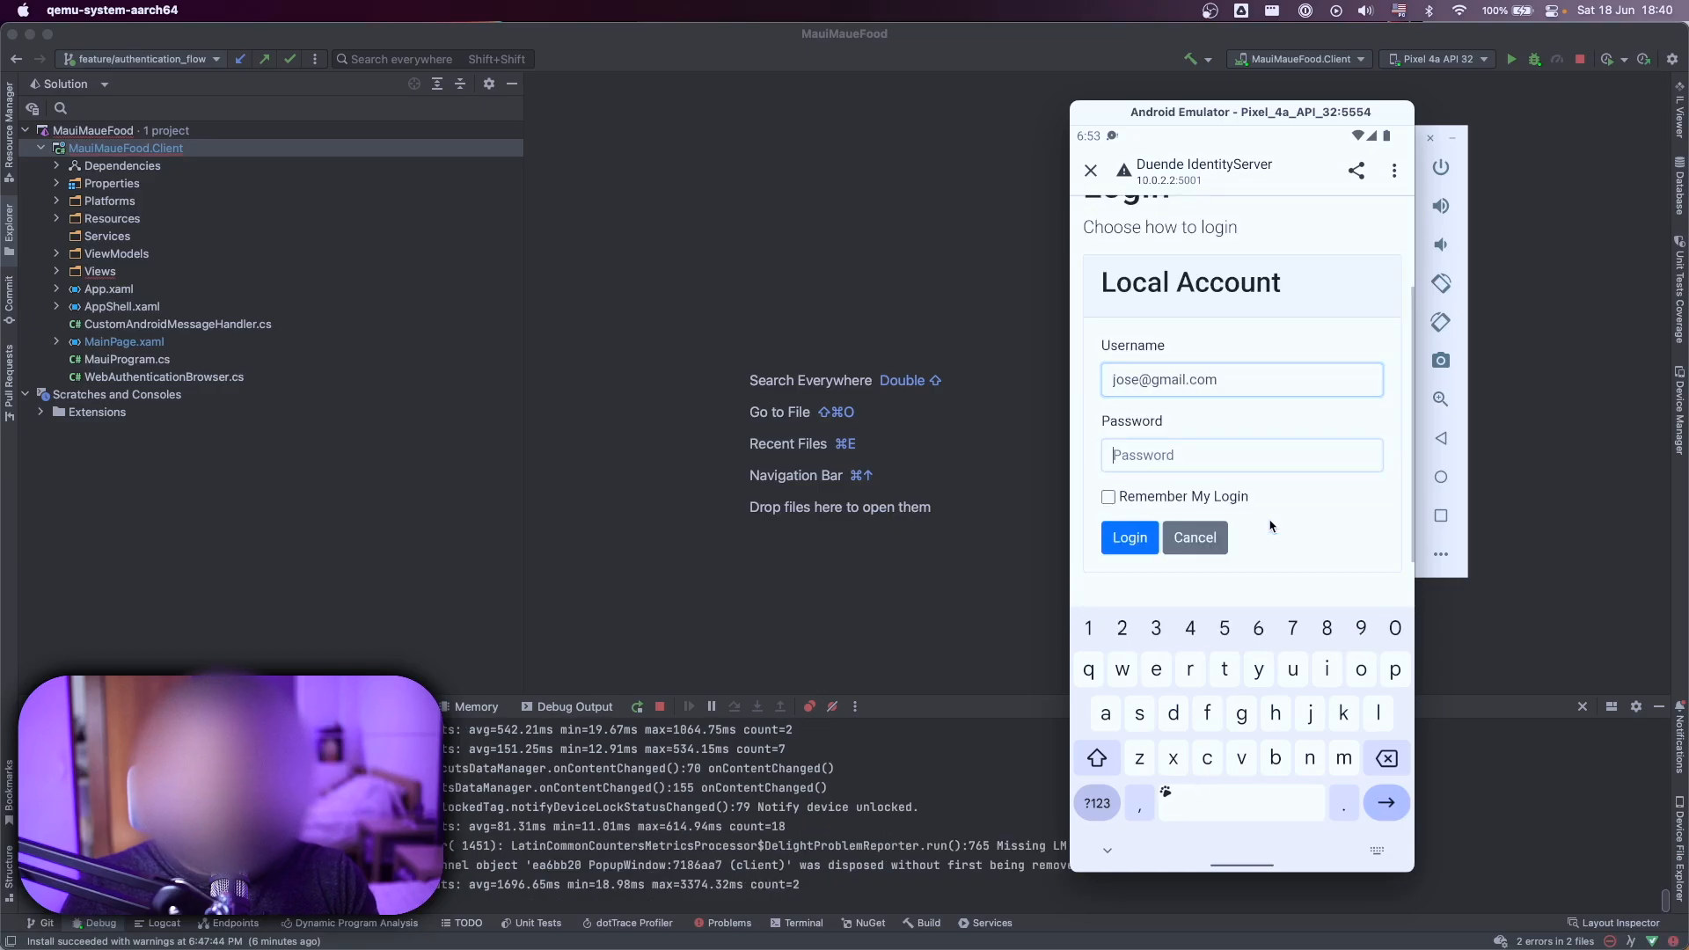
# - Enter the password, sign in, and close the Login Result dialog showing the access token
pyautogui.write('password')
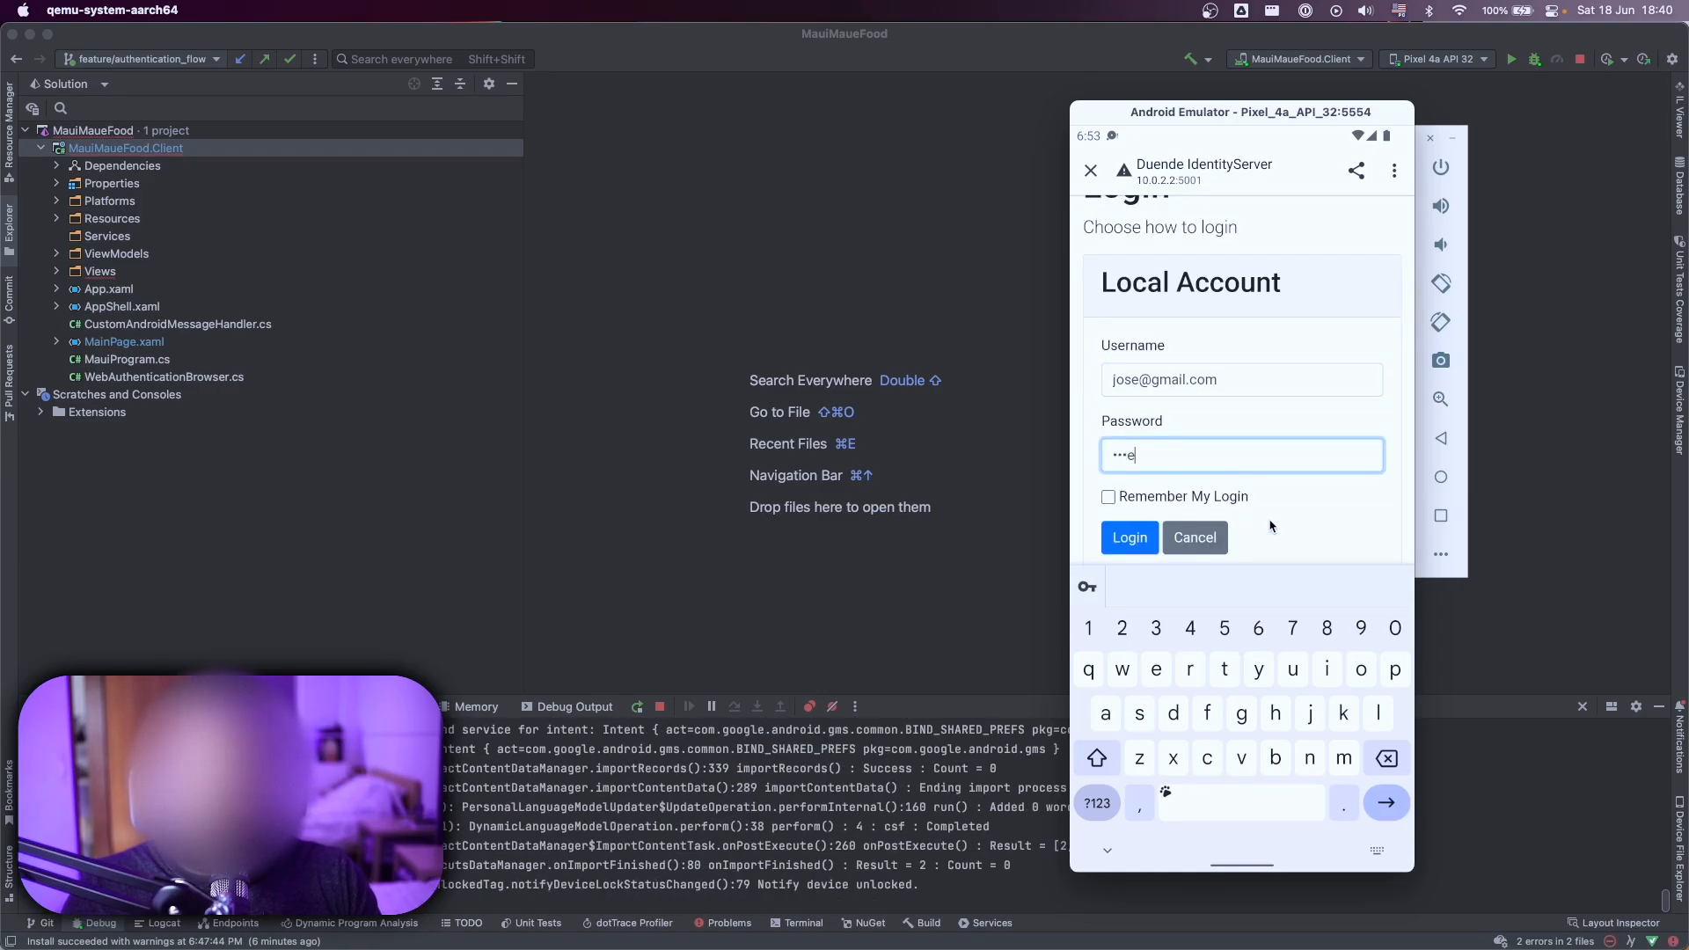
pyautogui.click(1128, 538)
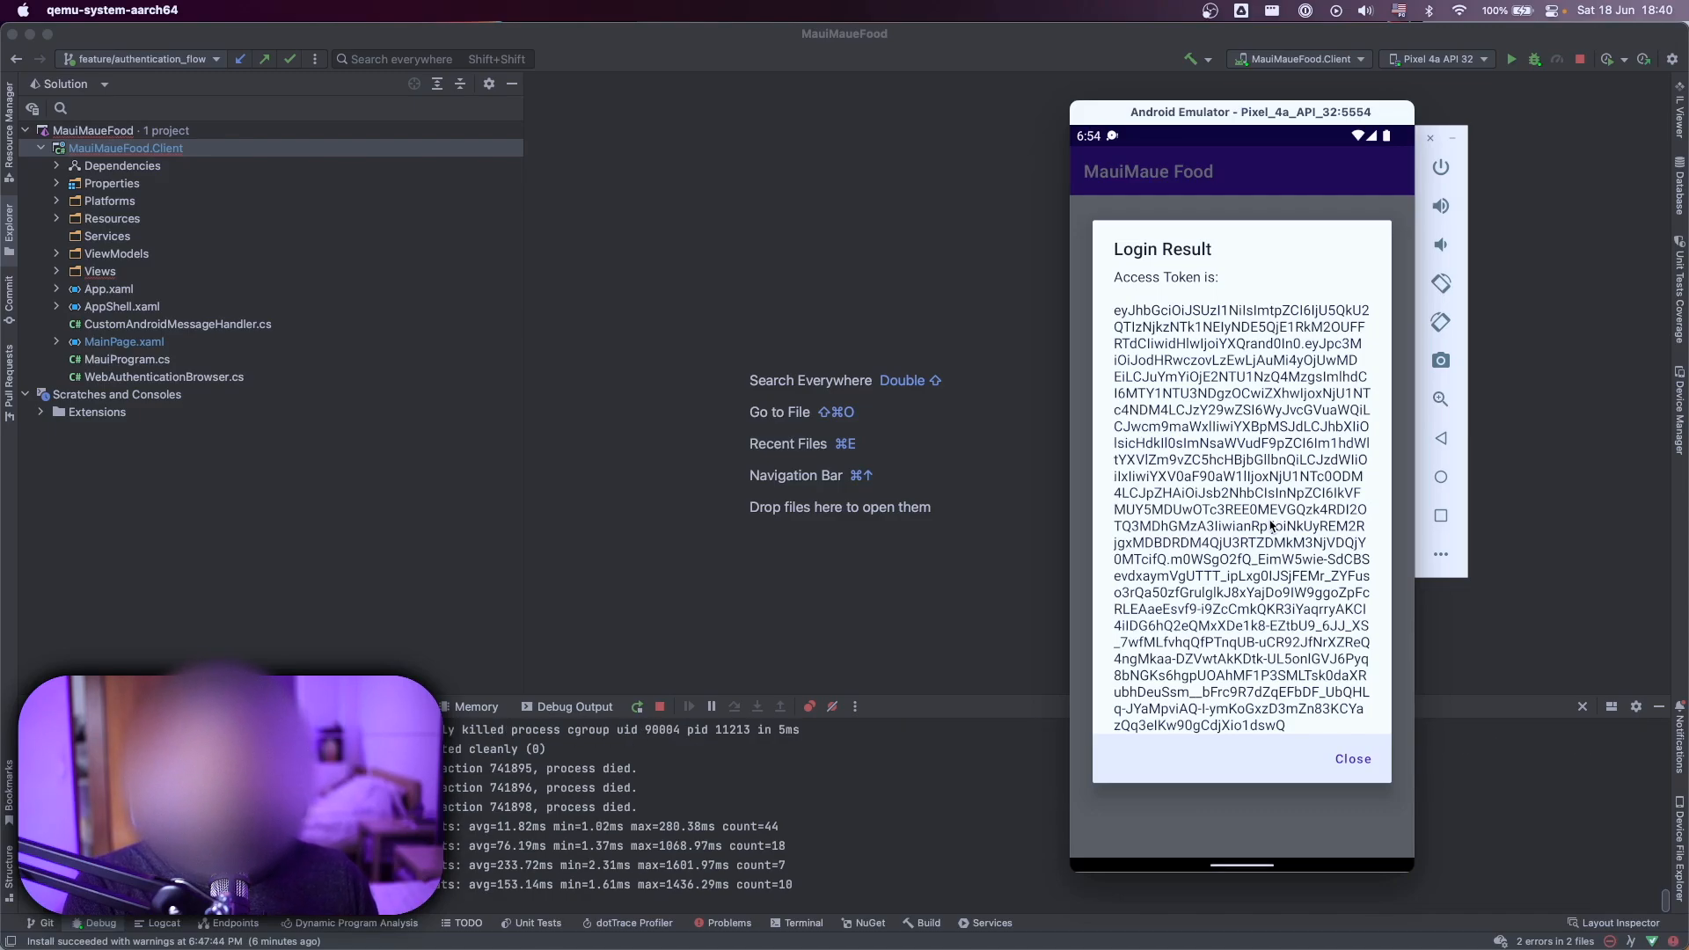
pyautogui.moveTo(1347, 753)
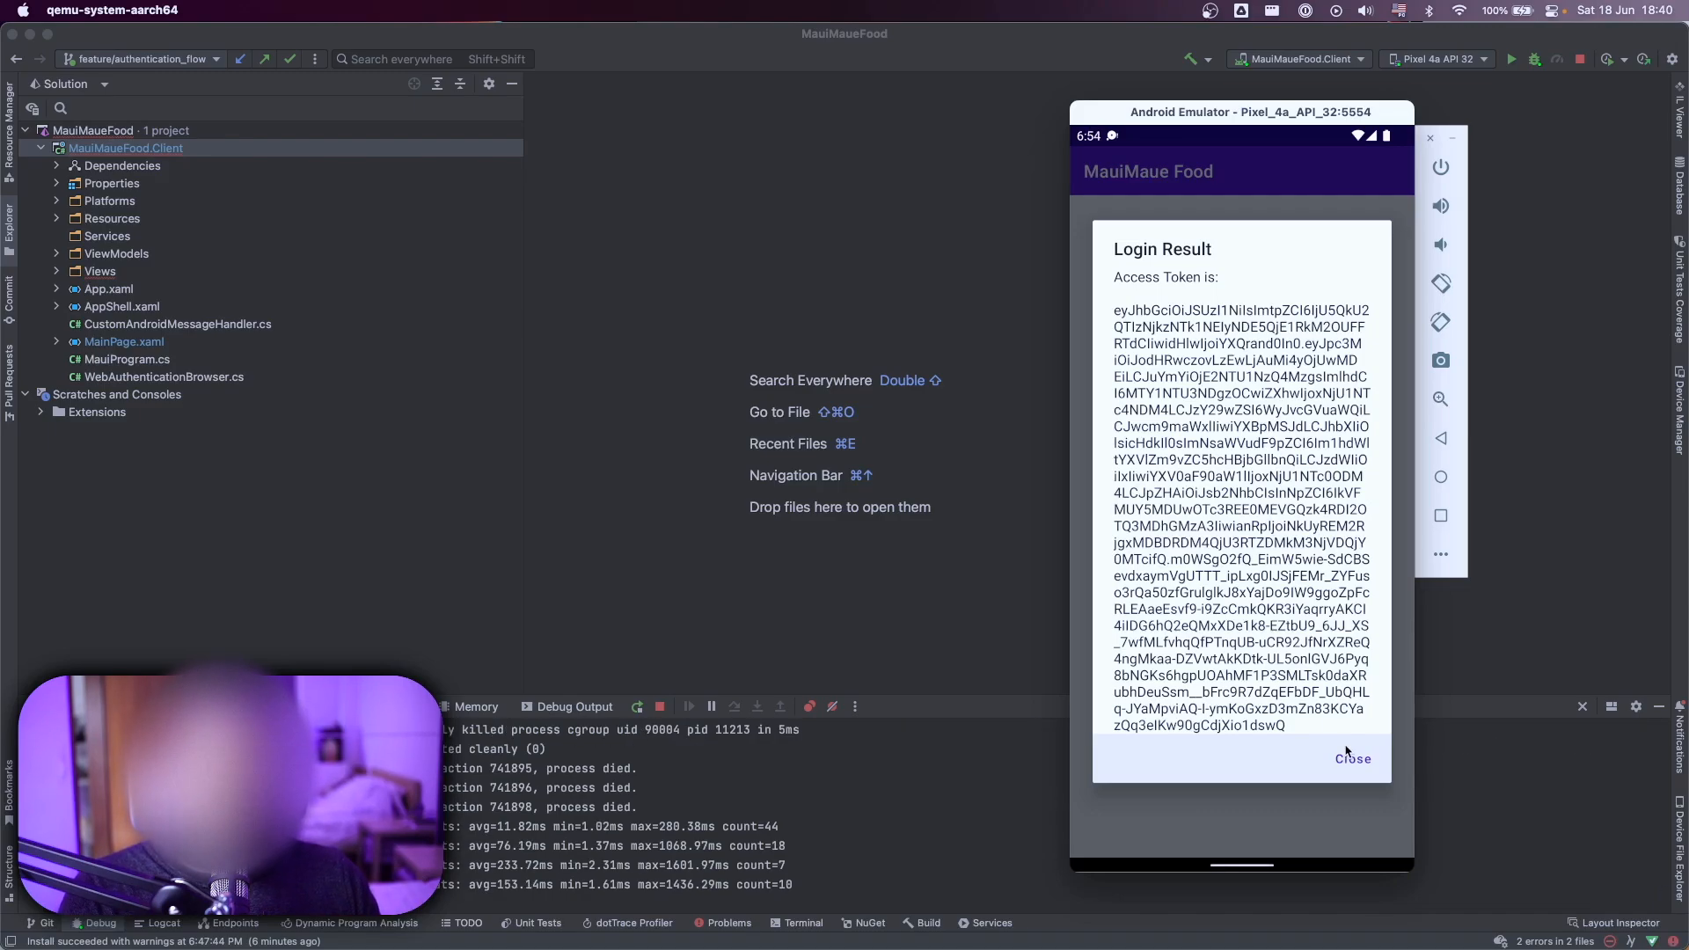
pyautogui.click(1353, 759)
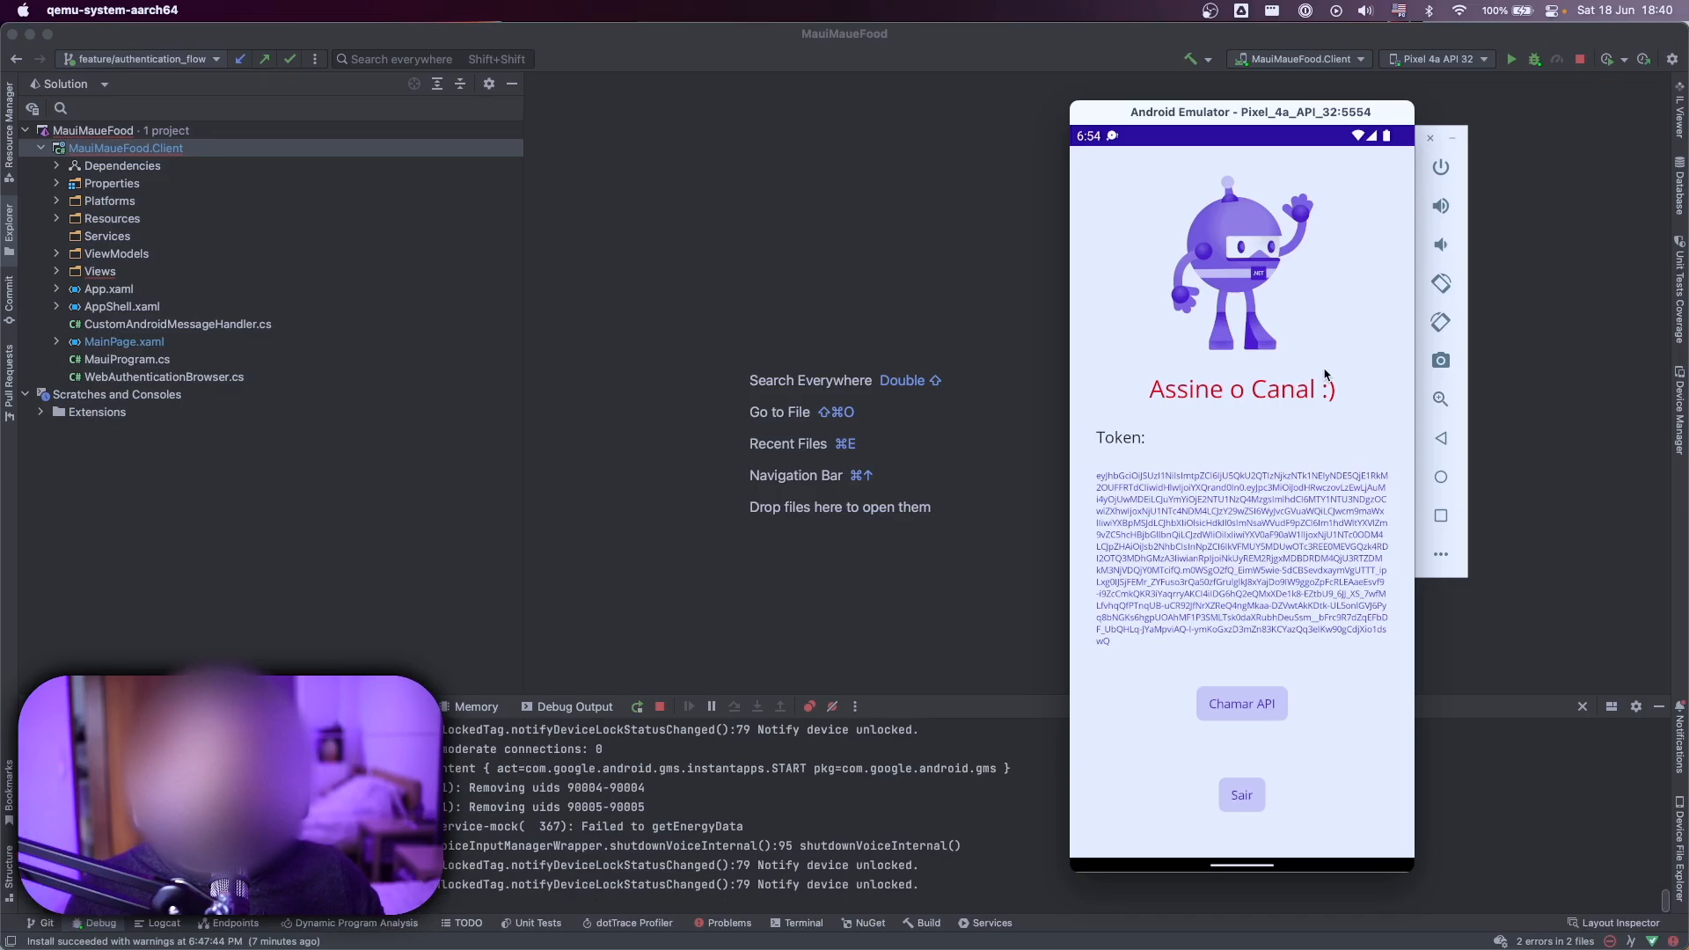
pyautogui.moveTo(1263, 720)
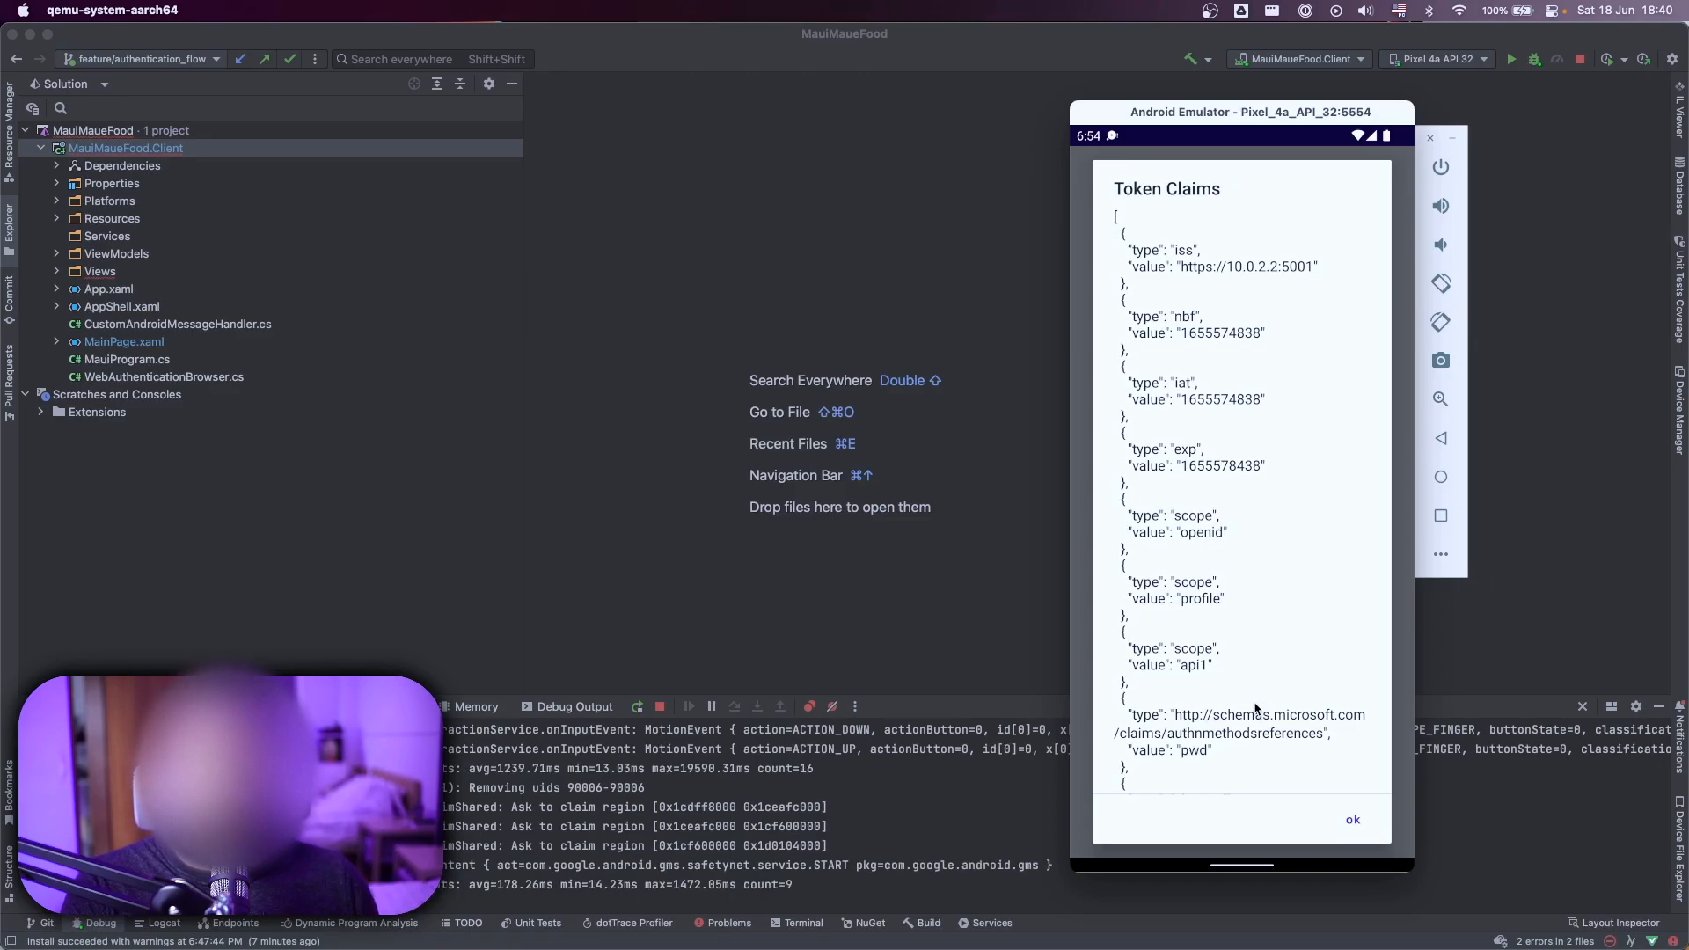
pyautogui.scroll(-3)
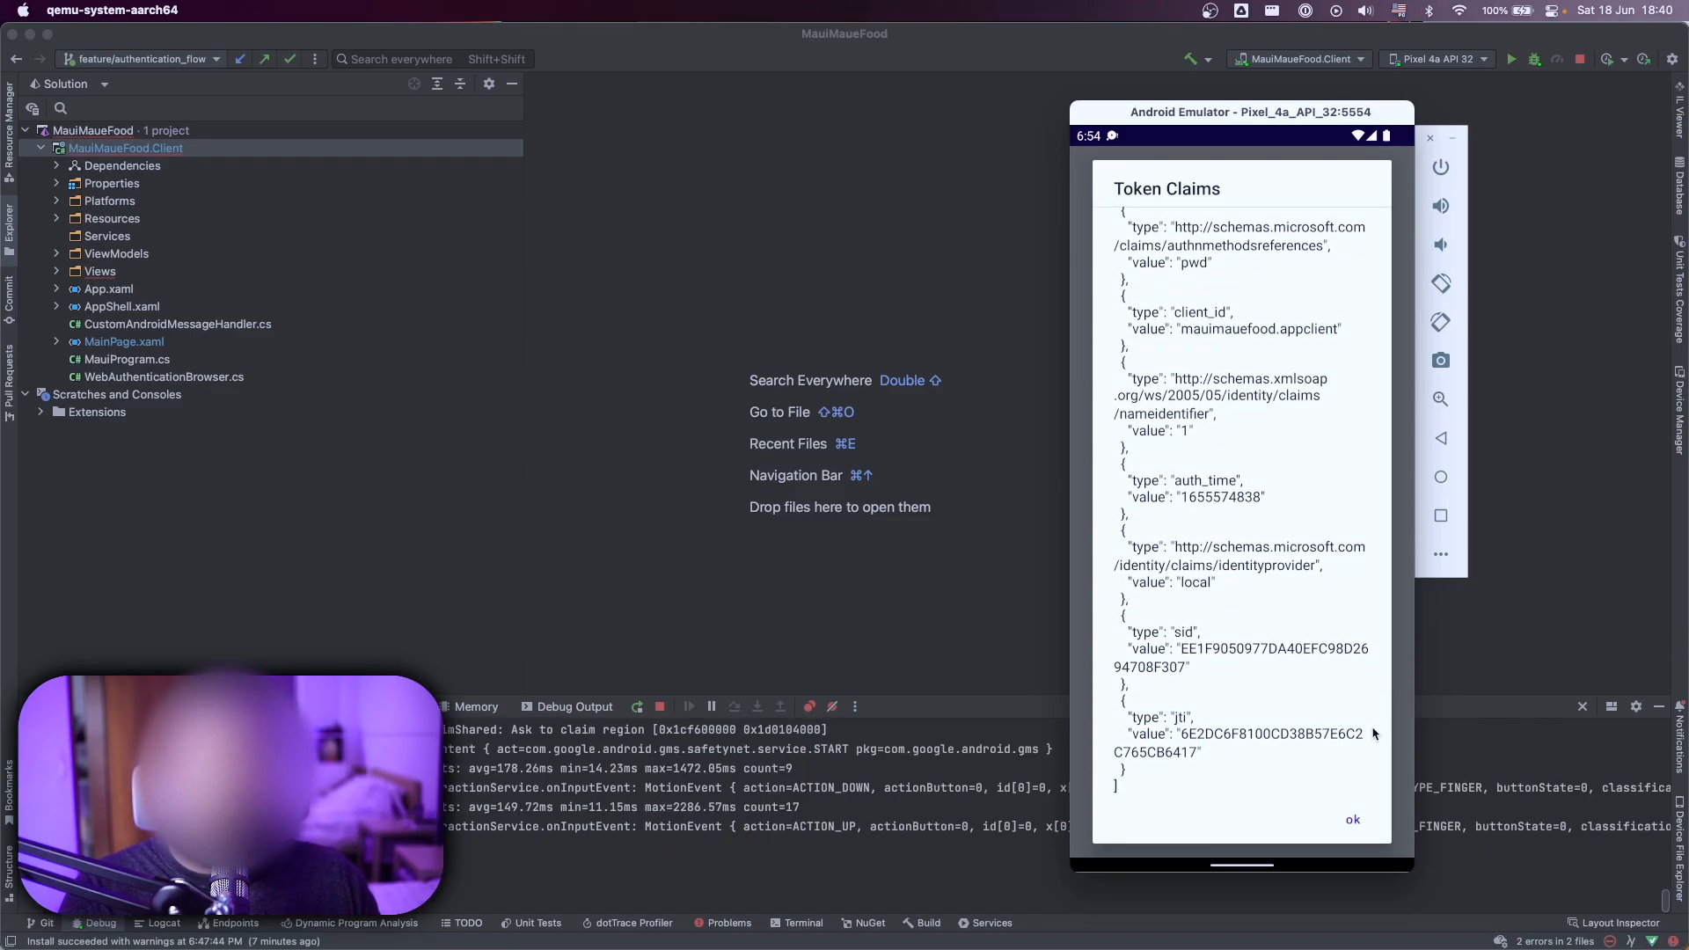
pyautogui.click(1353, 821)
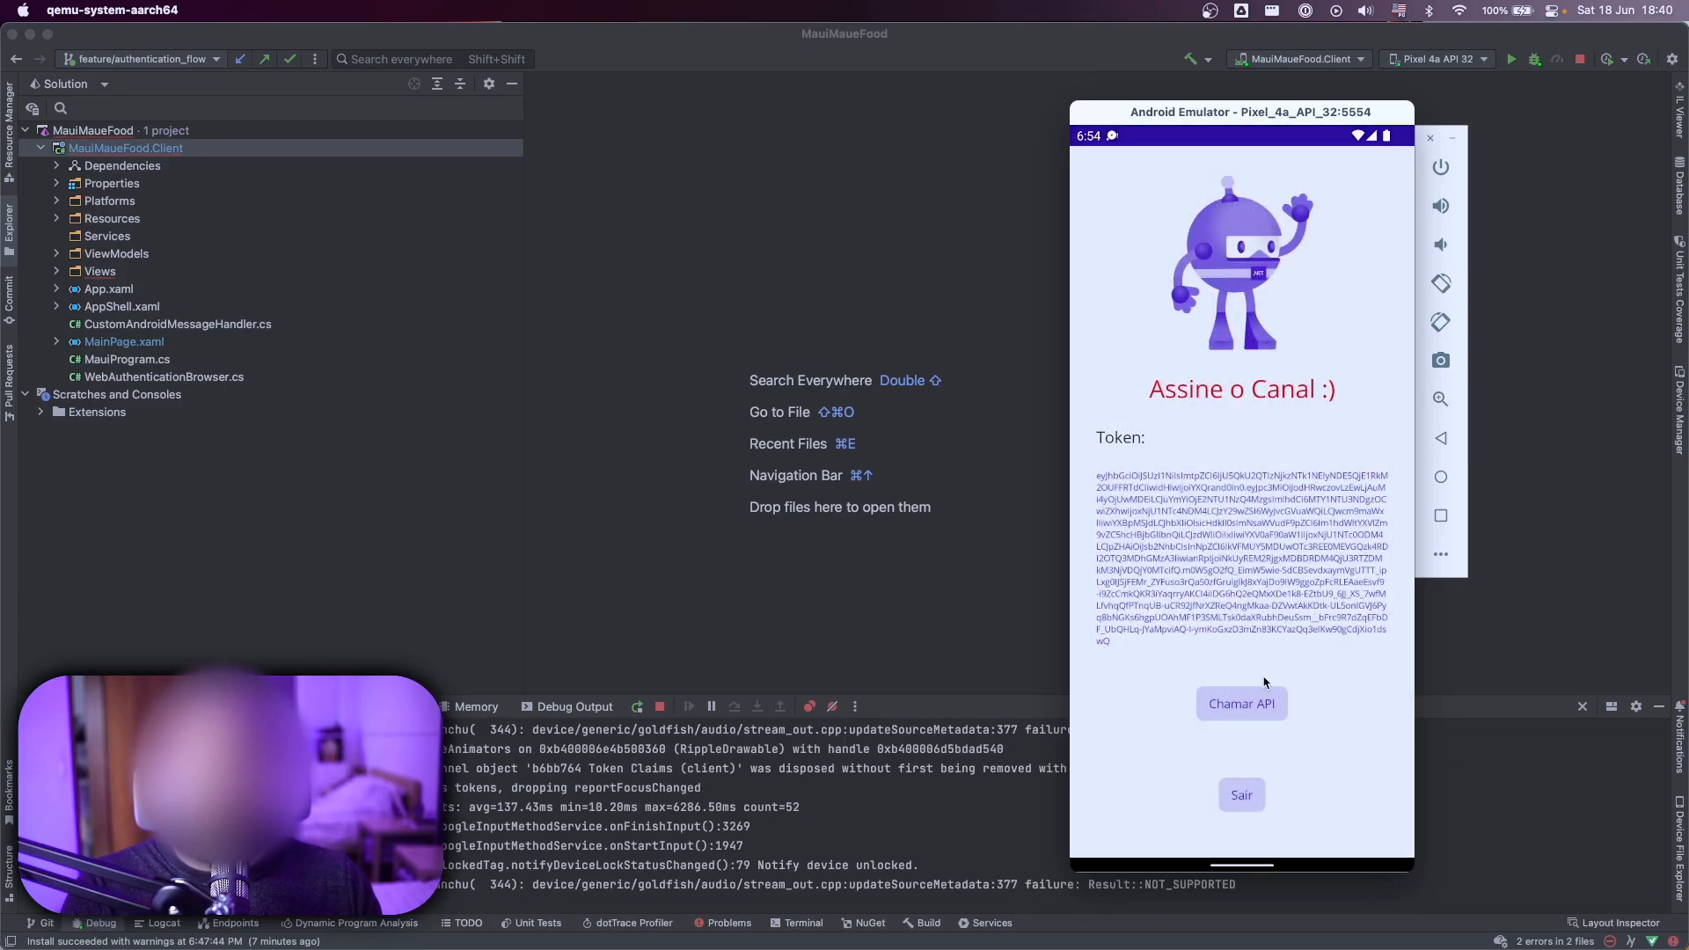
pyautogui.moveTo(1276, 649)
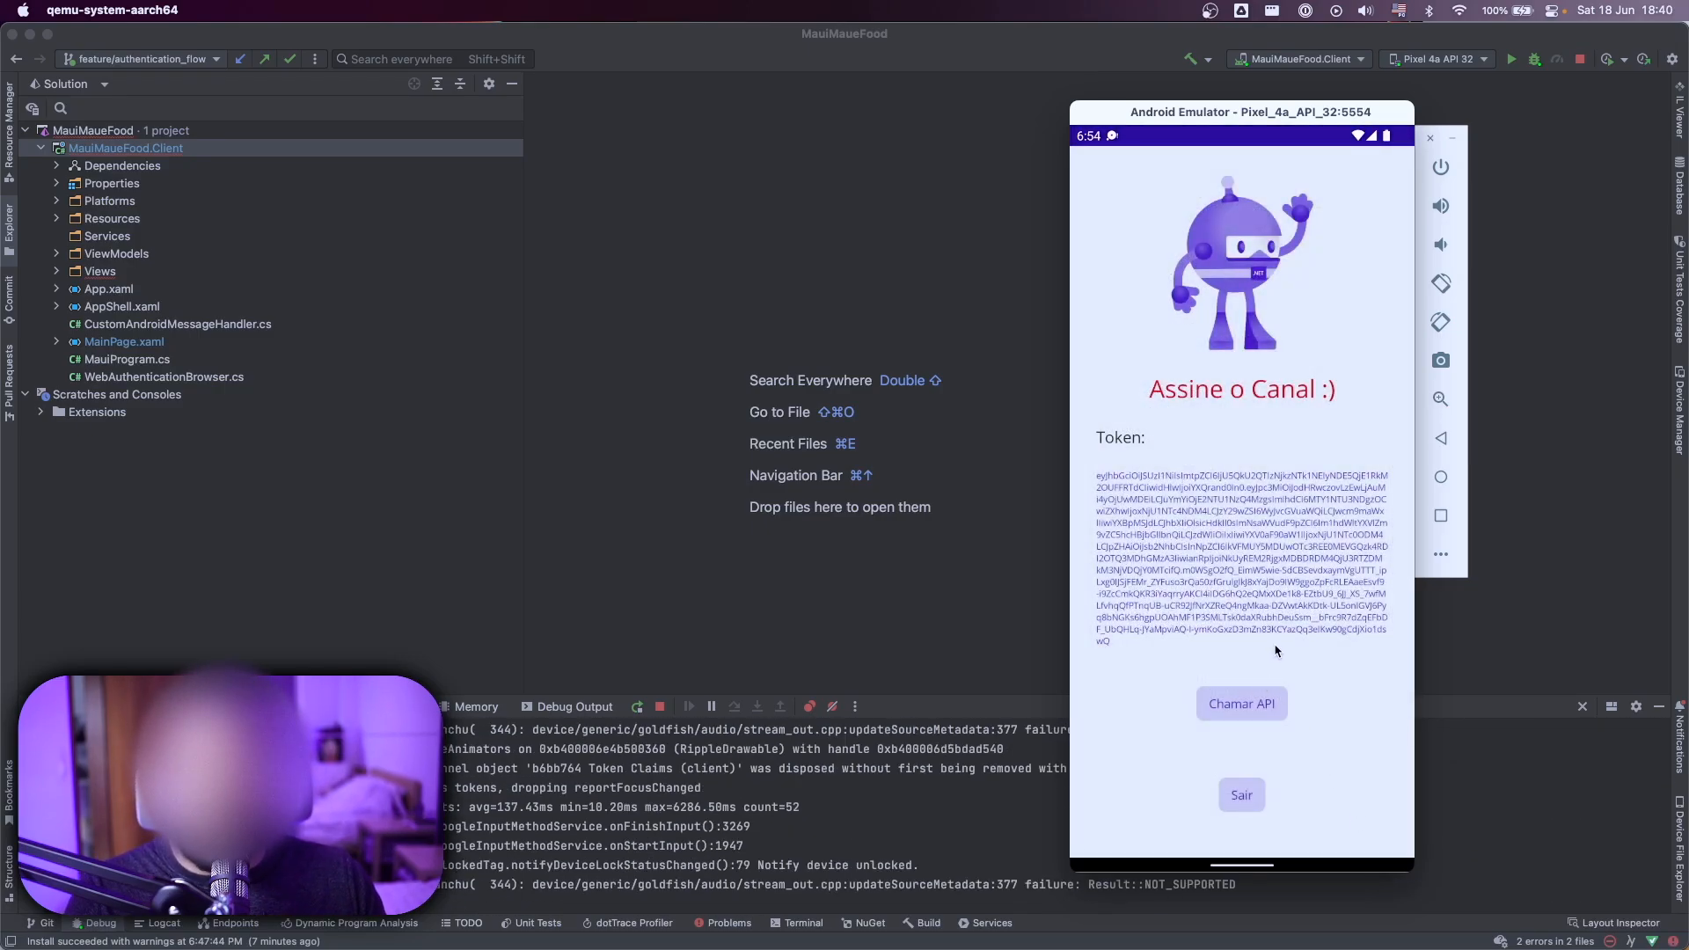
pyautogui.moveTo(1304, 698)
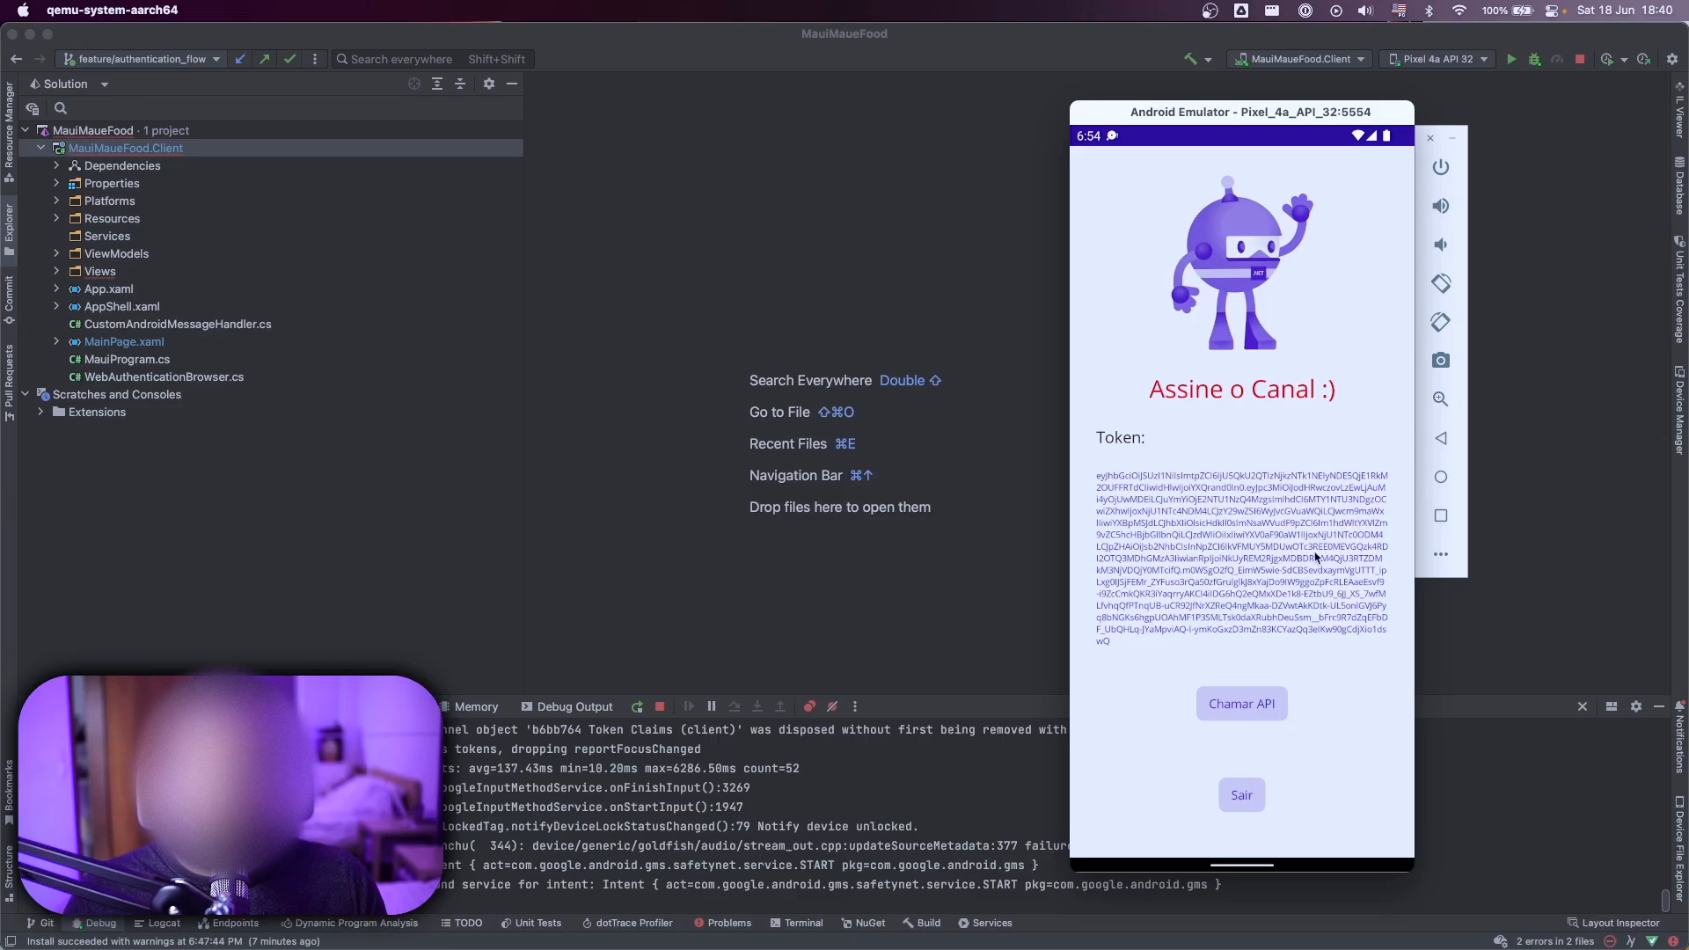
pyautogui.moveTo(1314, 642)
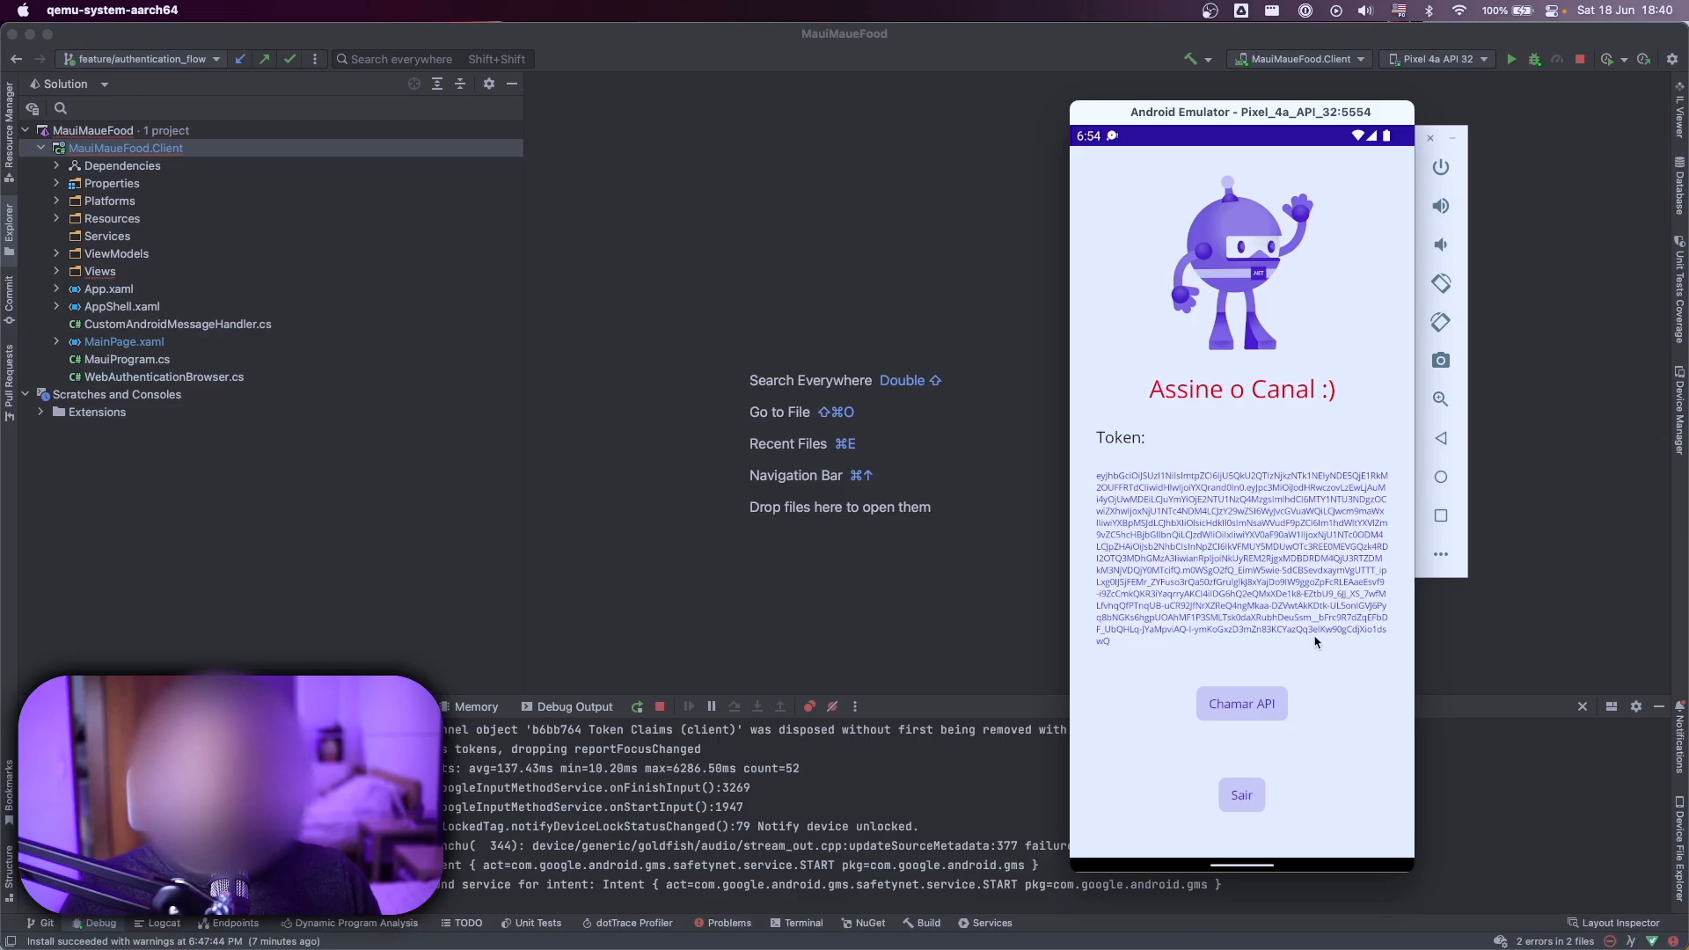
# - Tap Sair, confirm Yes on the IdentityServer Logout page, and dismiss the Resultado dialog
pyautogui.click(1239, 795)
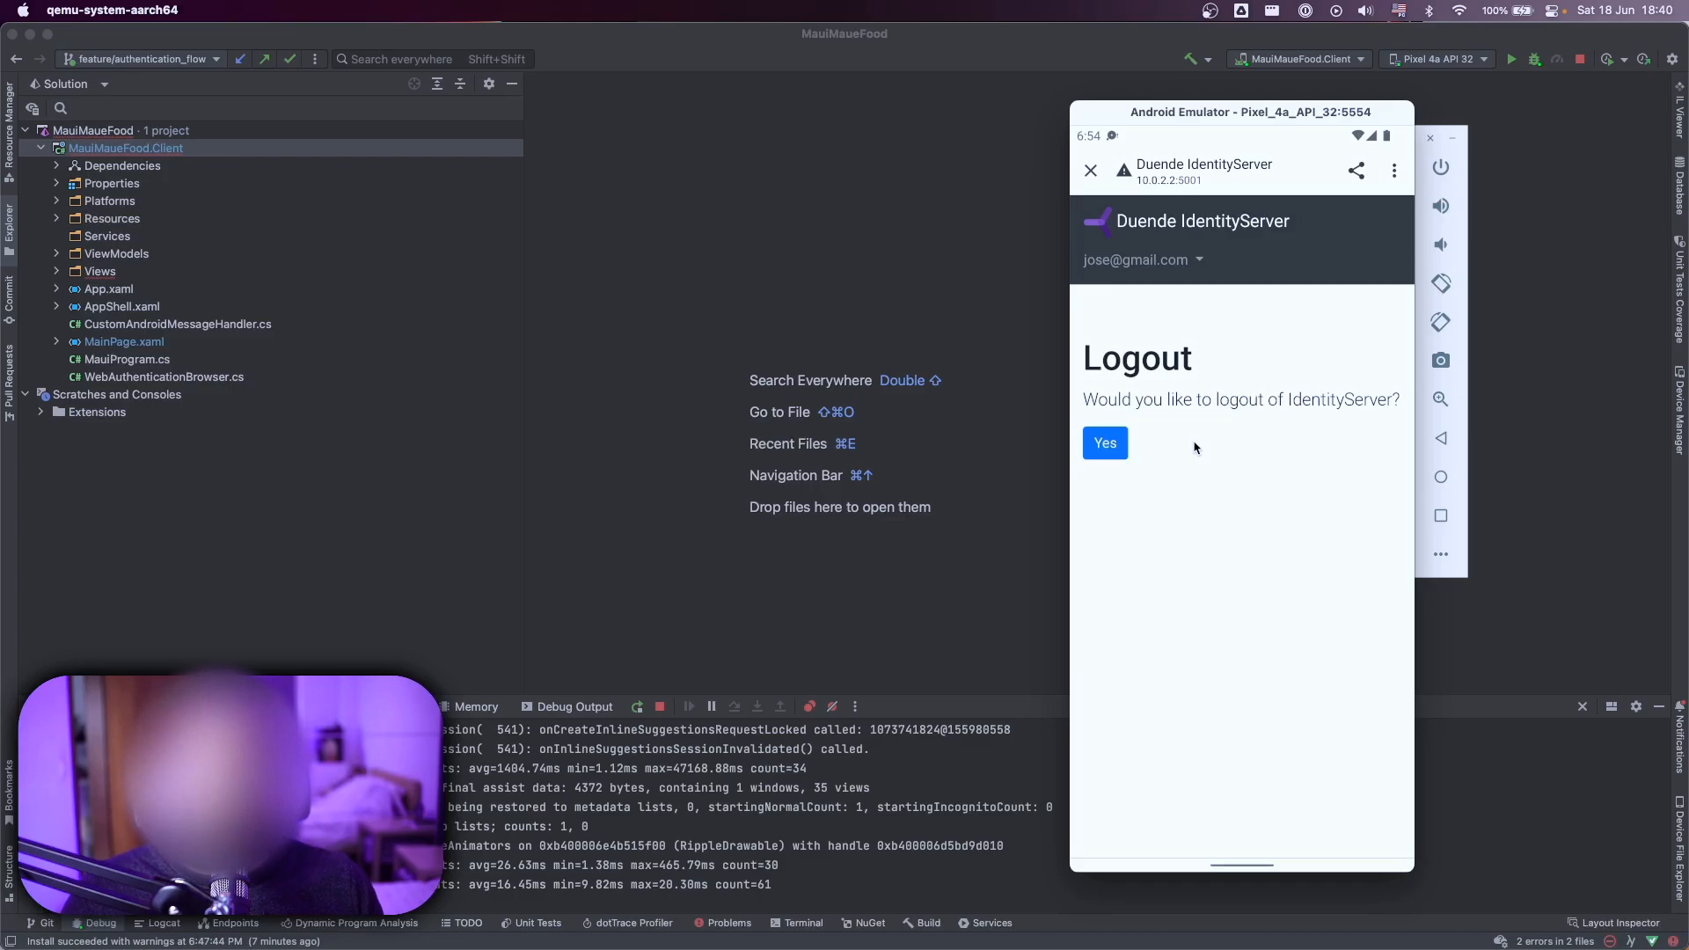
pyautogui.click(1104, 443)
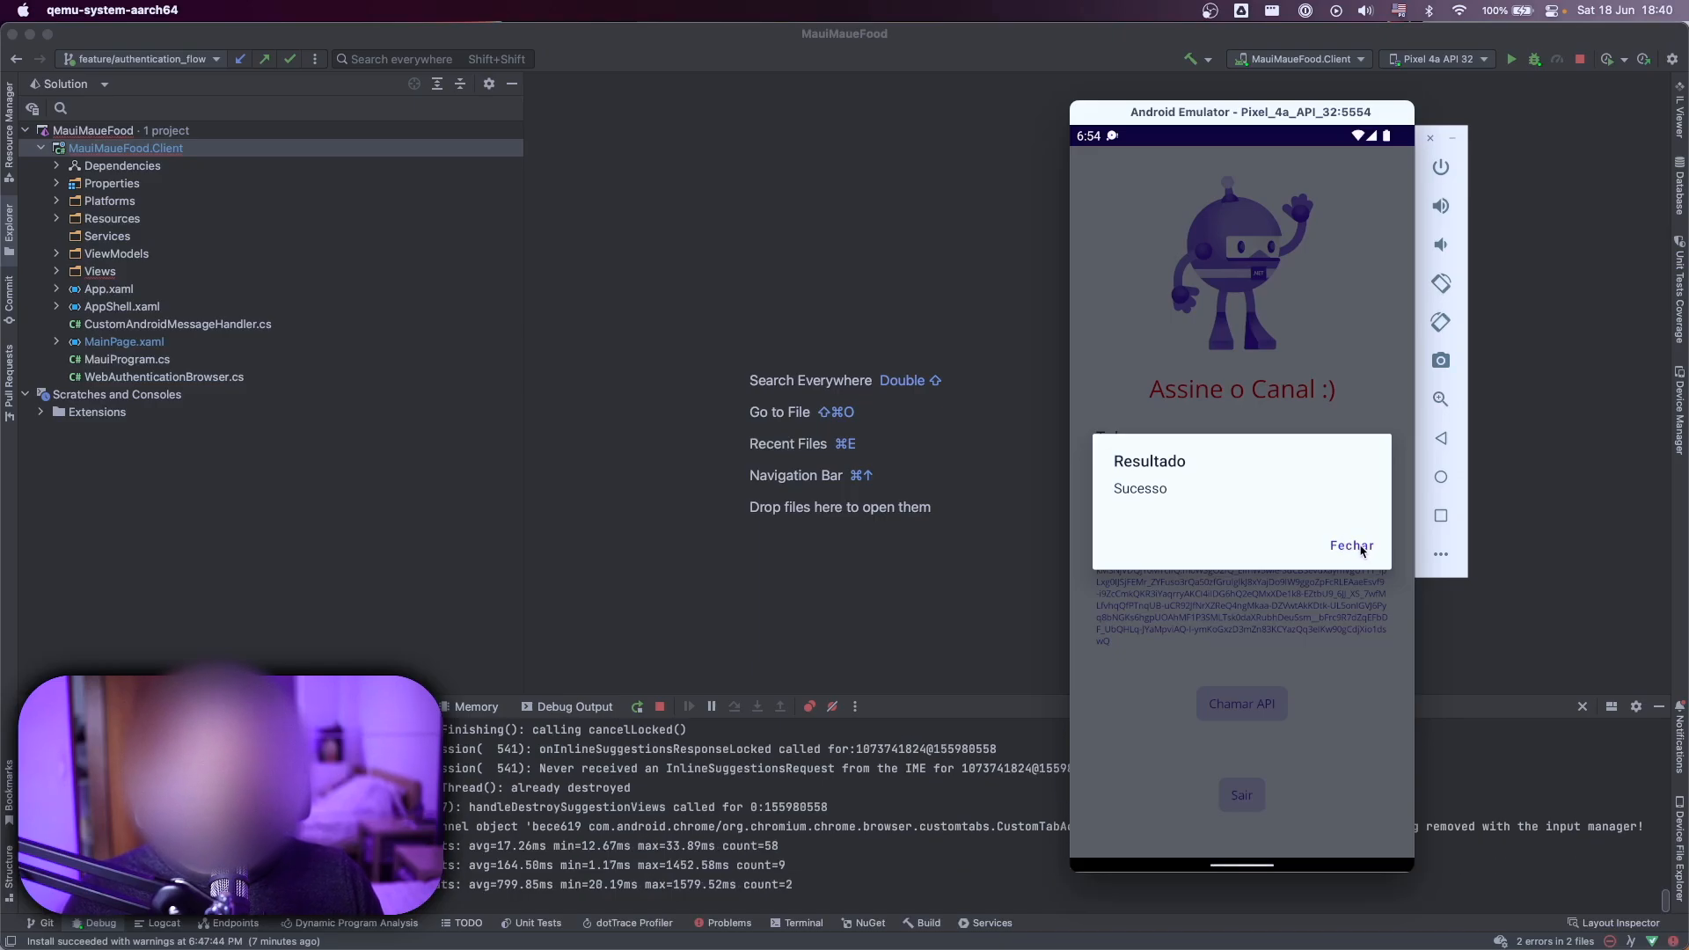
pyautogui.click(1353, 546)
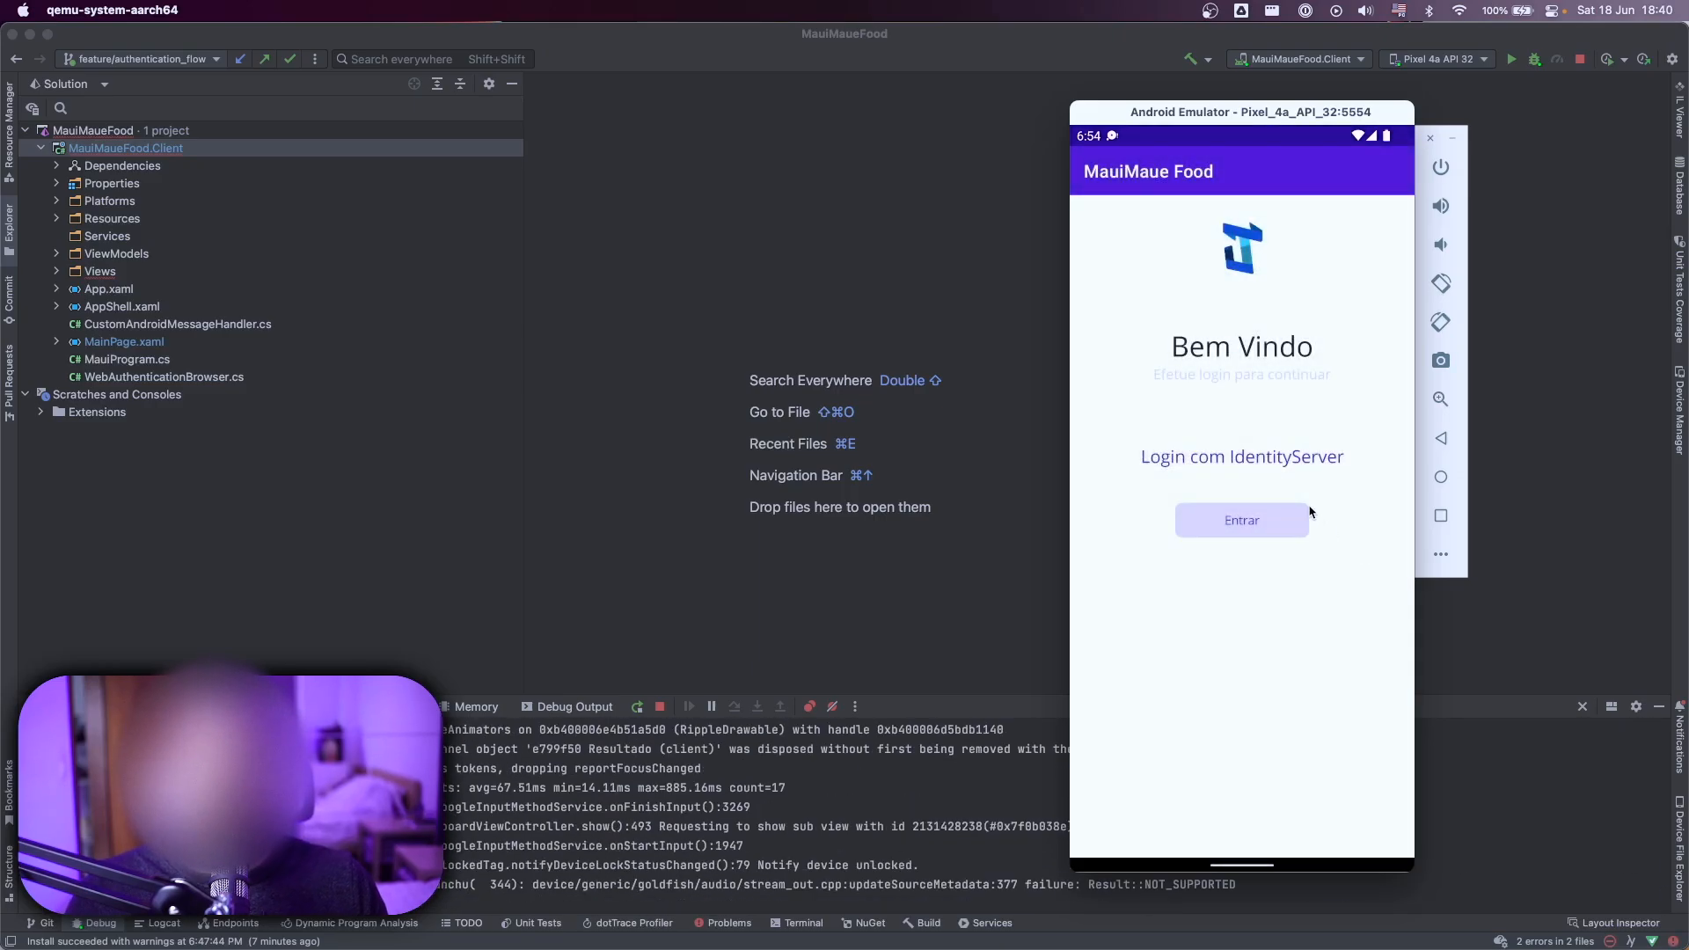
pyautogui.click(991, 249)
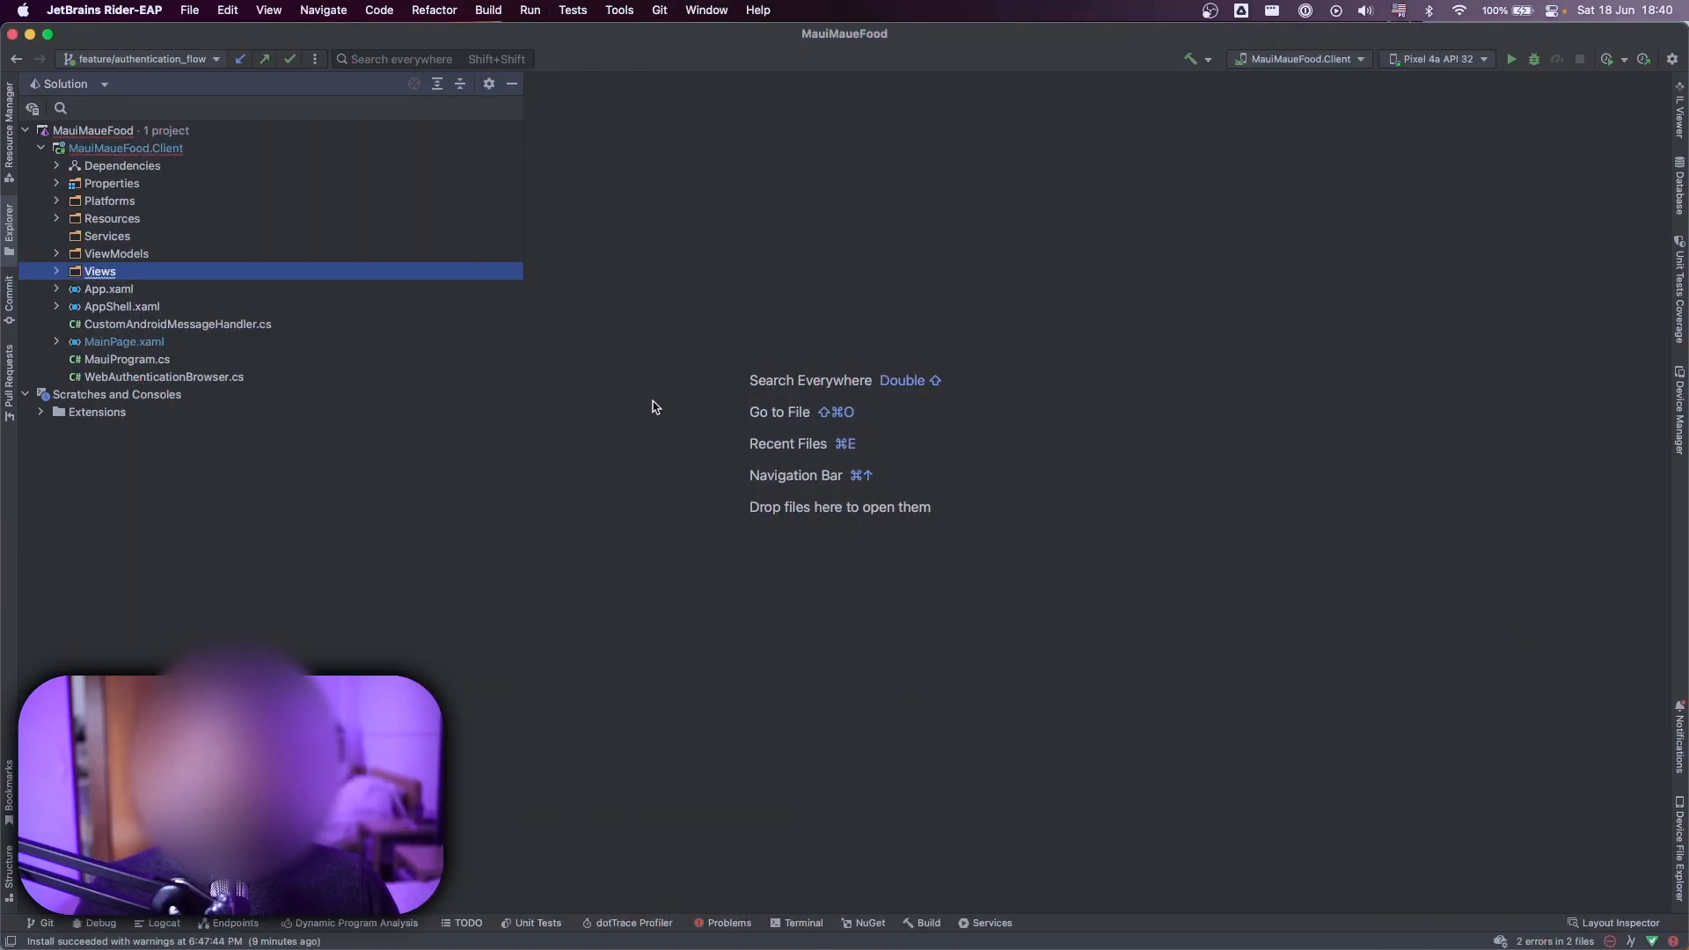
pyautogui.rightClick(124, 148)
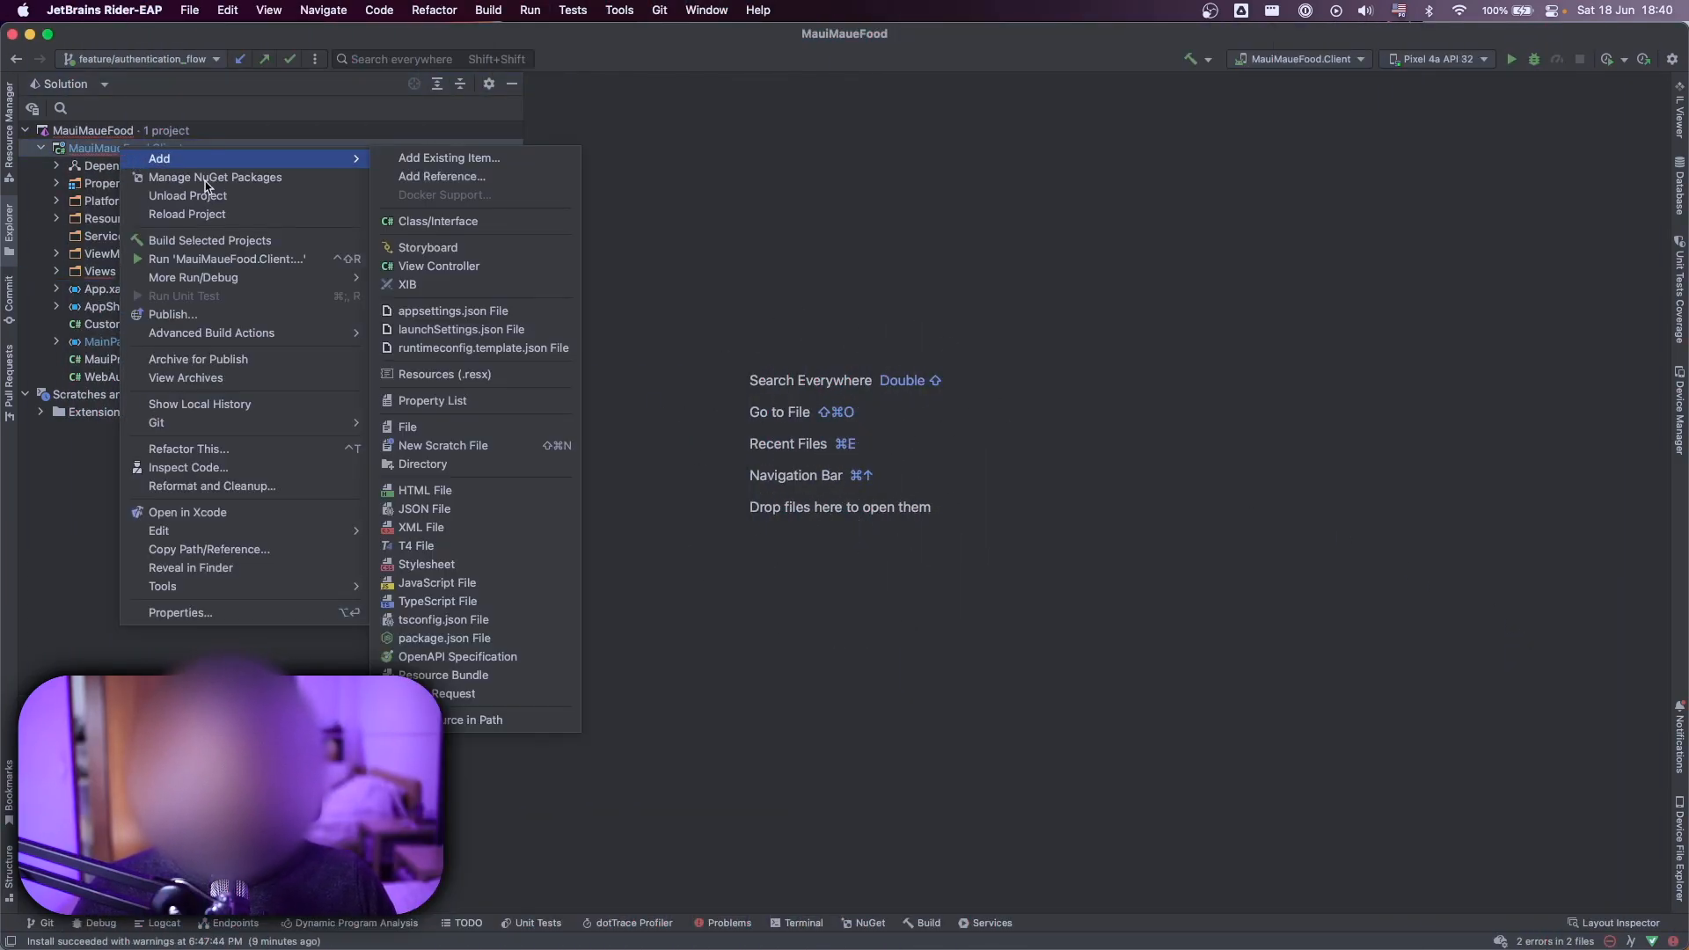
pyautogui.click(215, 177)
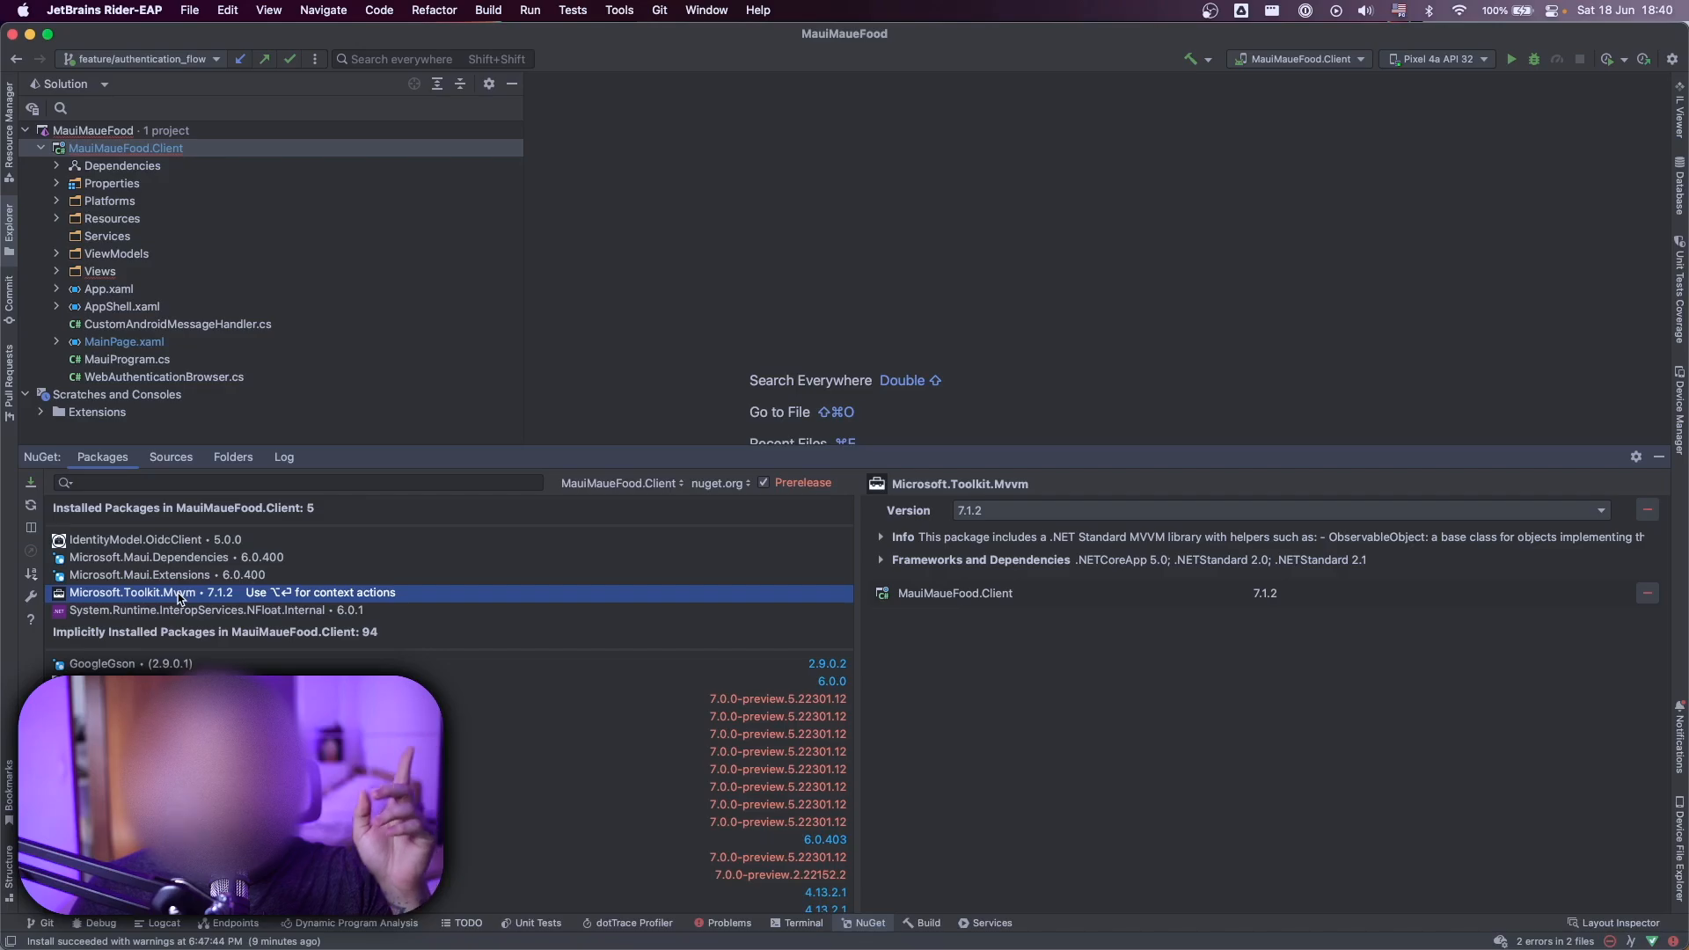
pyautogui.moveTo(188, 536)
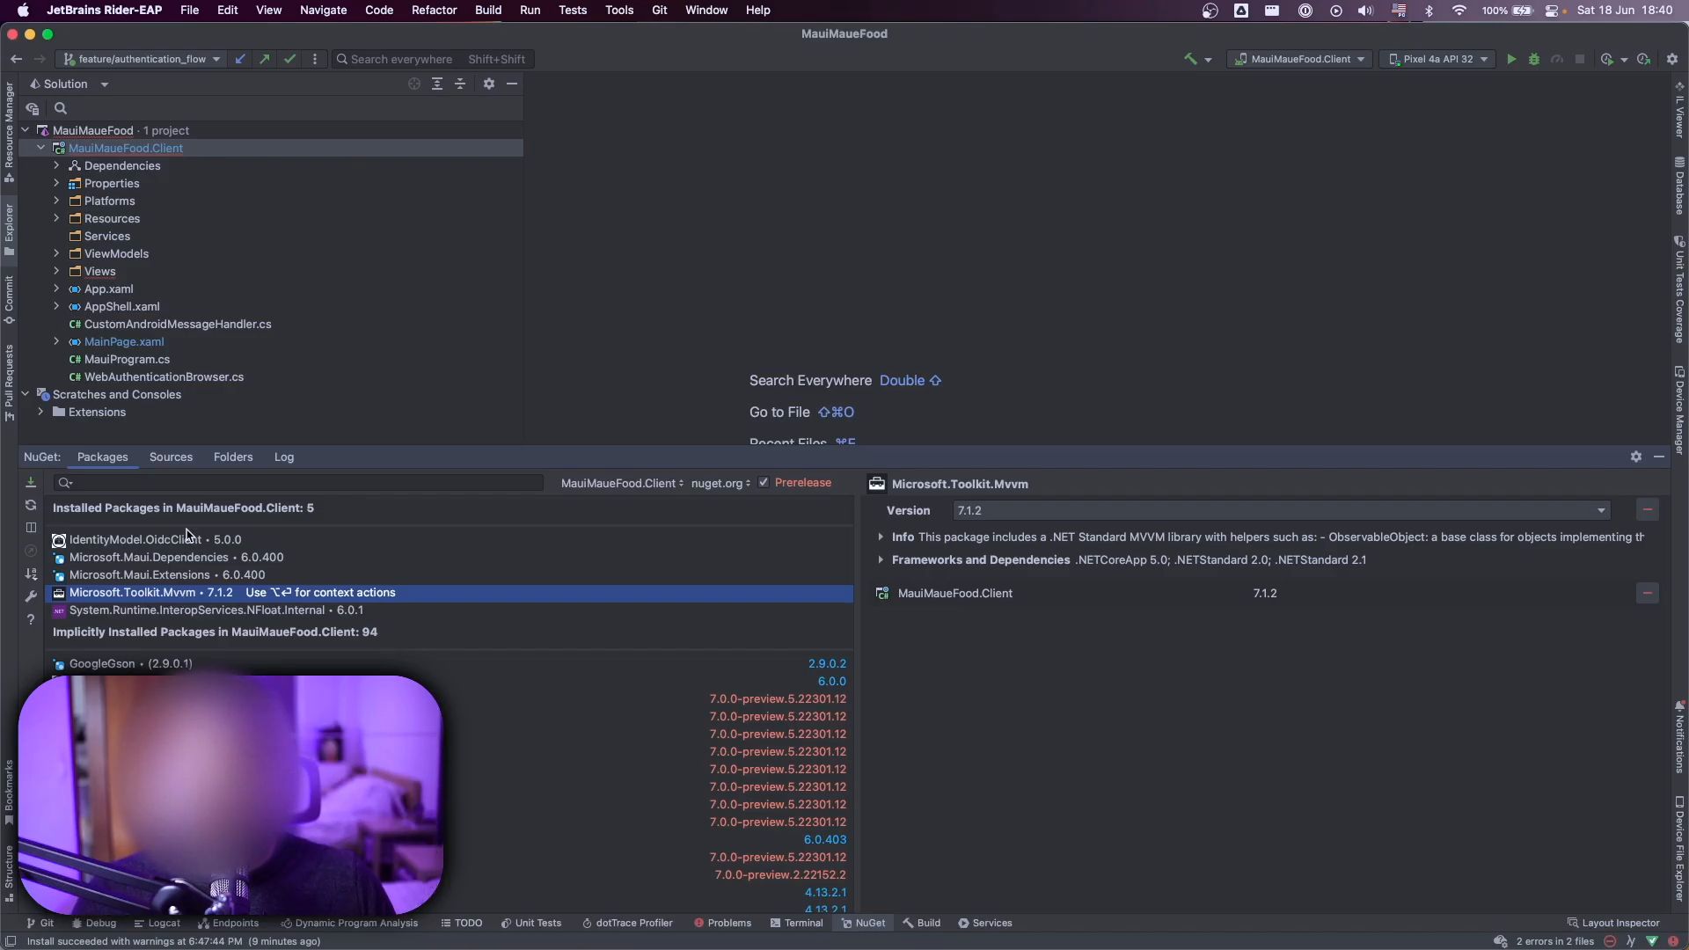
pyautogui.click(135, 539)
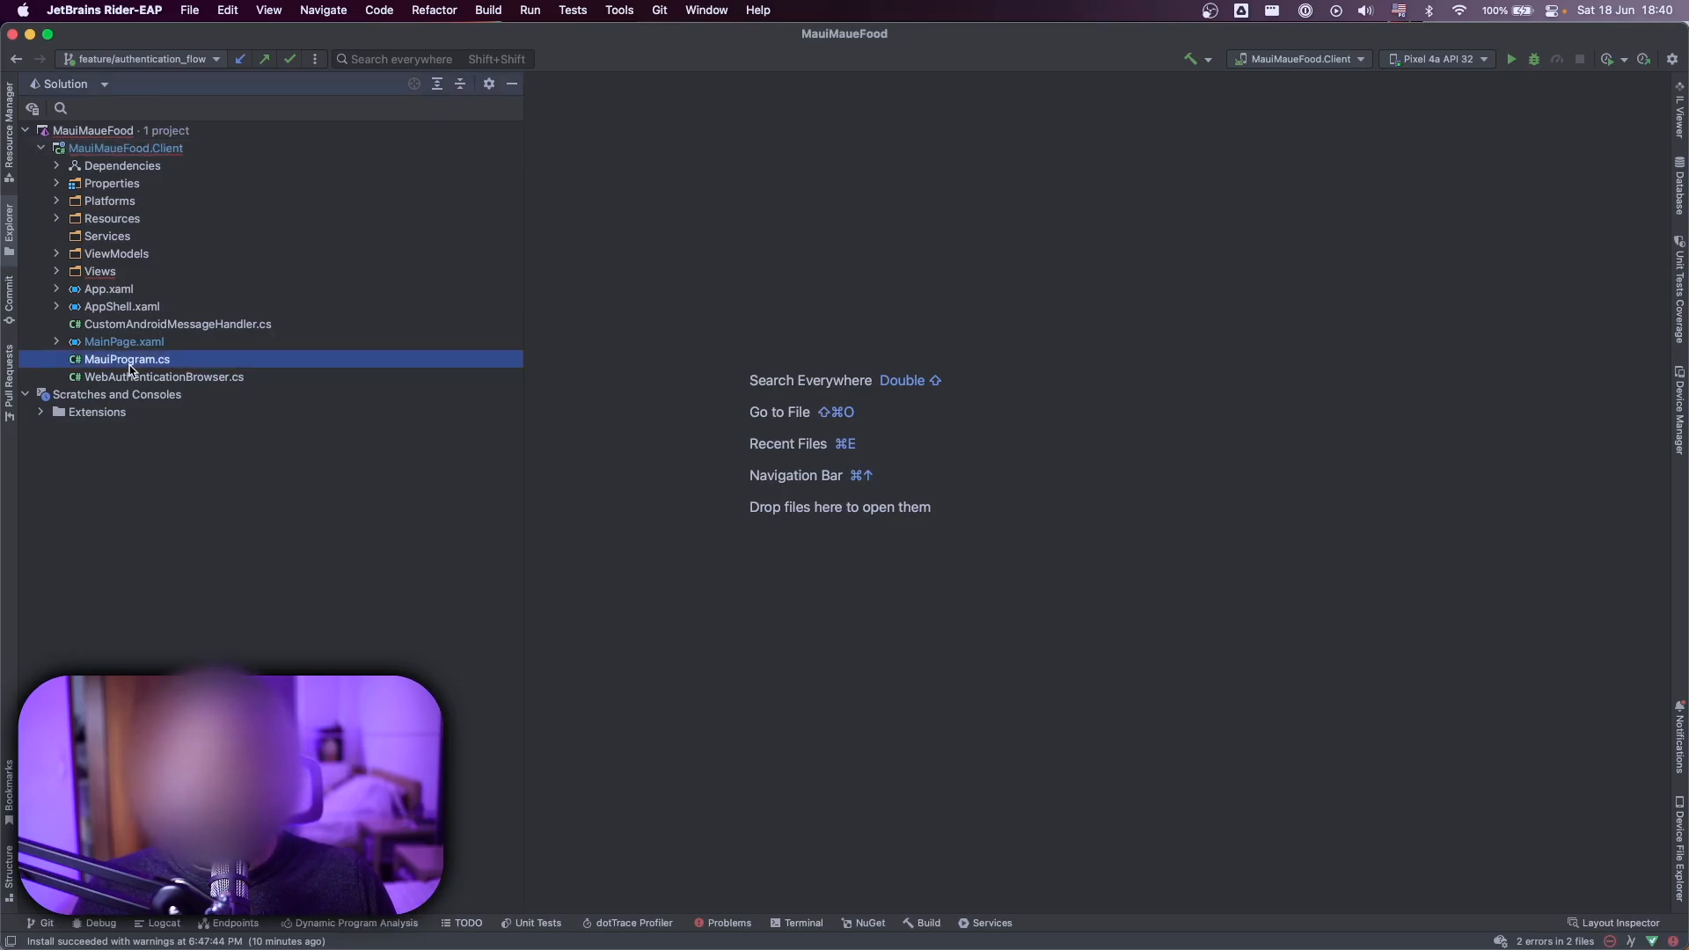
# - Open MauiProgram.cs and inspect the 10.0.2.2 Authority host and GetInsecureHttpClient call
pyautogui.doubleClick(126, 359)
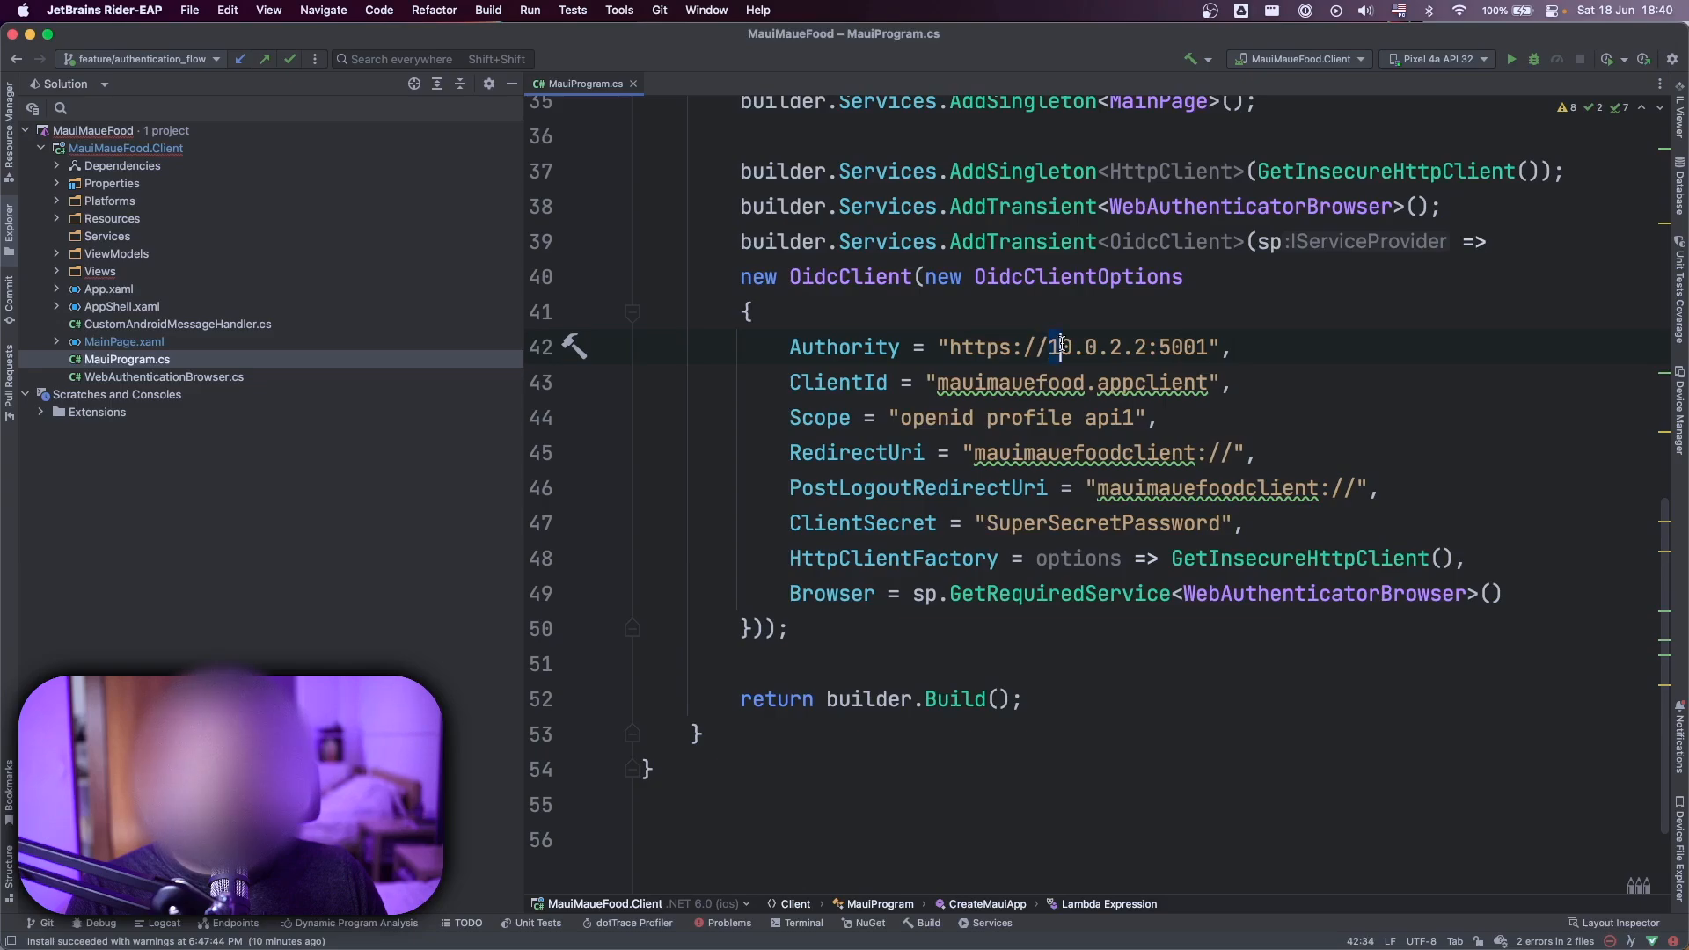
pyautogui.doubleClick(1097, 347)
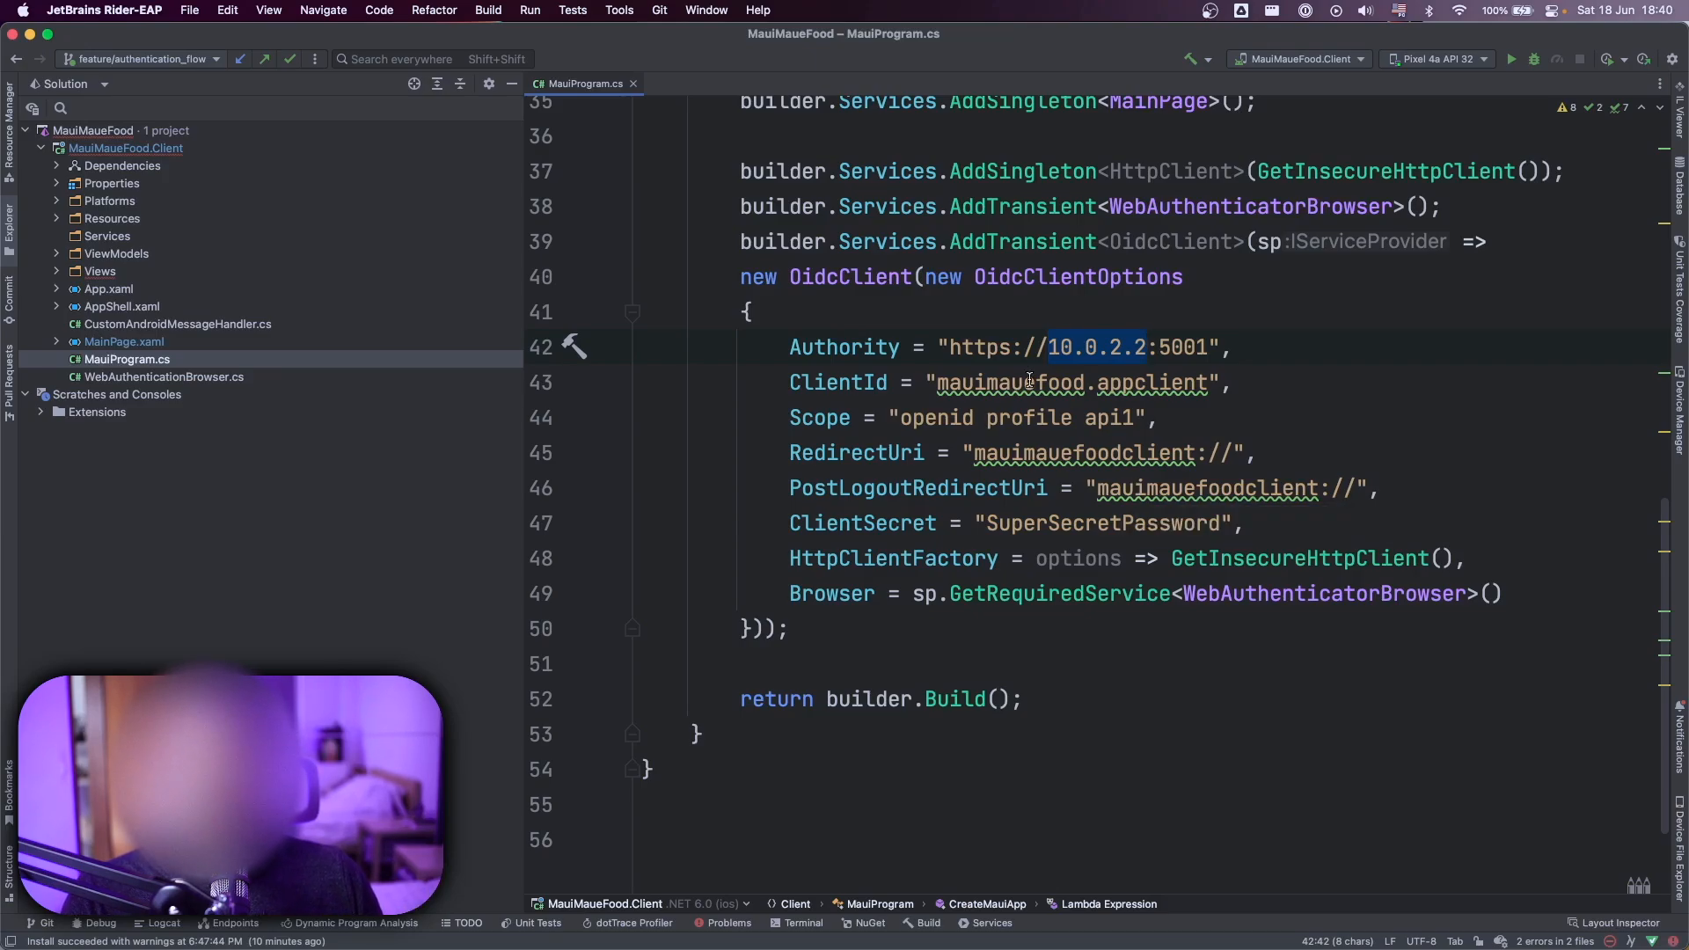
pyautogui.click(983, 418)
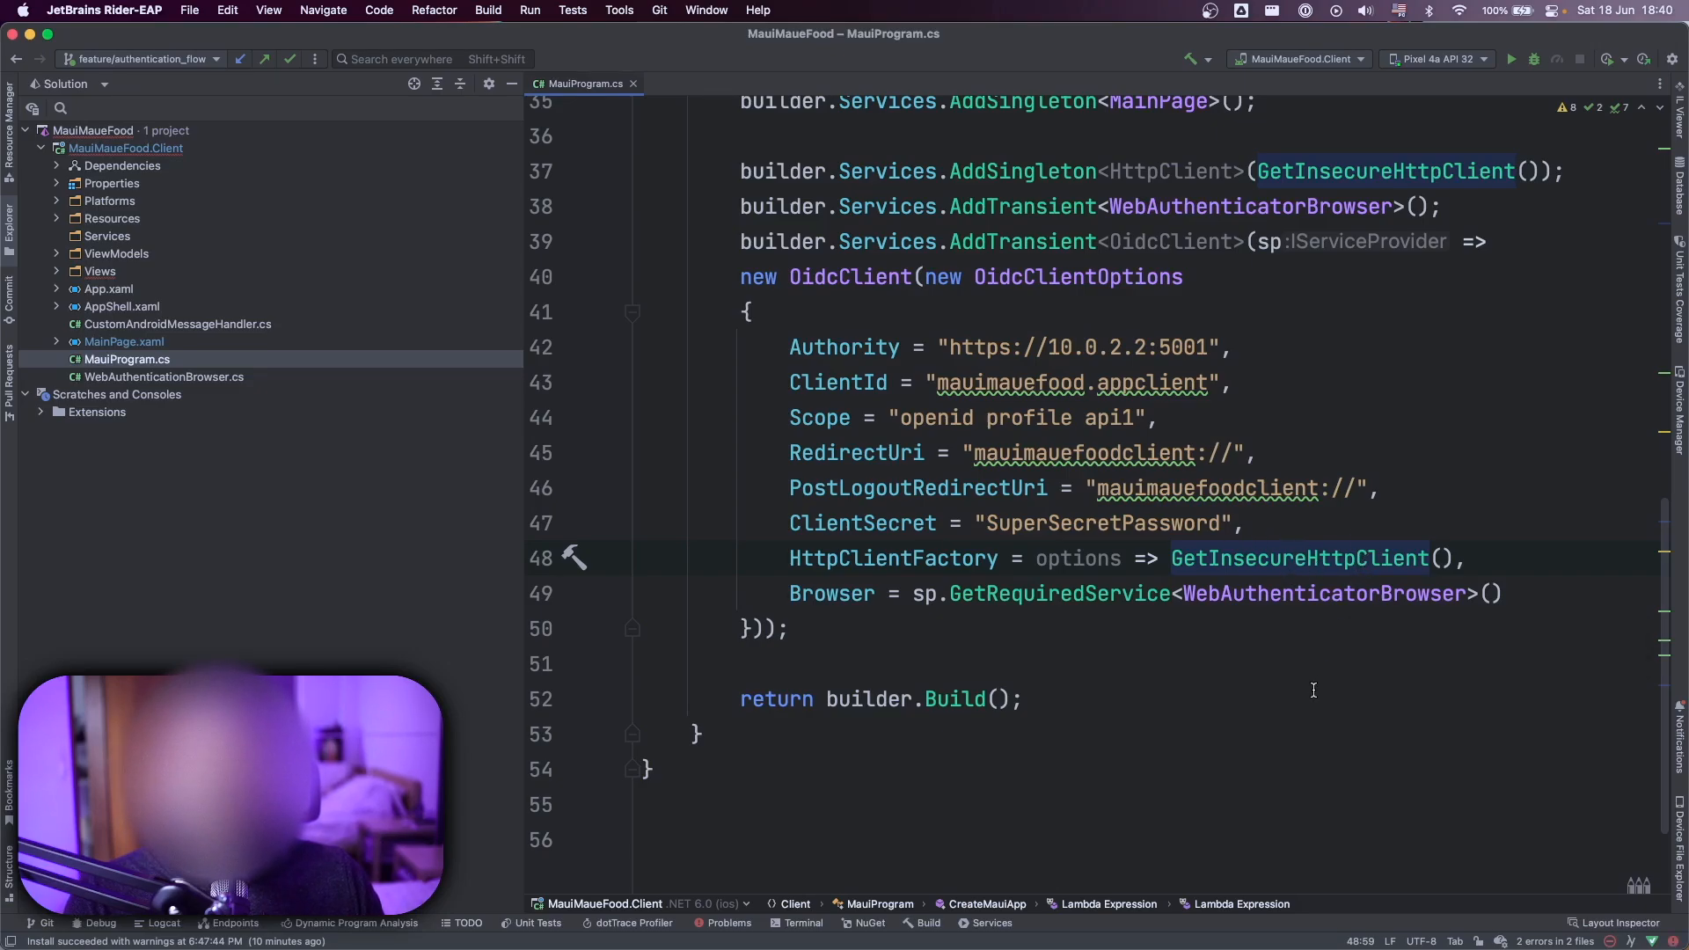
pyautogui.moveTo(1319, 600)
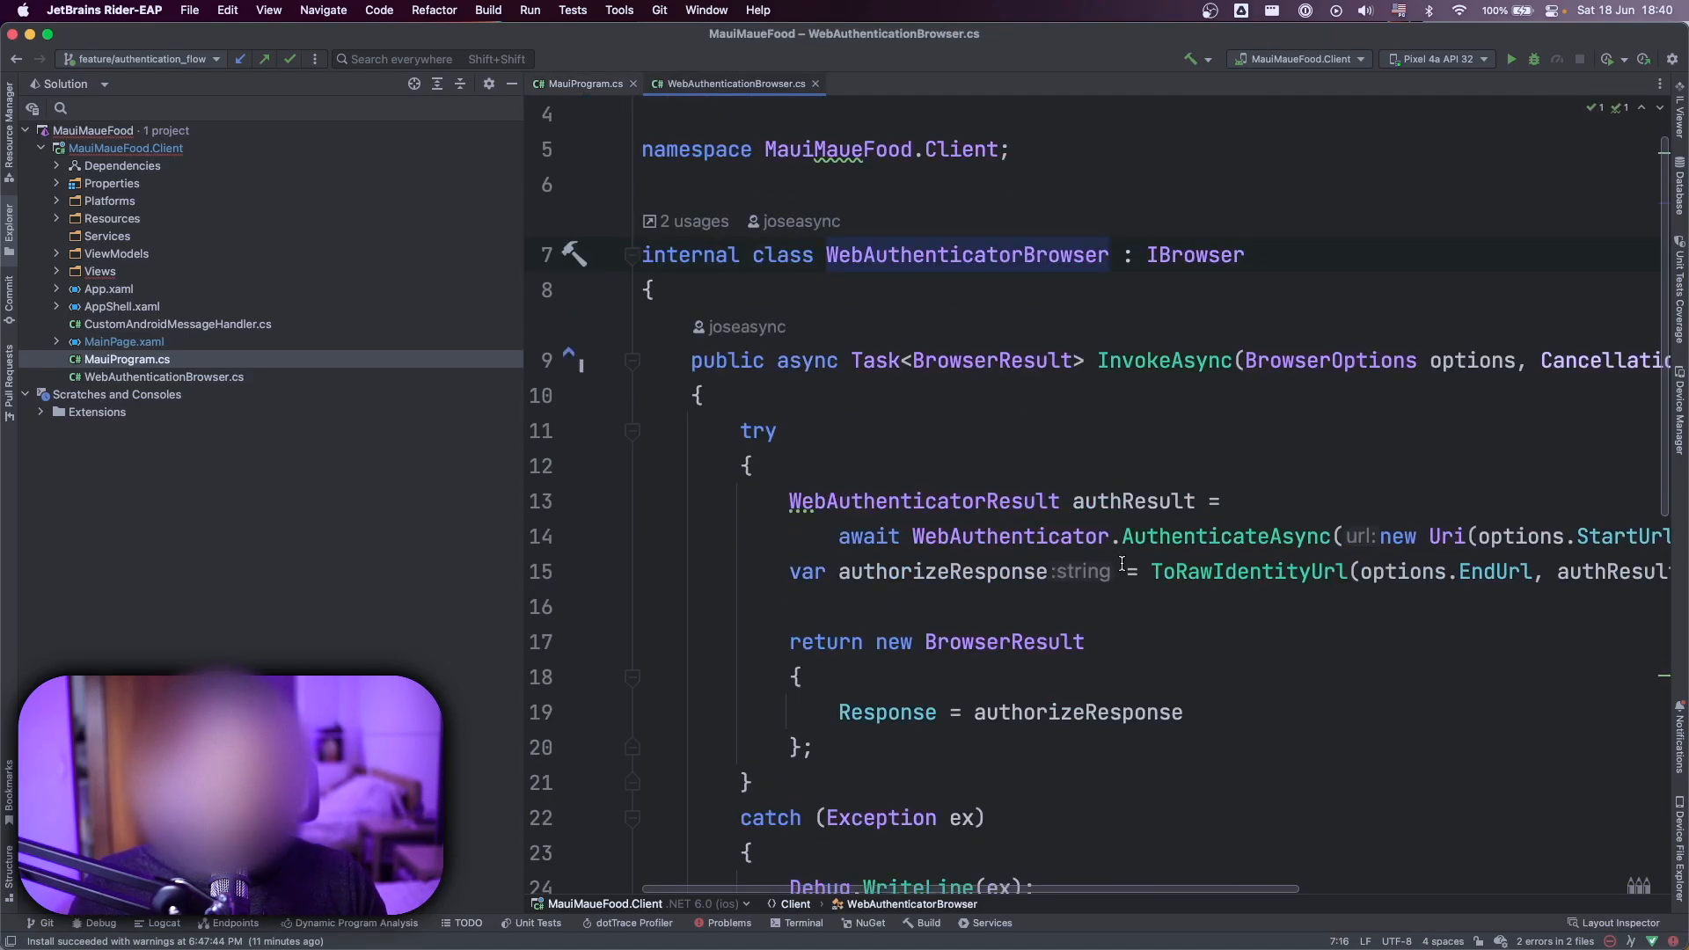
# - Close WebAuthenticationBrowser.cs, fold GetInsecureHttpClient in MauiProgram.cs, and expand the ViewModels folder
pyautogui.click(580, 83)
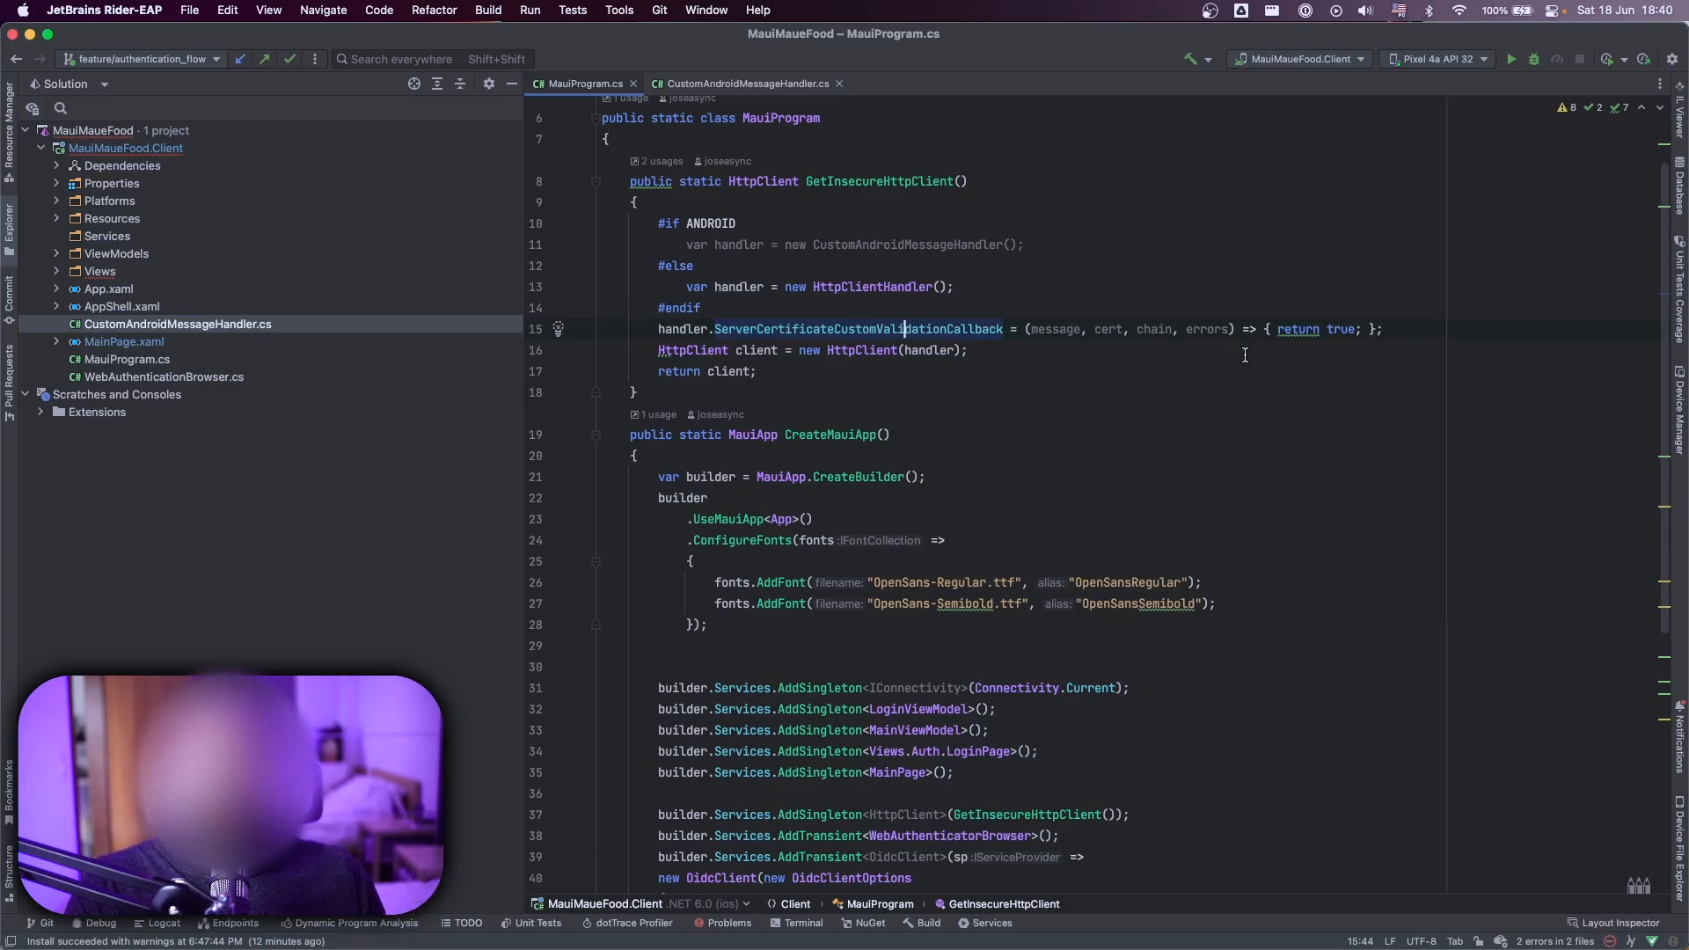
pyautogui.moveTo(1074, 393)
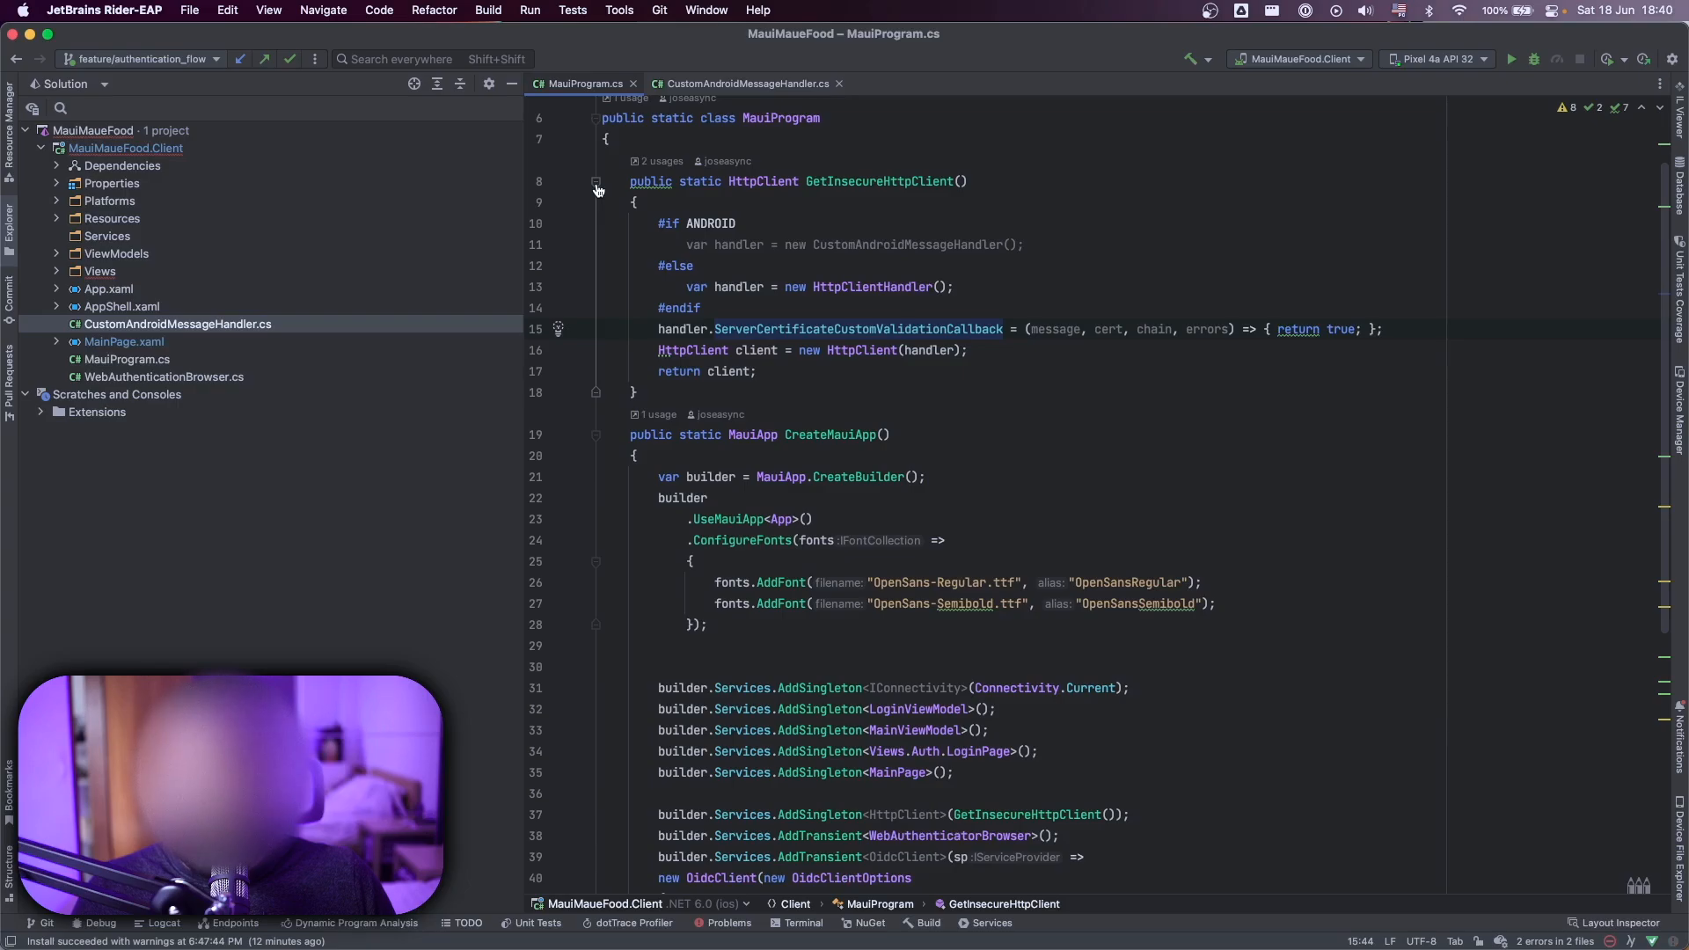
pyautogui.click(596, 182)
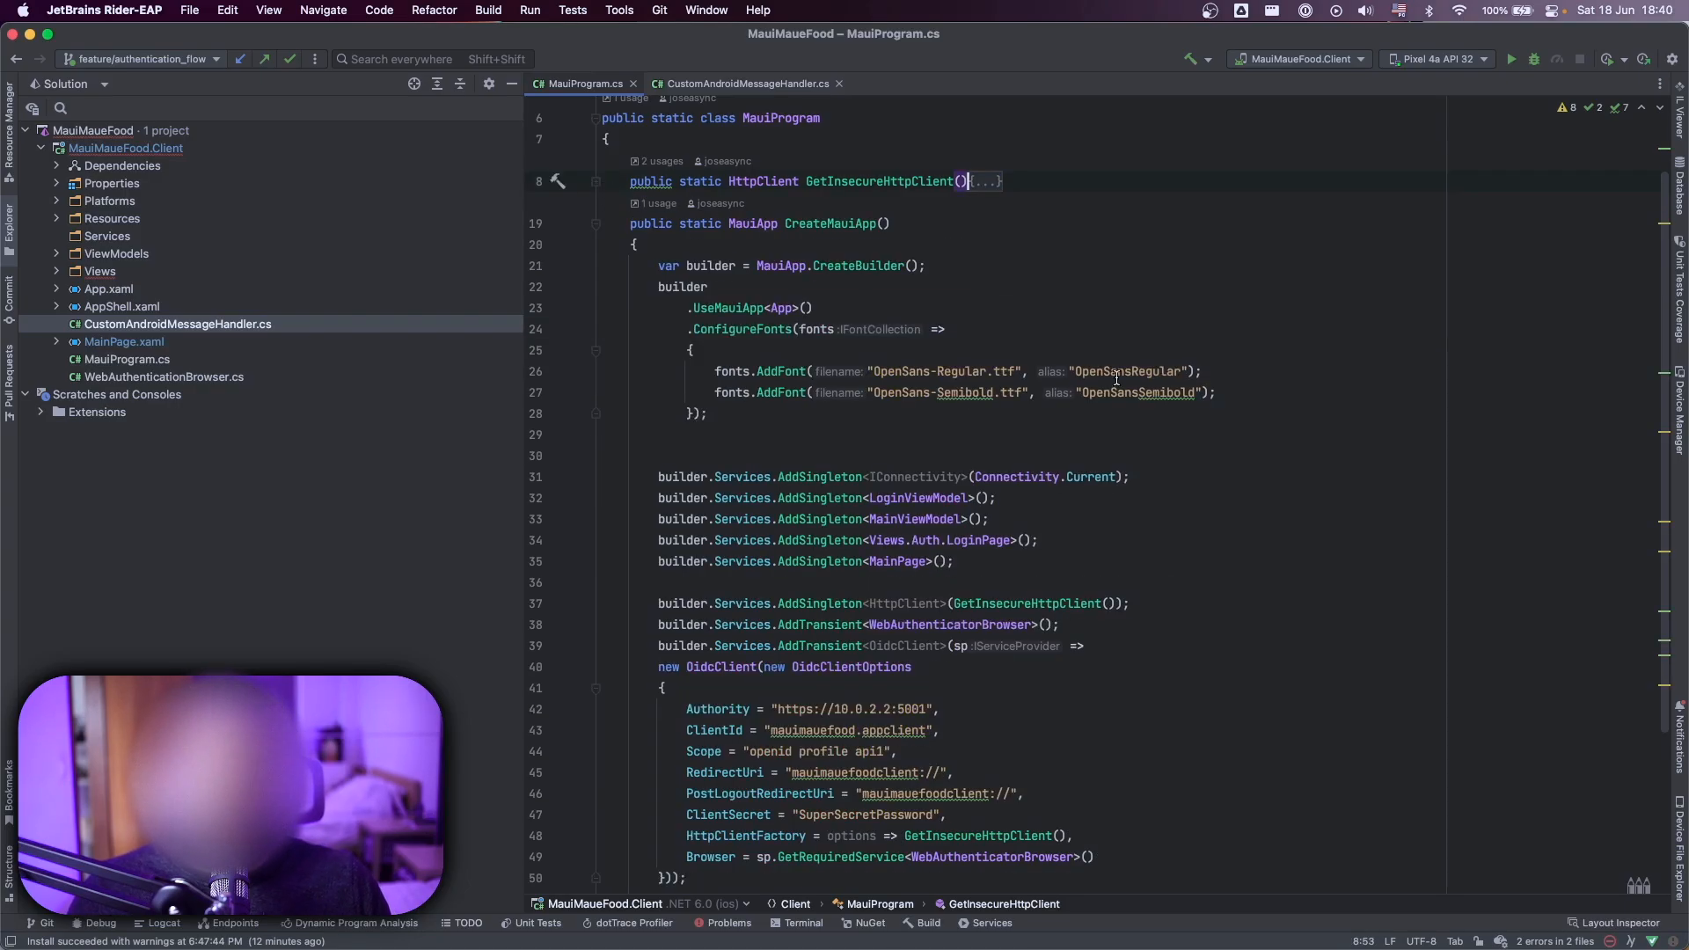
pyautogui.scroll(-3)
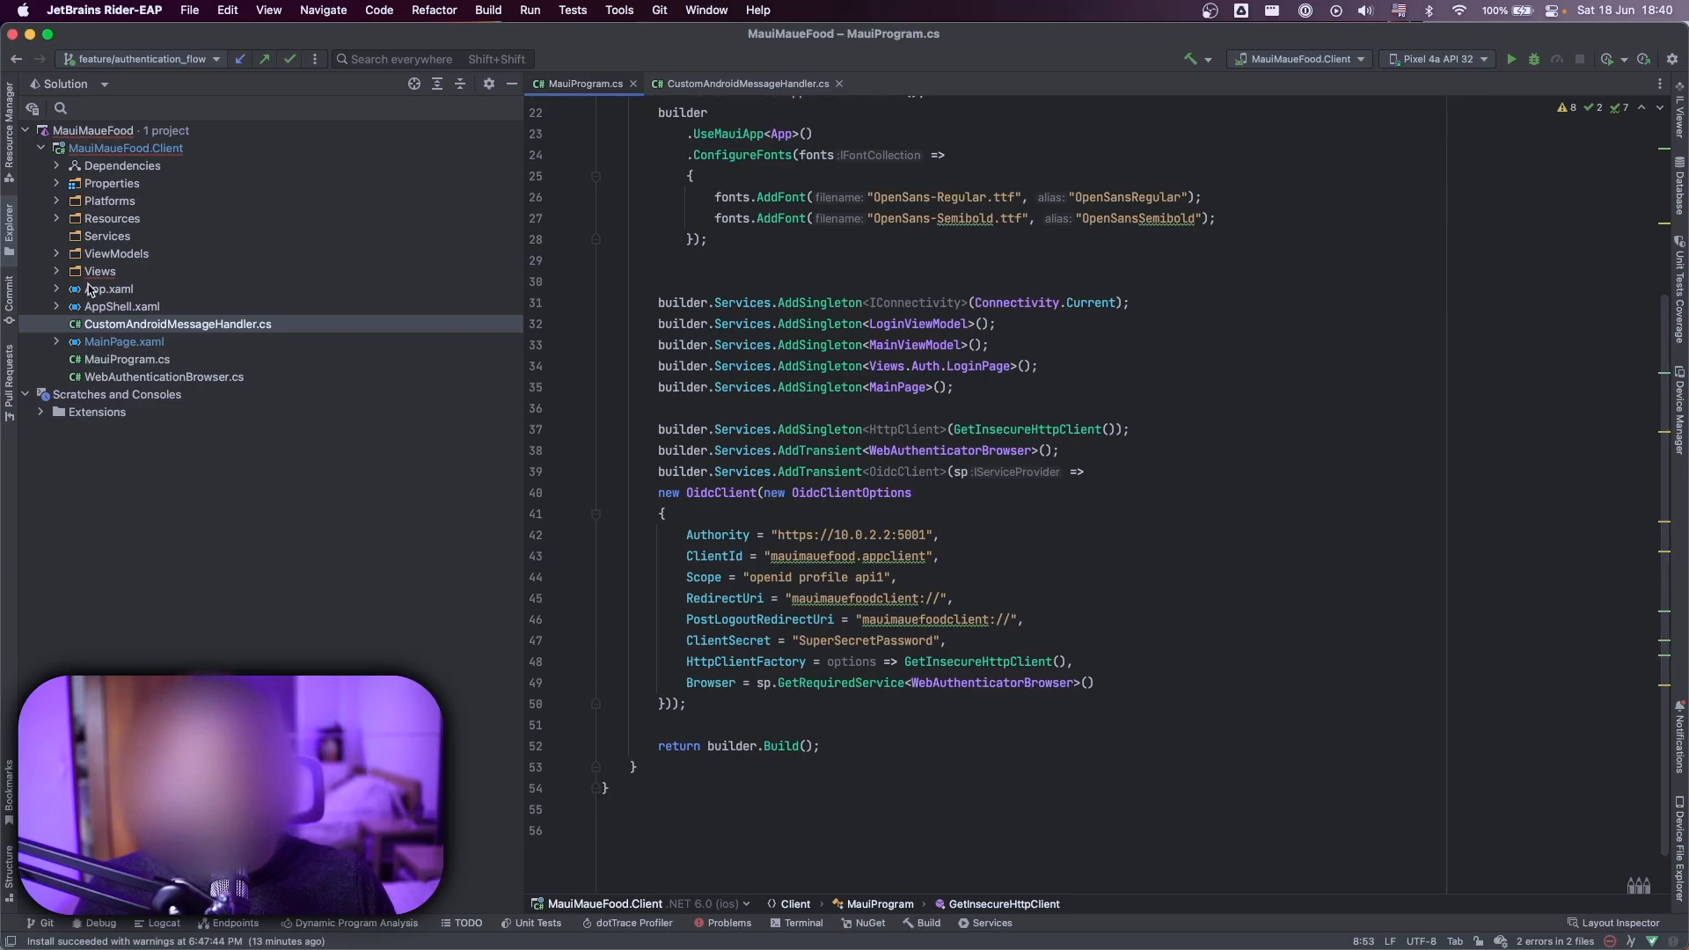
pyautogui.click(115, 253)
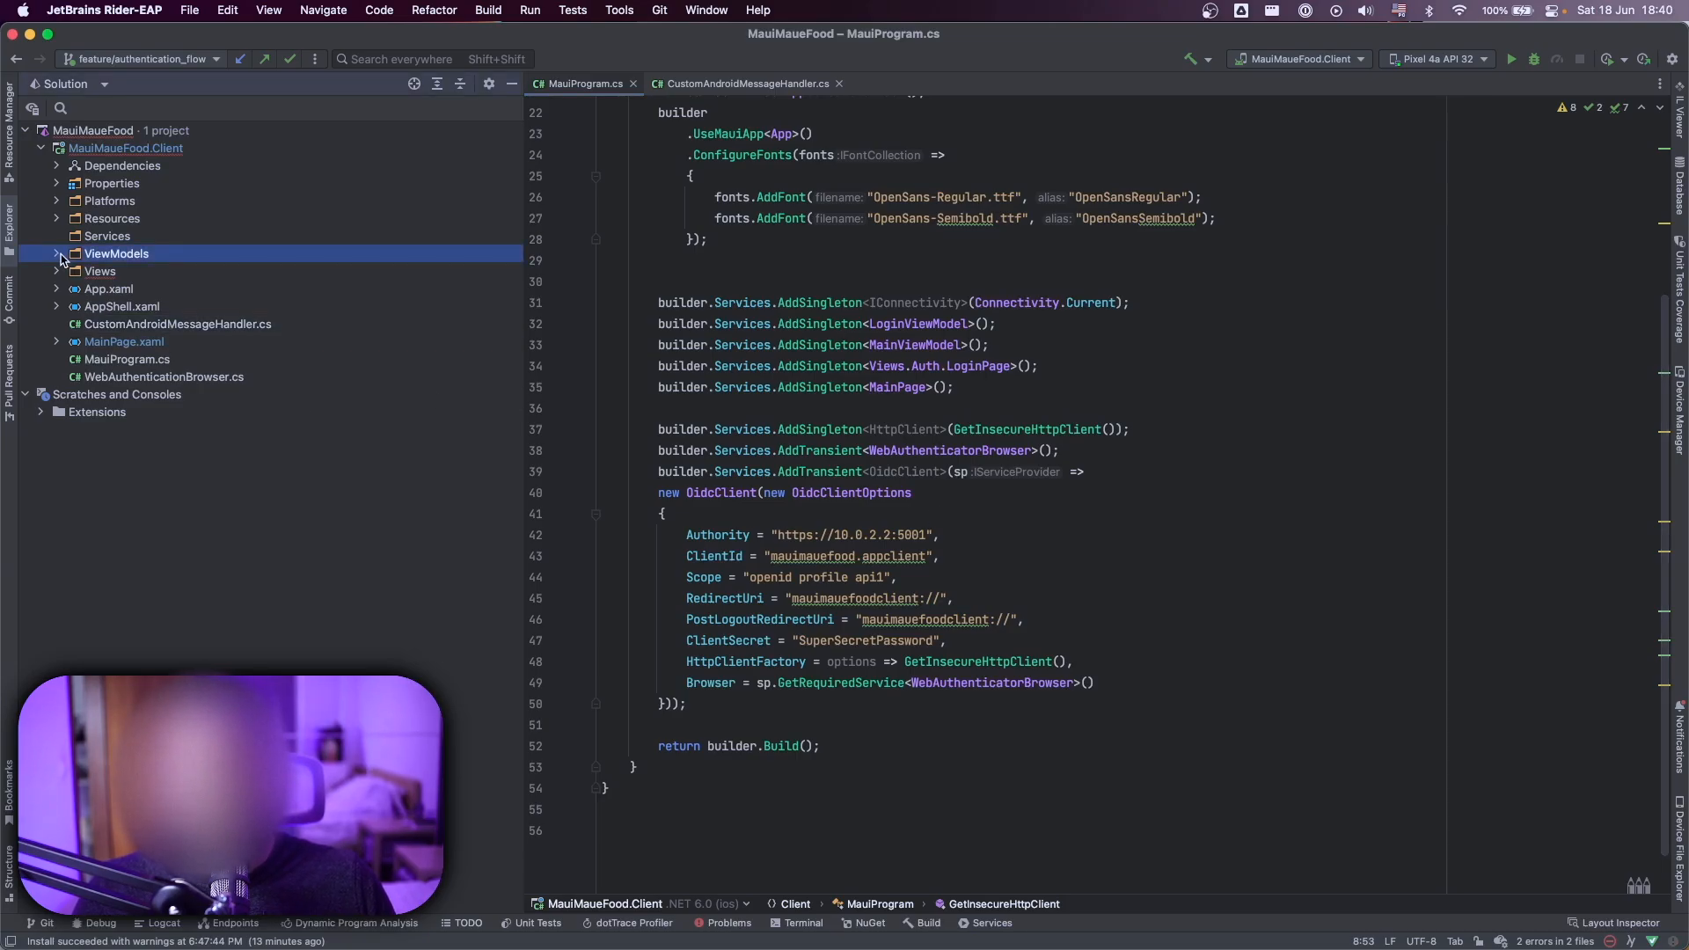
# - Open LoginViewModel.cs, unfold and read through LoginAsync, then switch to MainPage.xaml
pyautogui.click(58, 253)
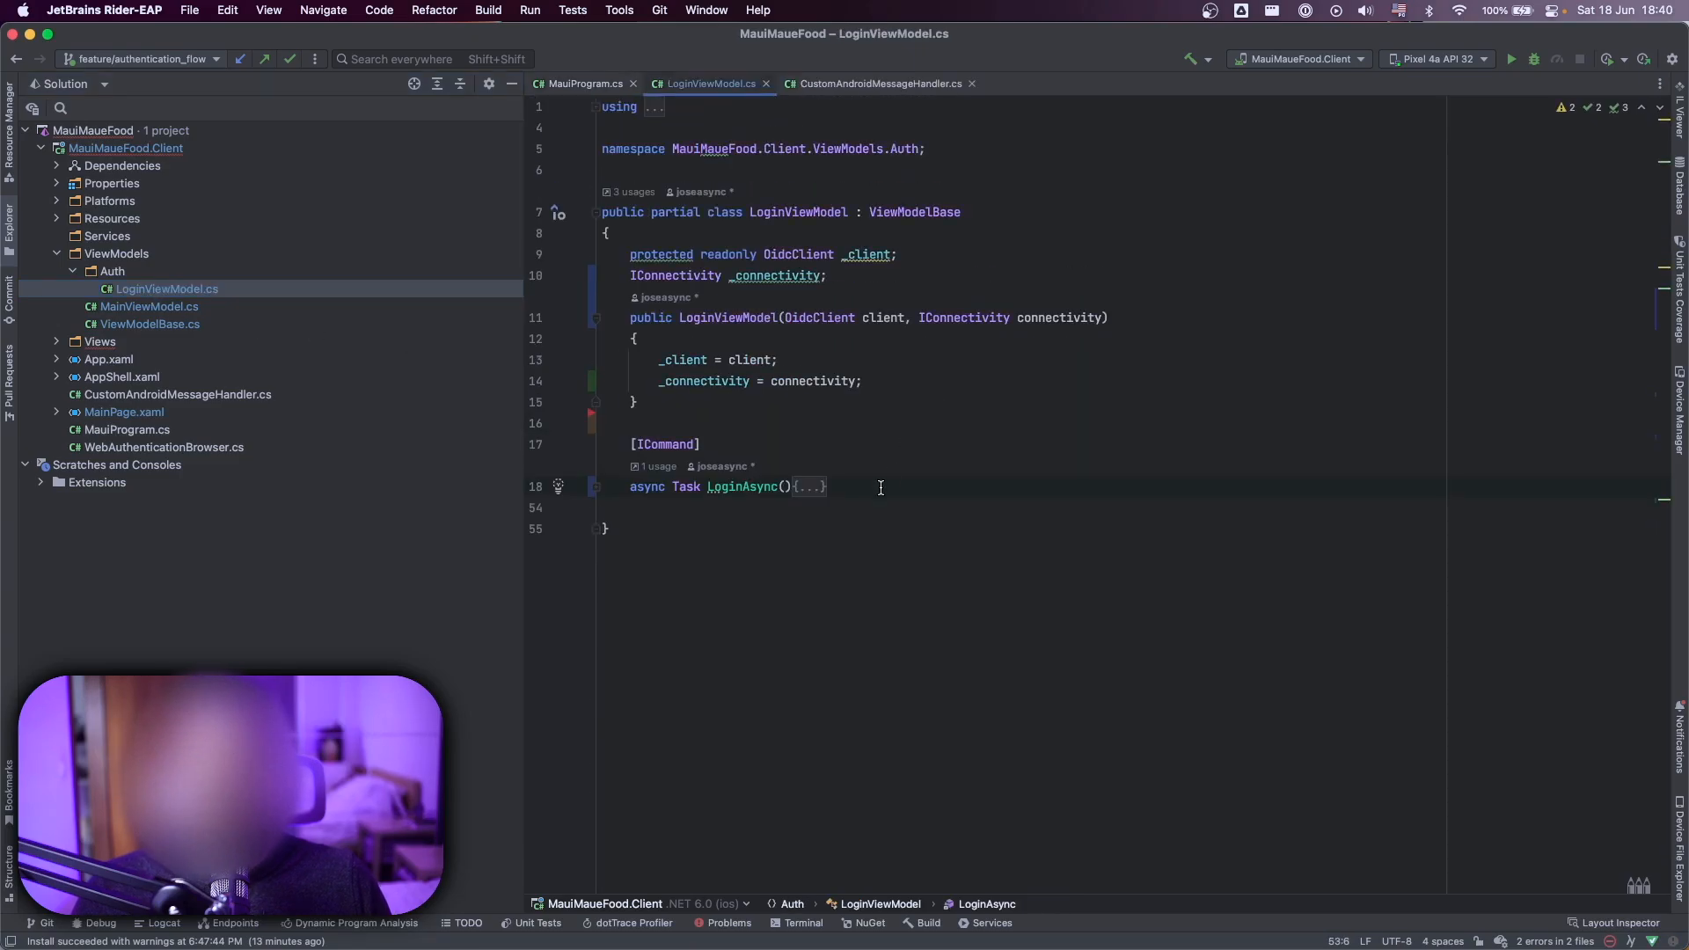
pyautogui.click(806, 486)
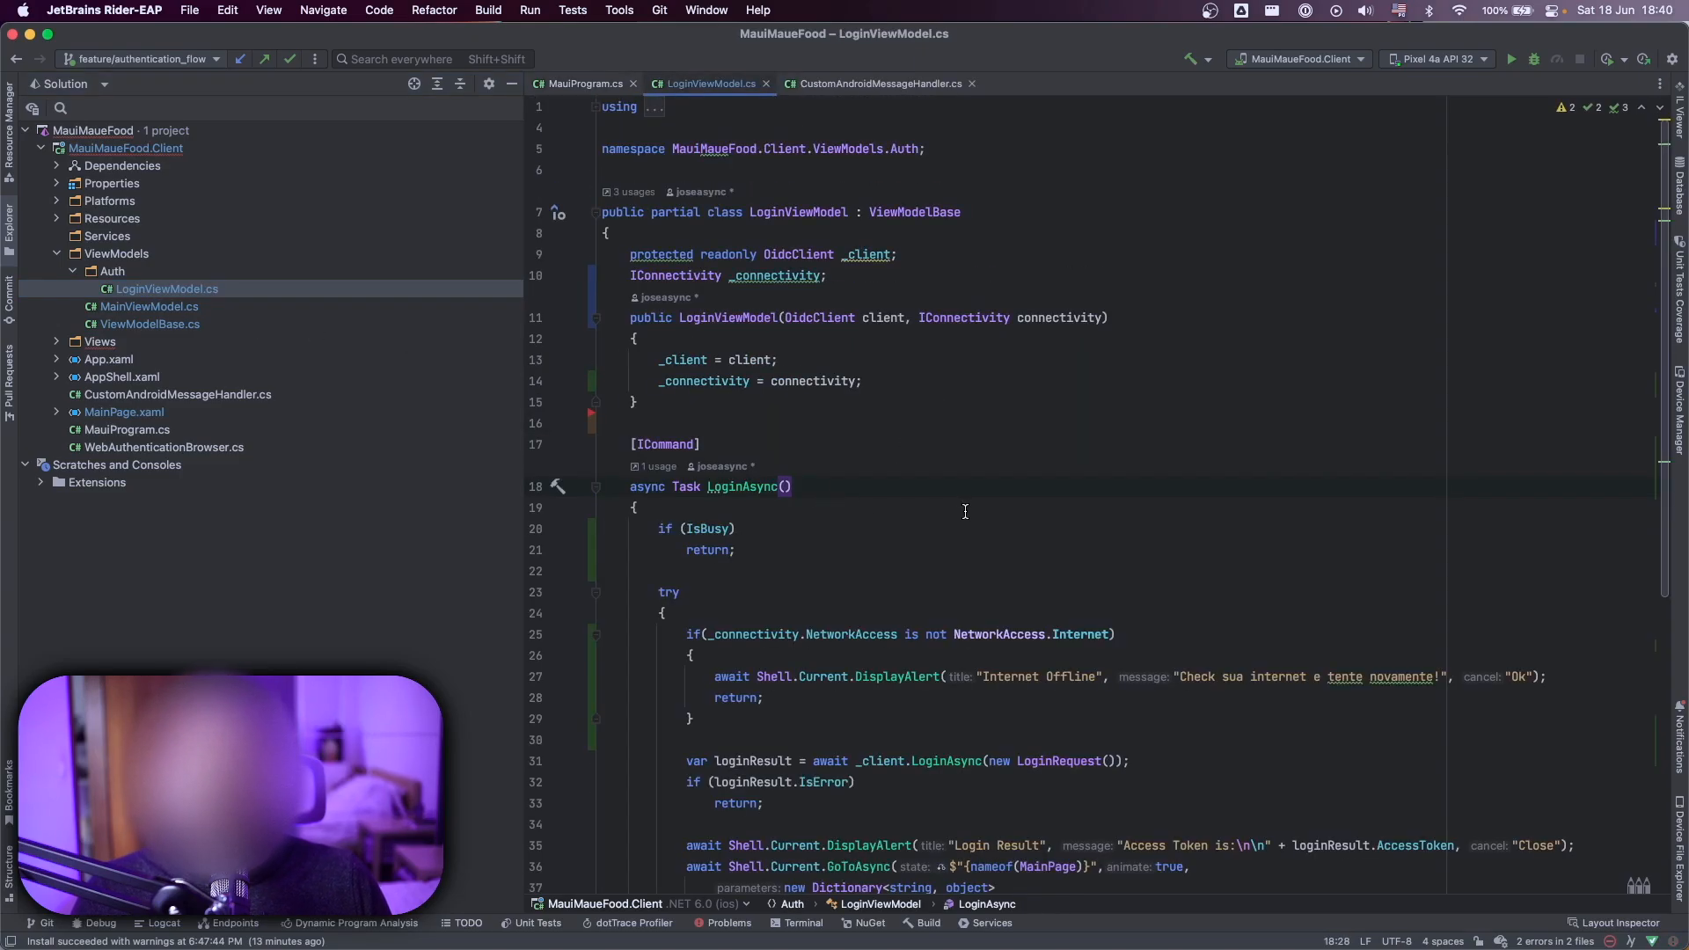
pyautogui.scroll(-3)
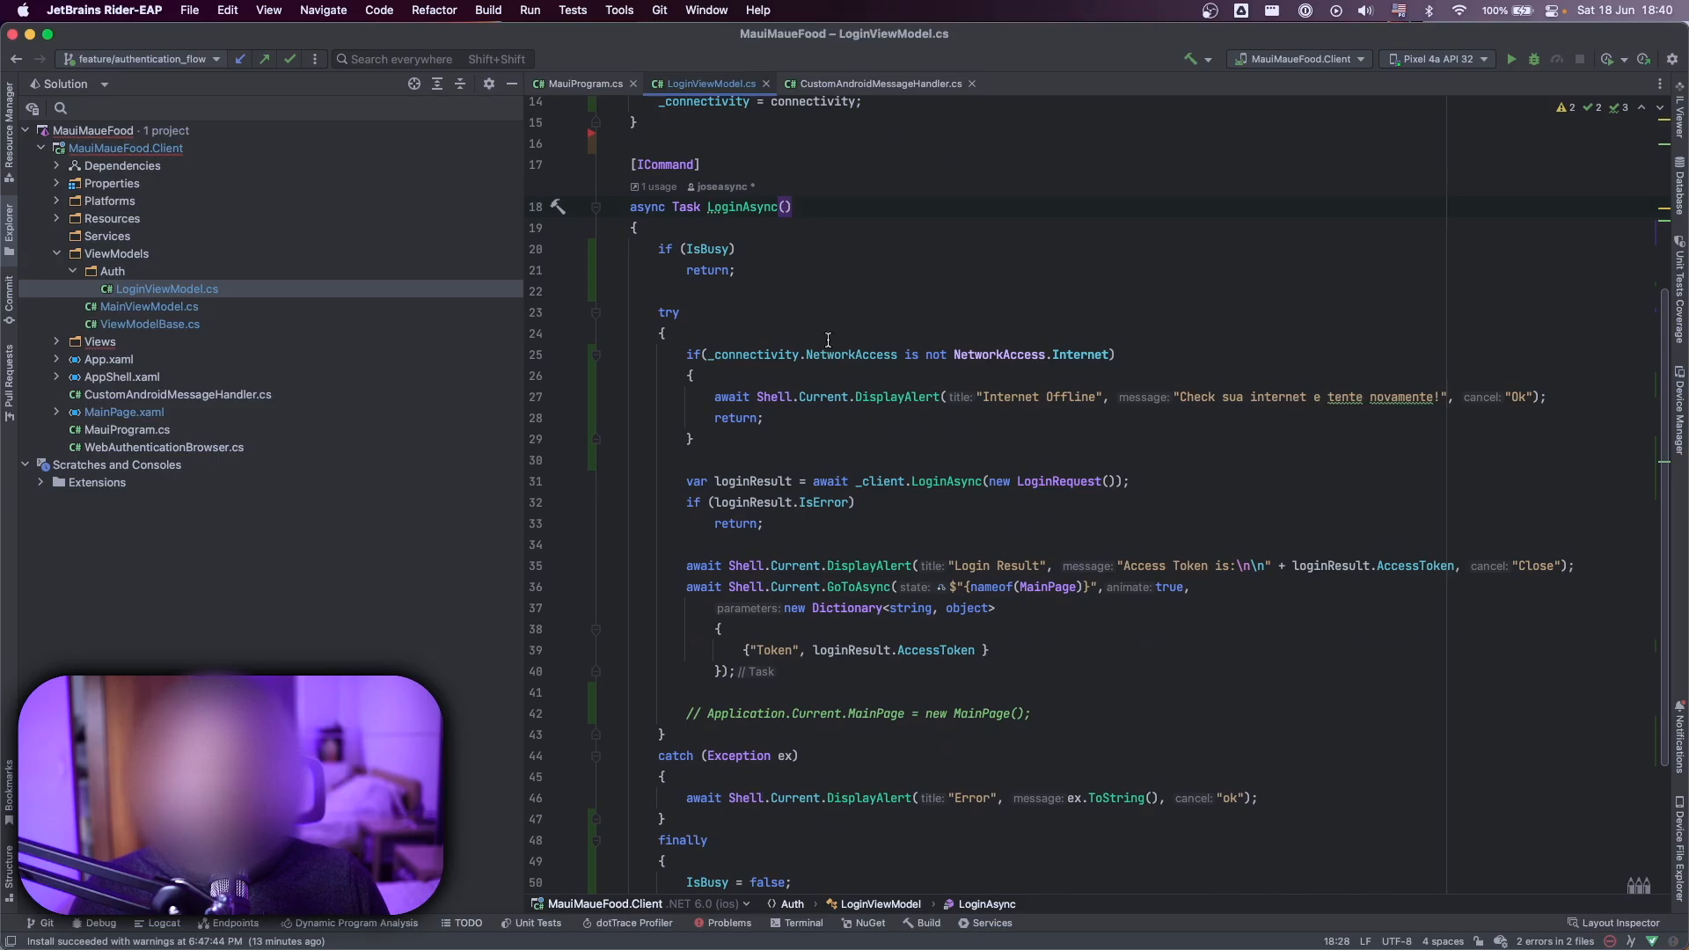
pyautogui.moveTo(807, 281)
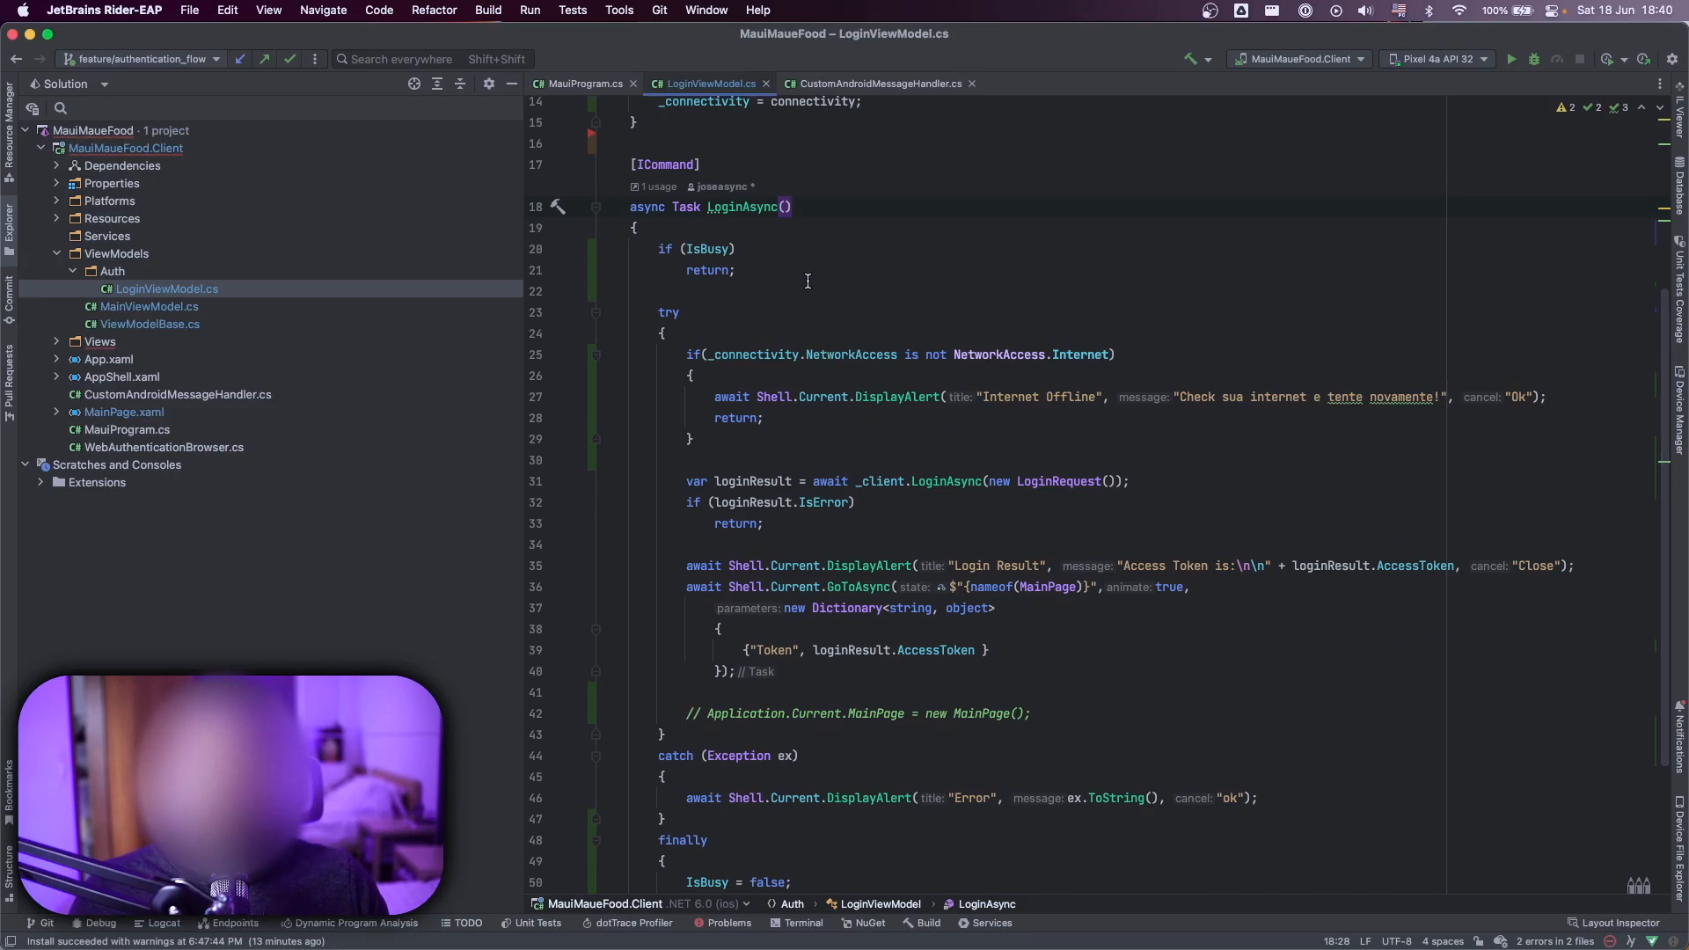
pyautogui.scroll(-3)
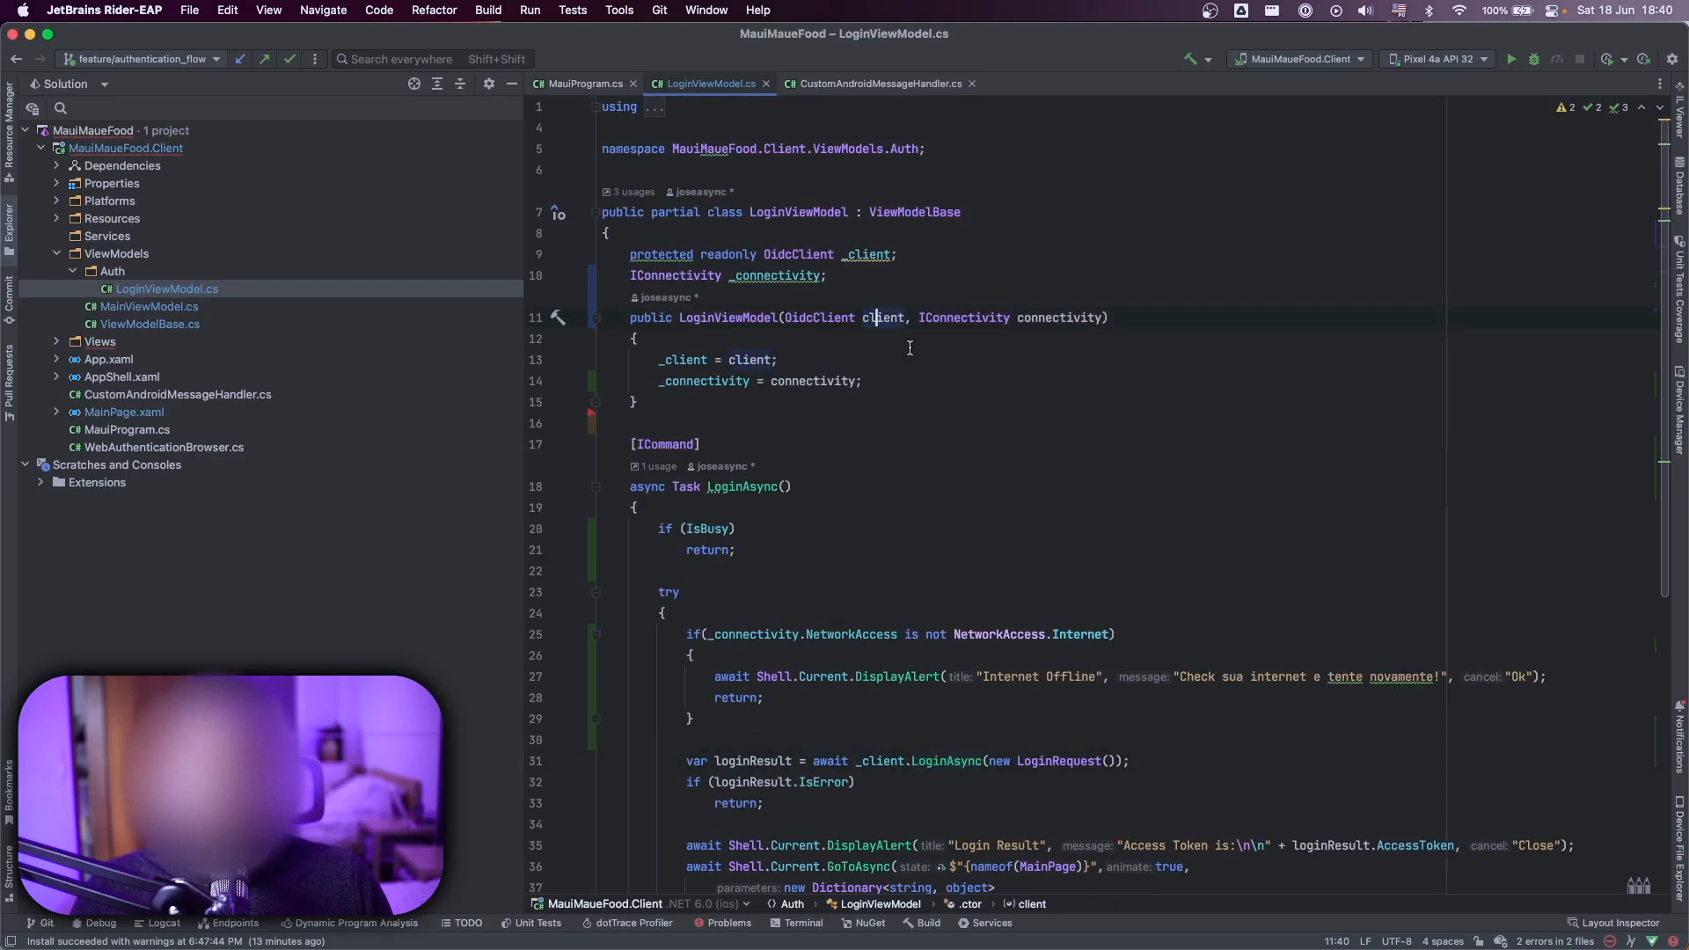
pyautogui.scroll(-3)
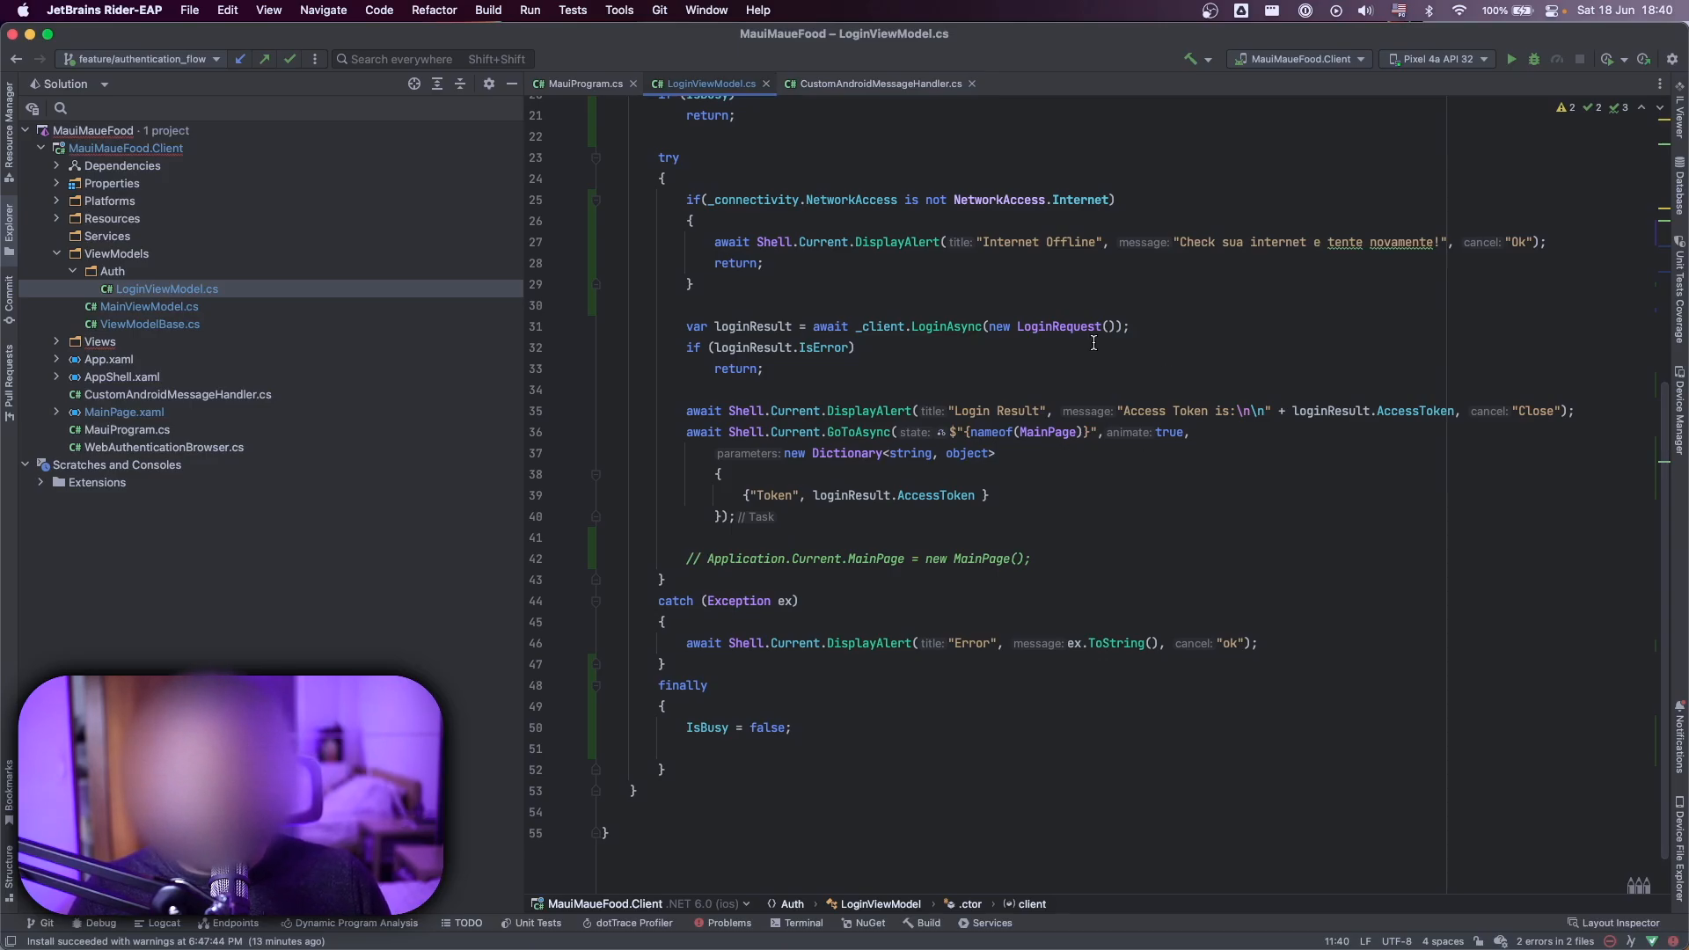
pyautogui.doubleClick(1060, 326)
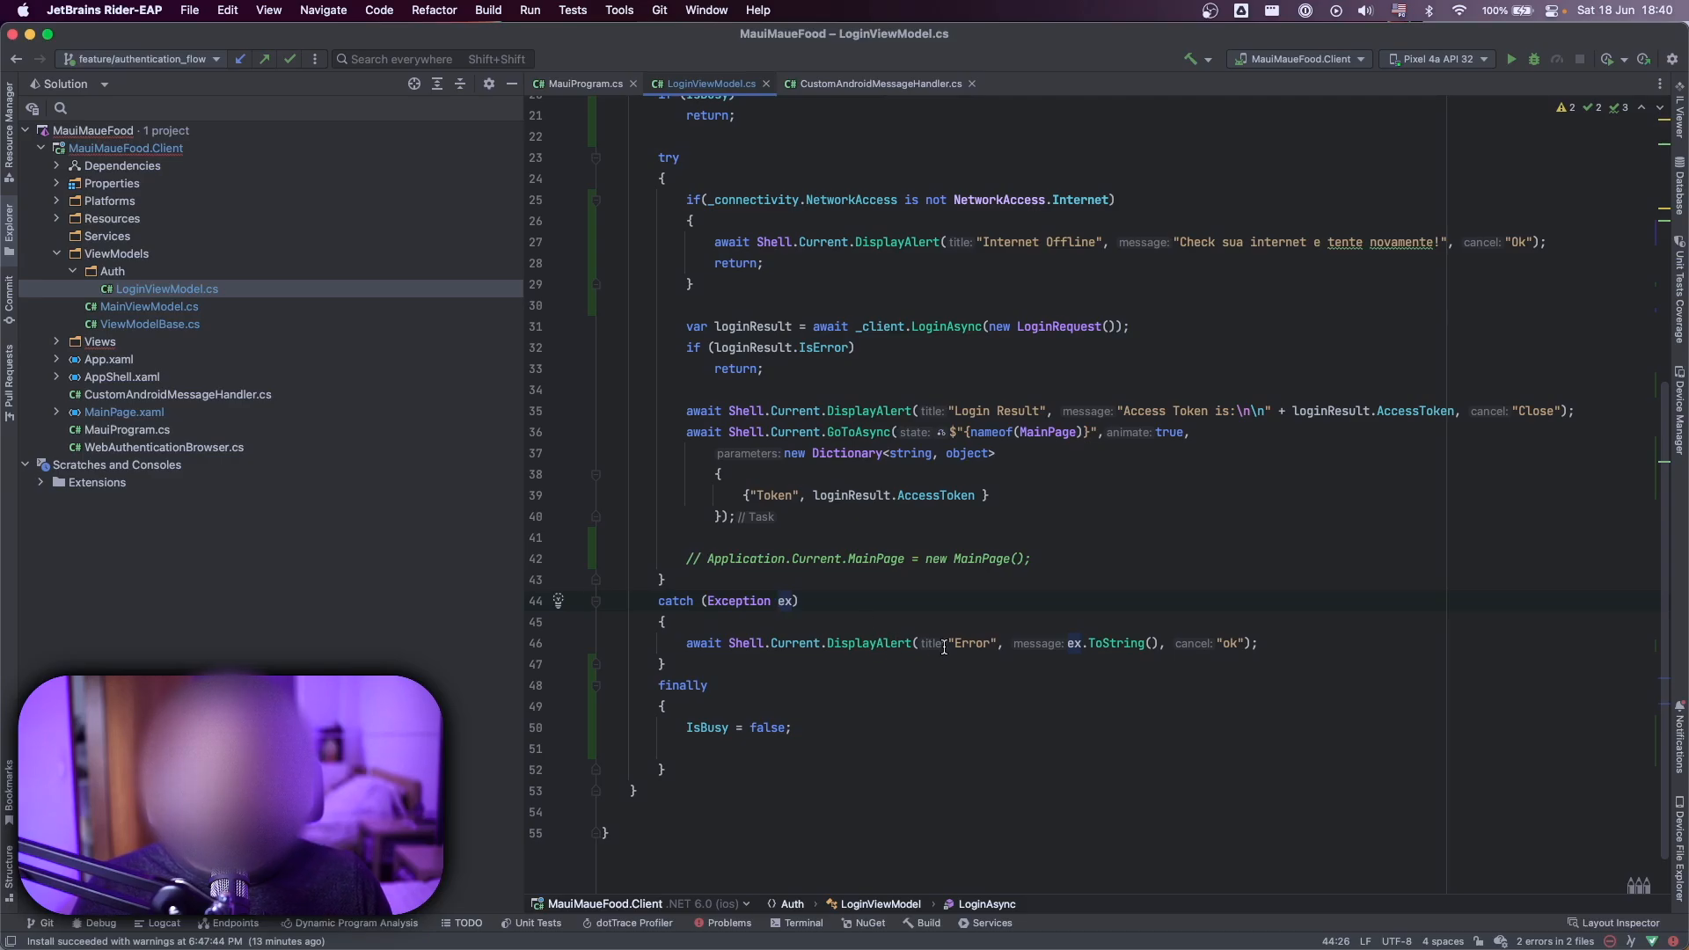
pyautogui.moveTo(969, 432)
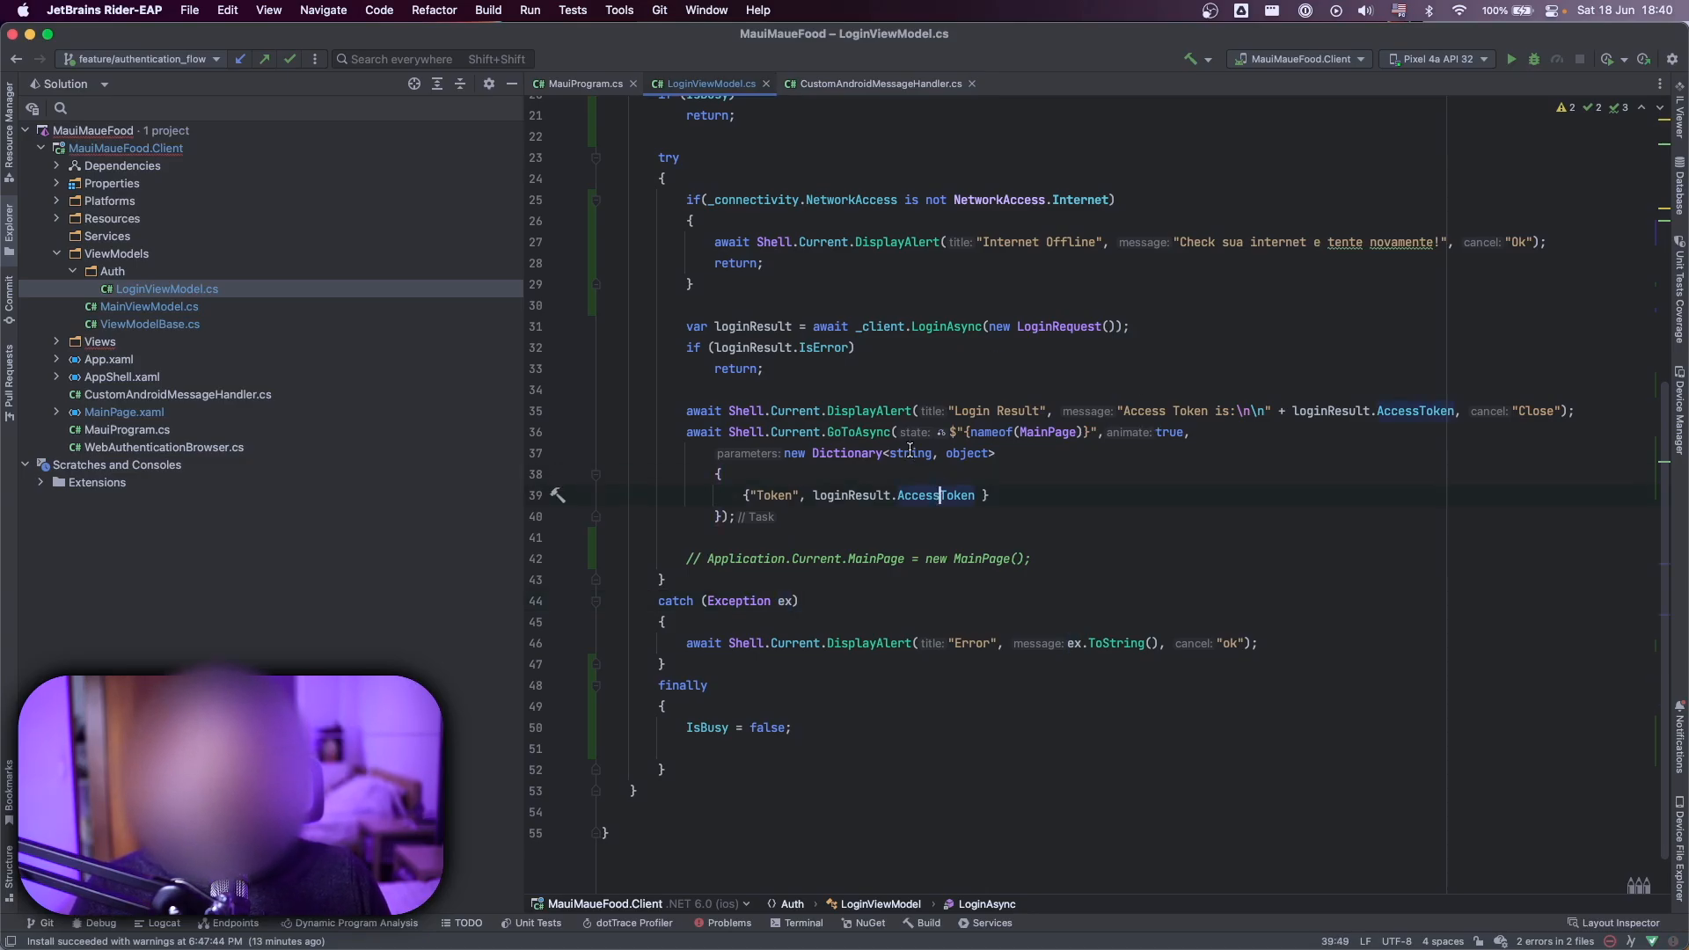
pyautogui.moveTo(908, 452)
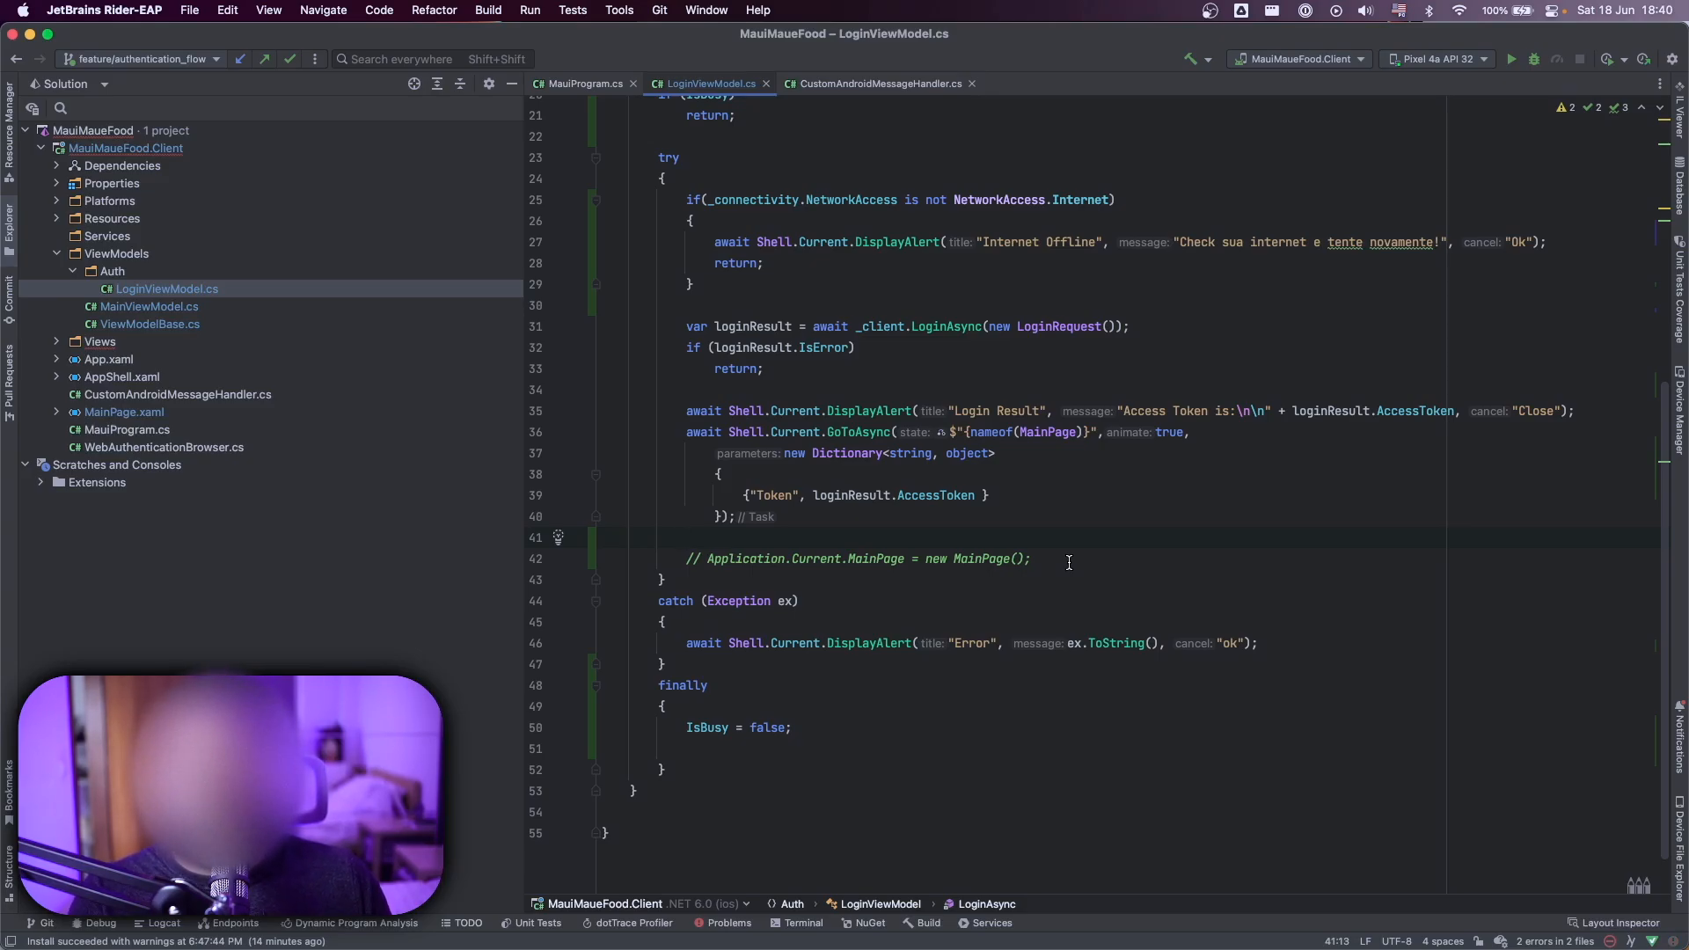
pyautogui.click(1031, 557)
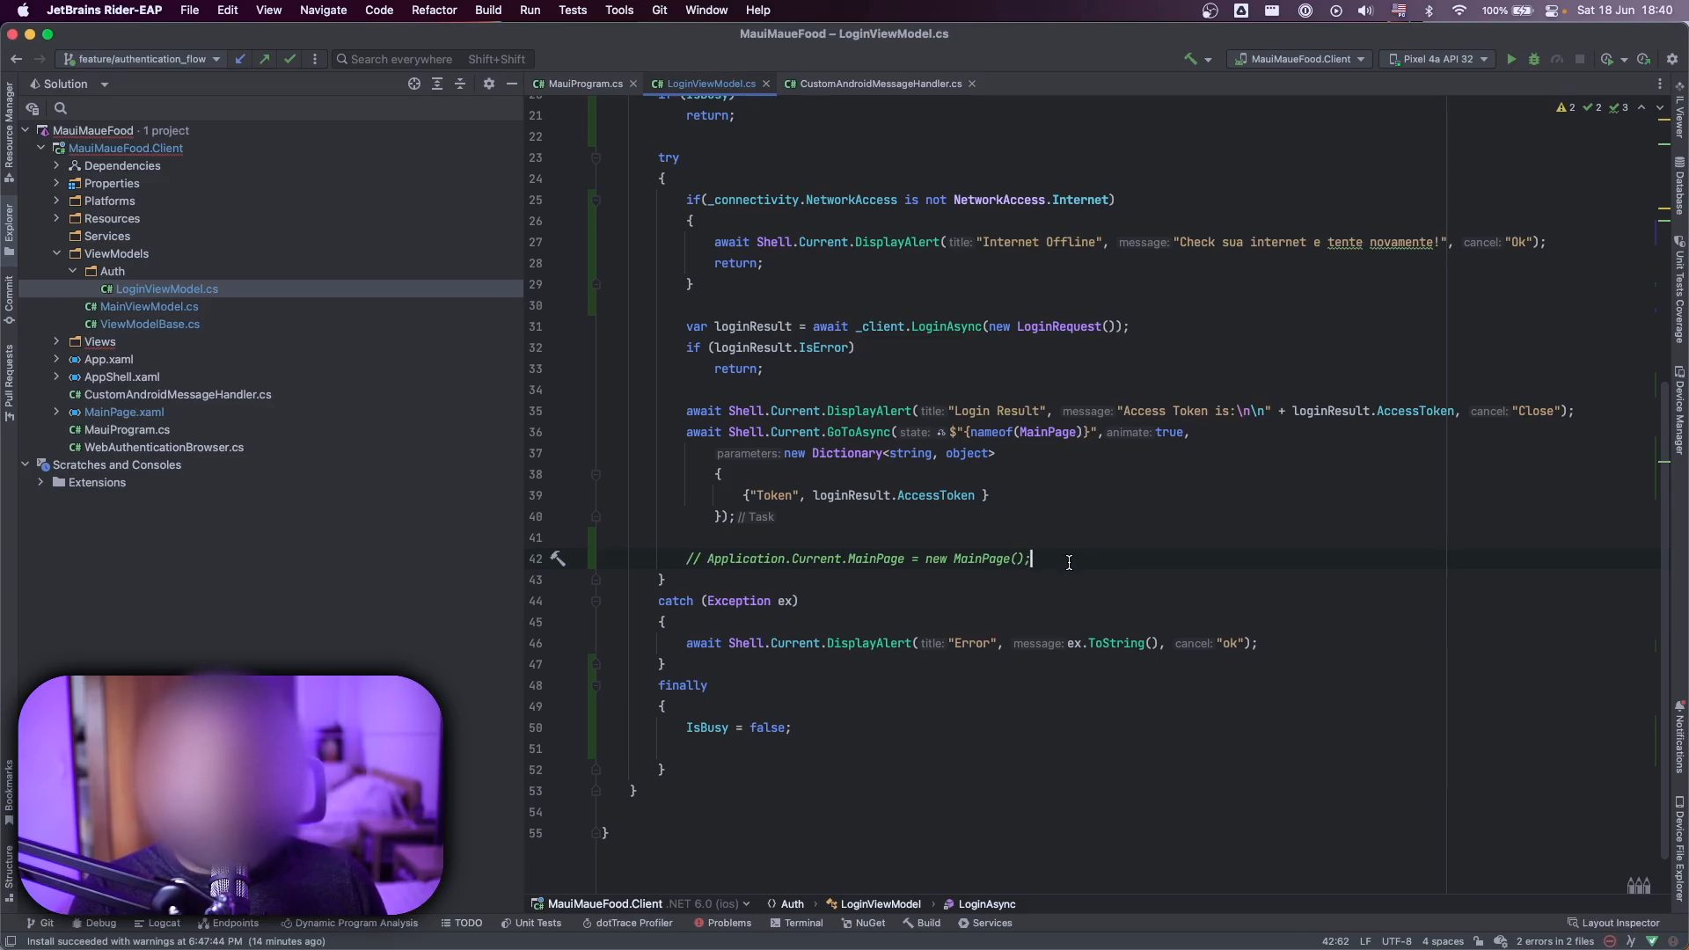
pyautogui.moveTo(197, 334)
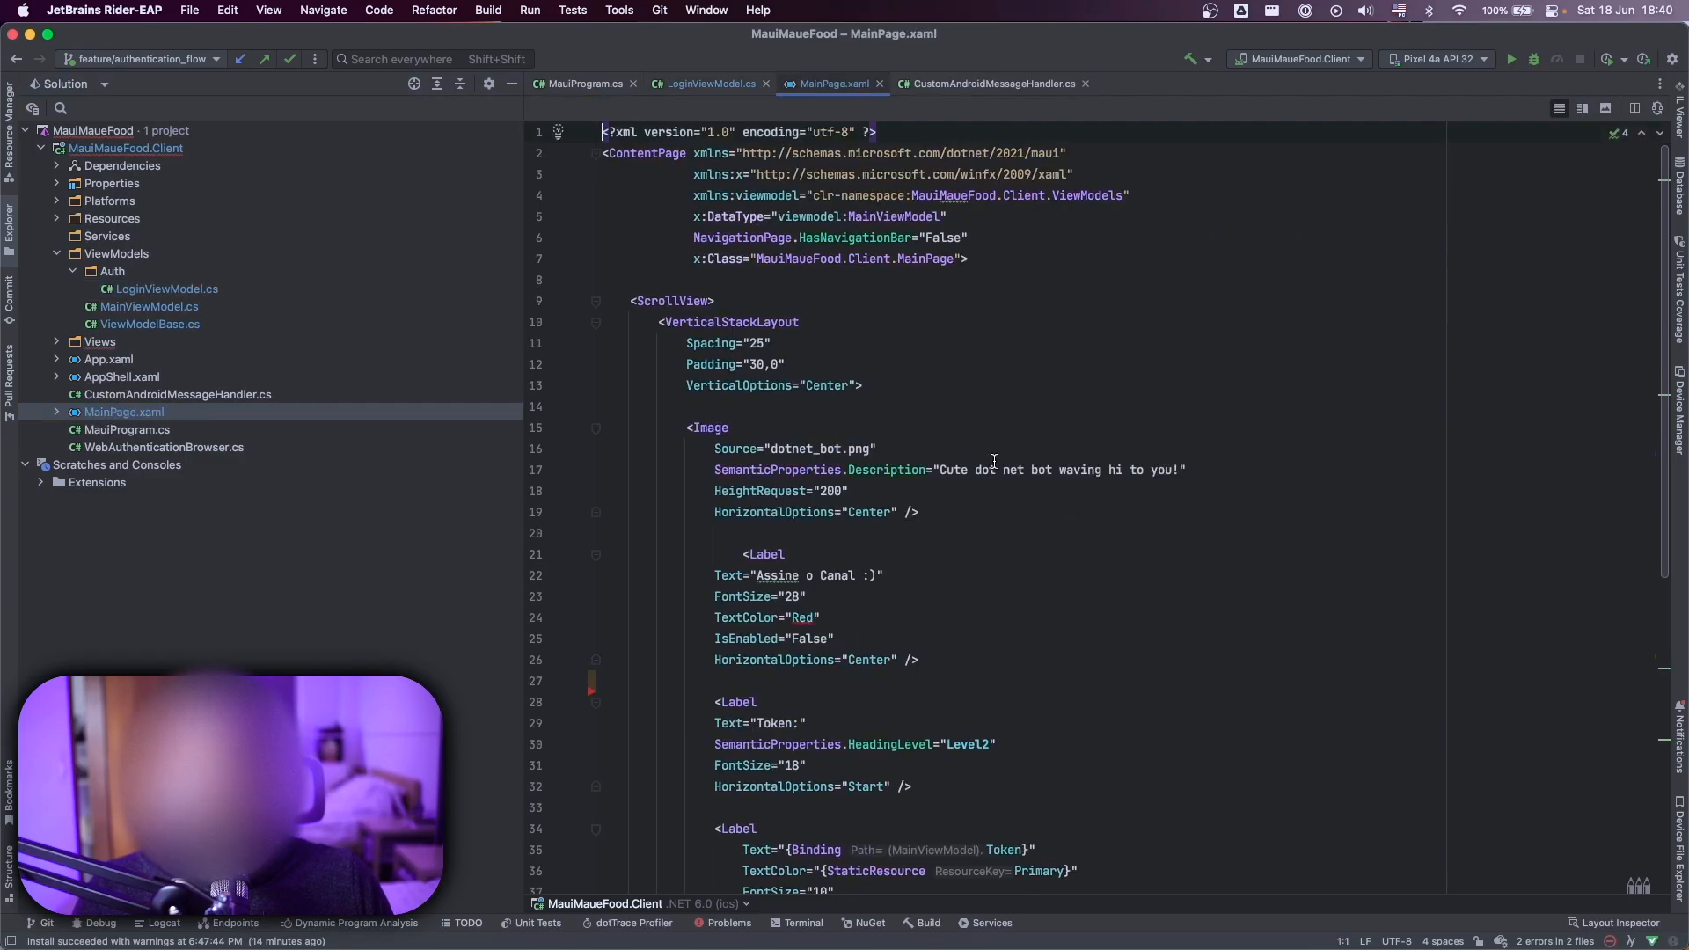
# - Scroll through MainPage.xaml to review the token label binding and buttons
pyautogui.scroll(-3)
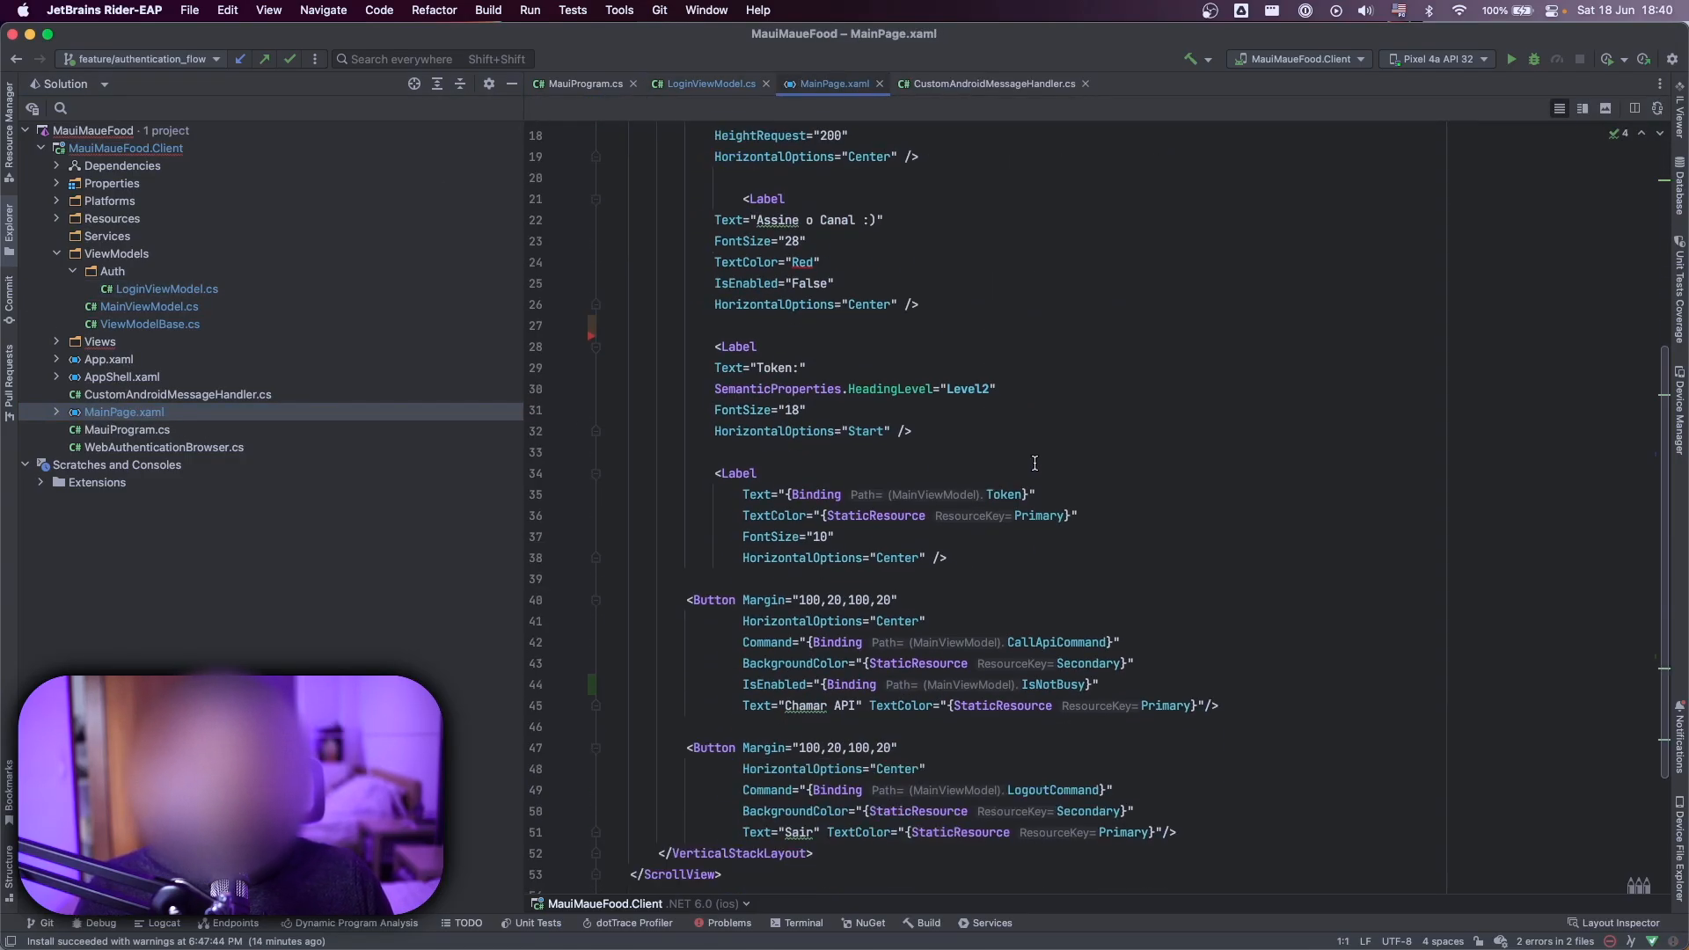
pyautogui.scroll(-3)
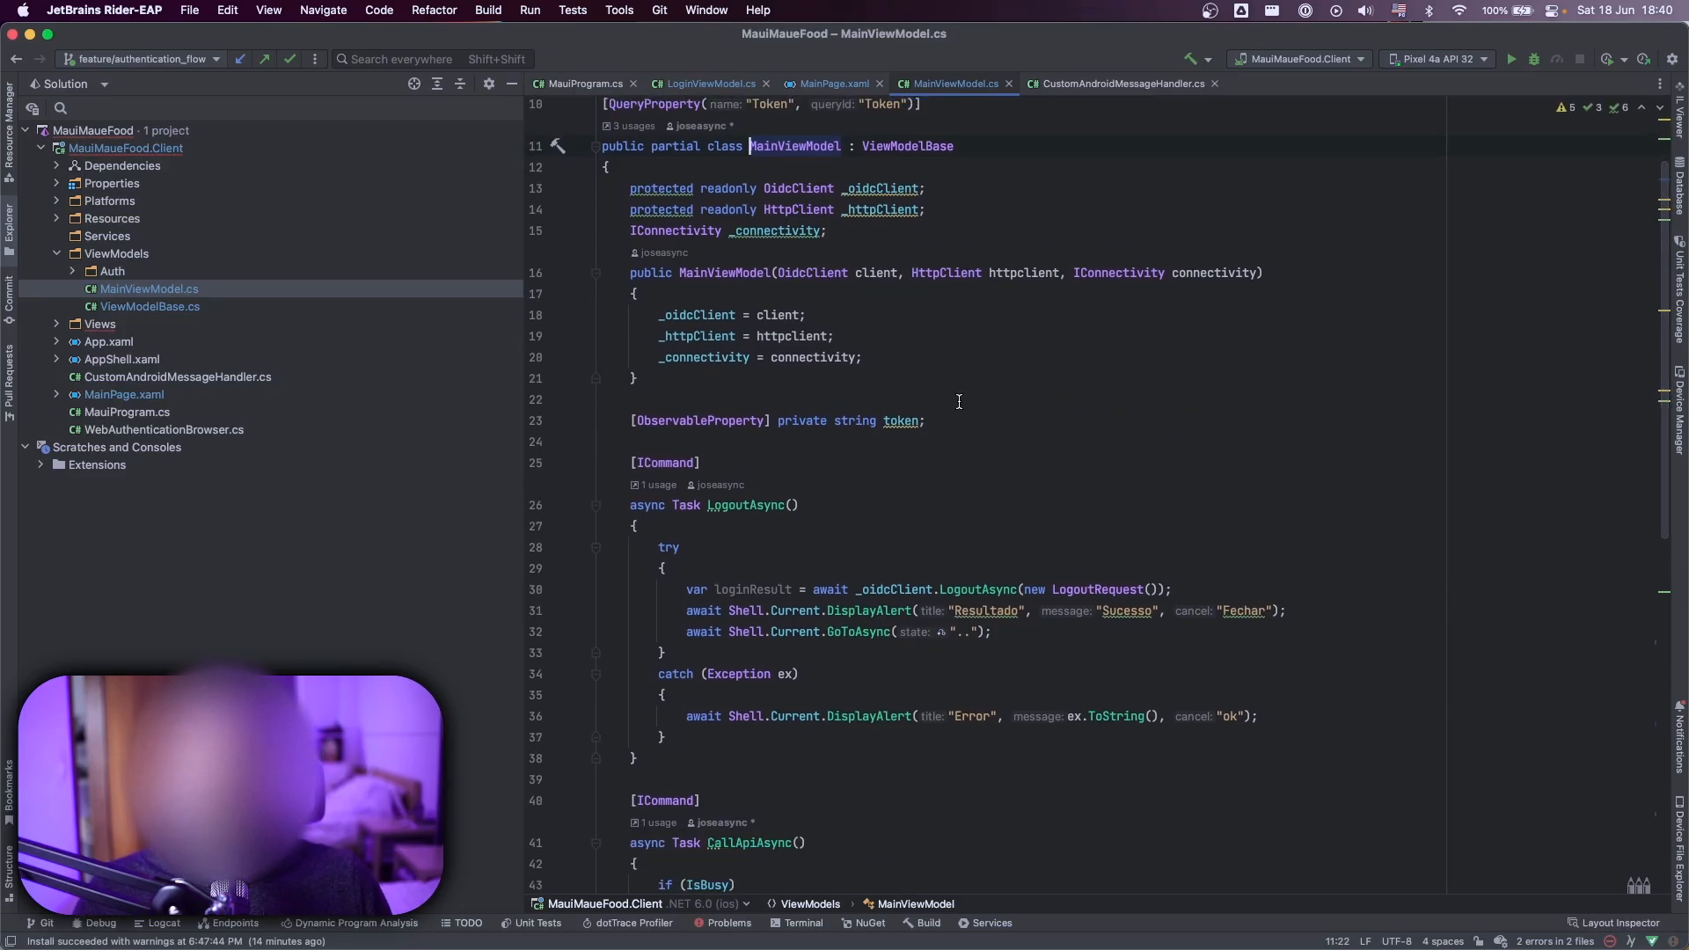
# - Scroll through MainViewModel.cs to review the token property and LogoutAsync and CallApiAsync commands
pyautogui.scroll(-3)
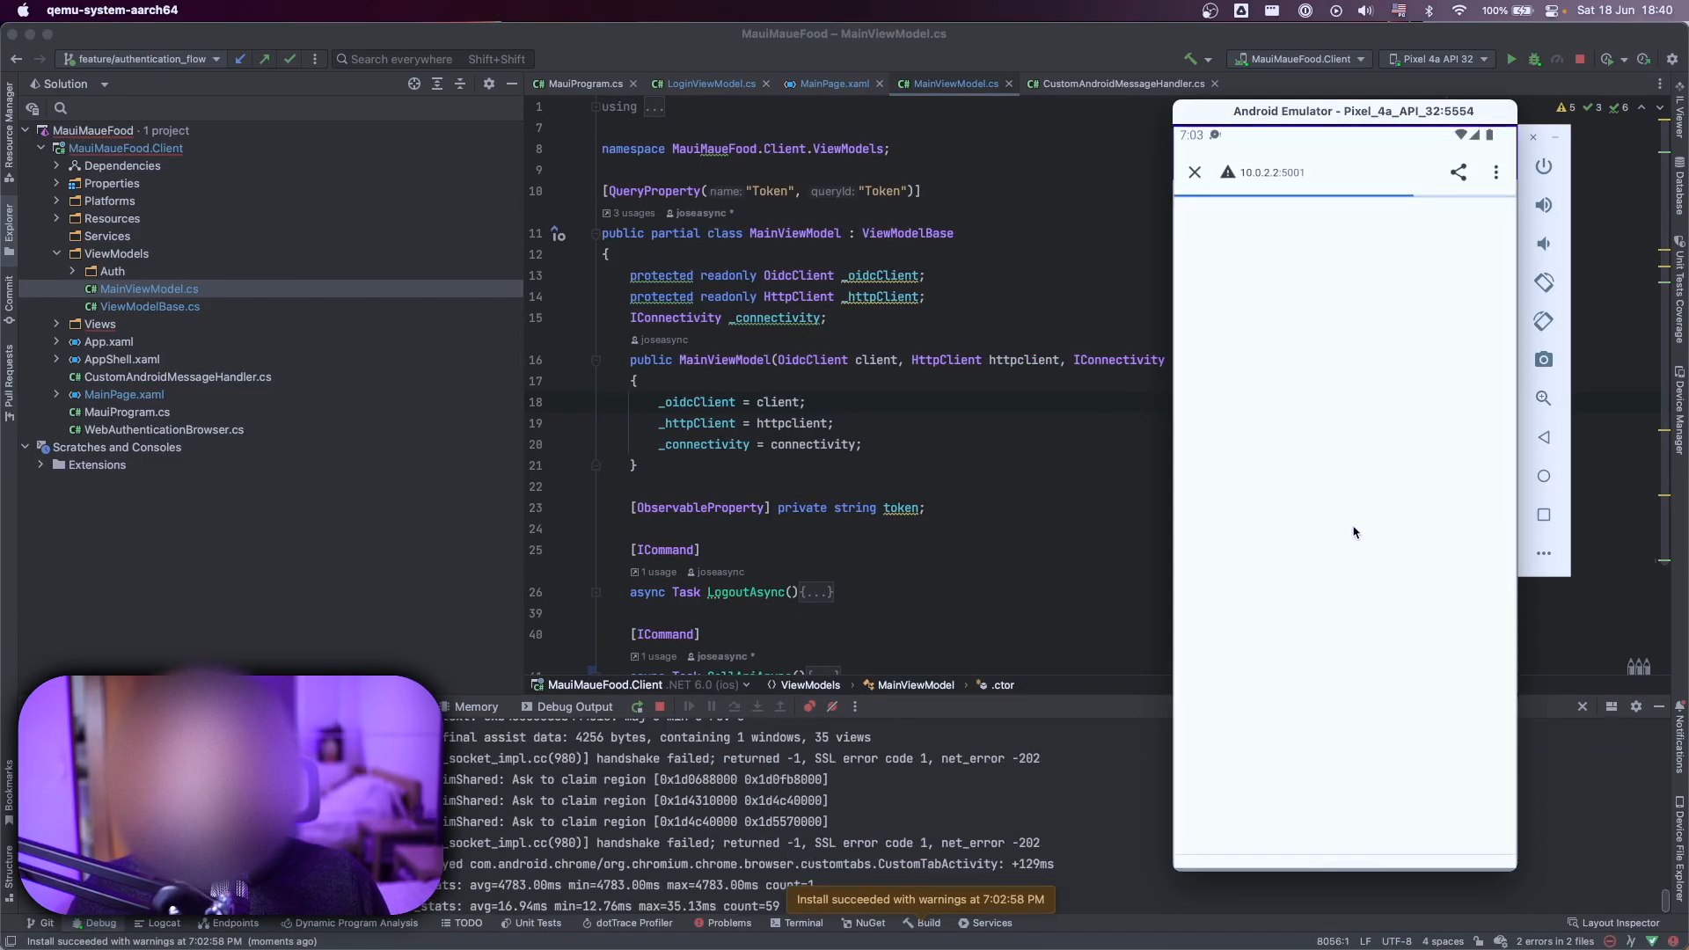
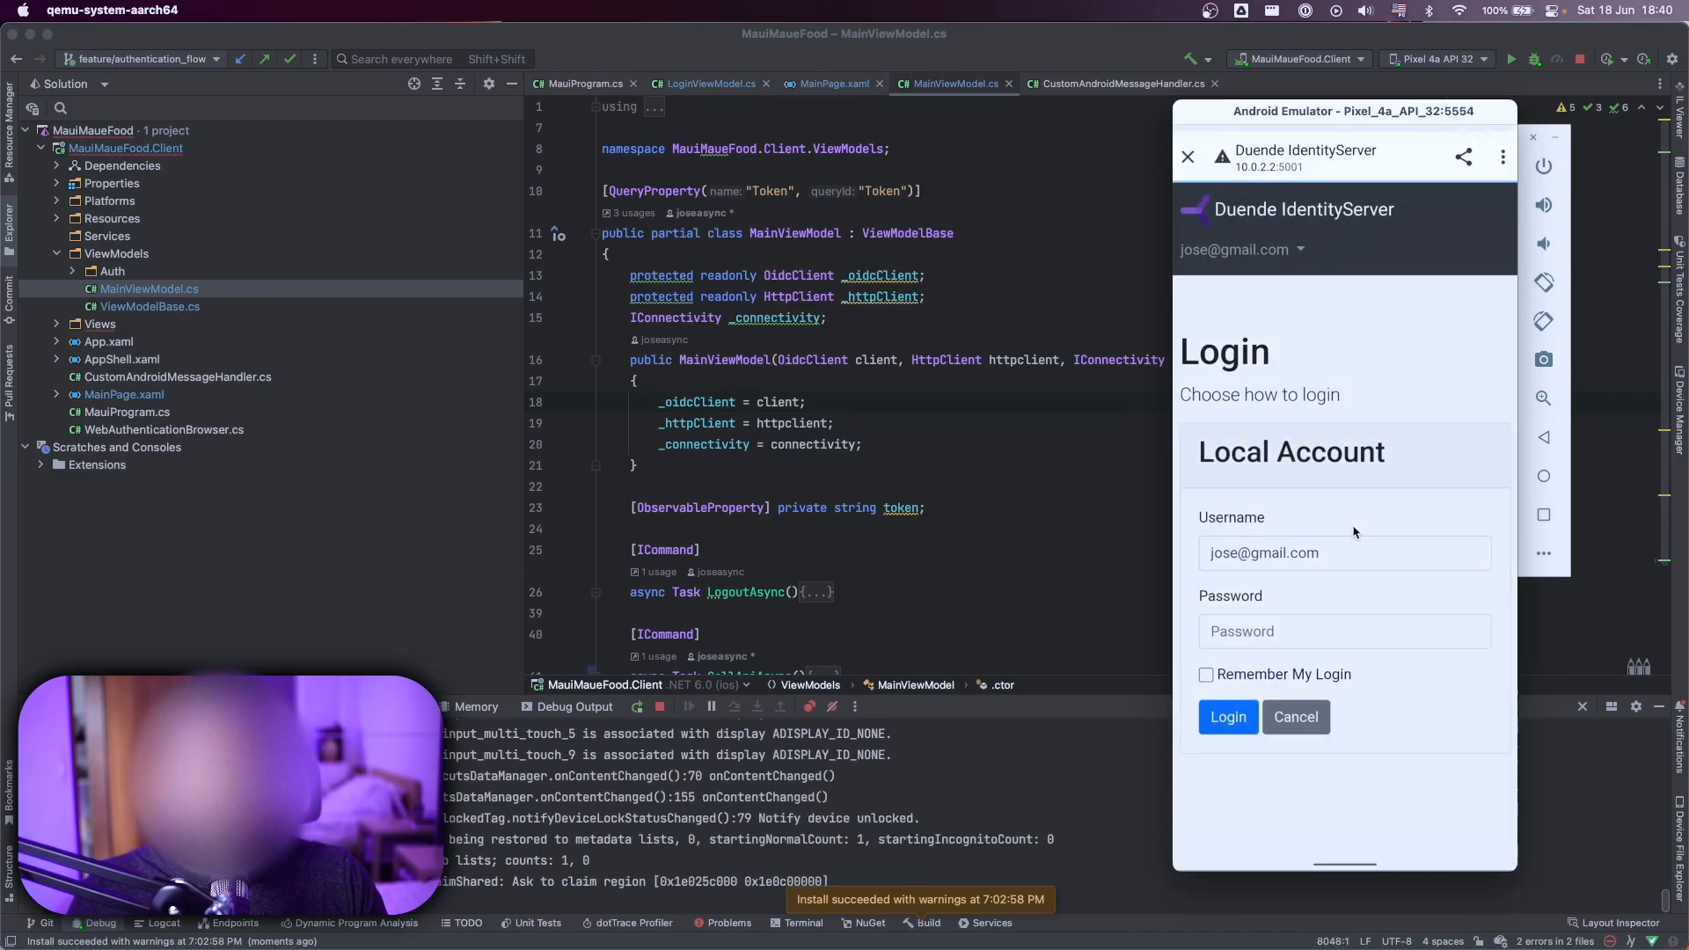
pyautogui.click(1226, 717)
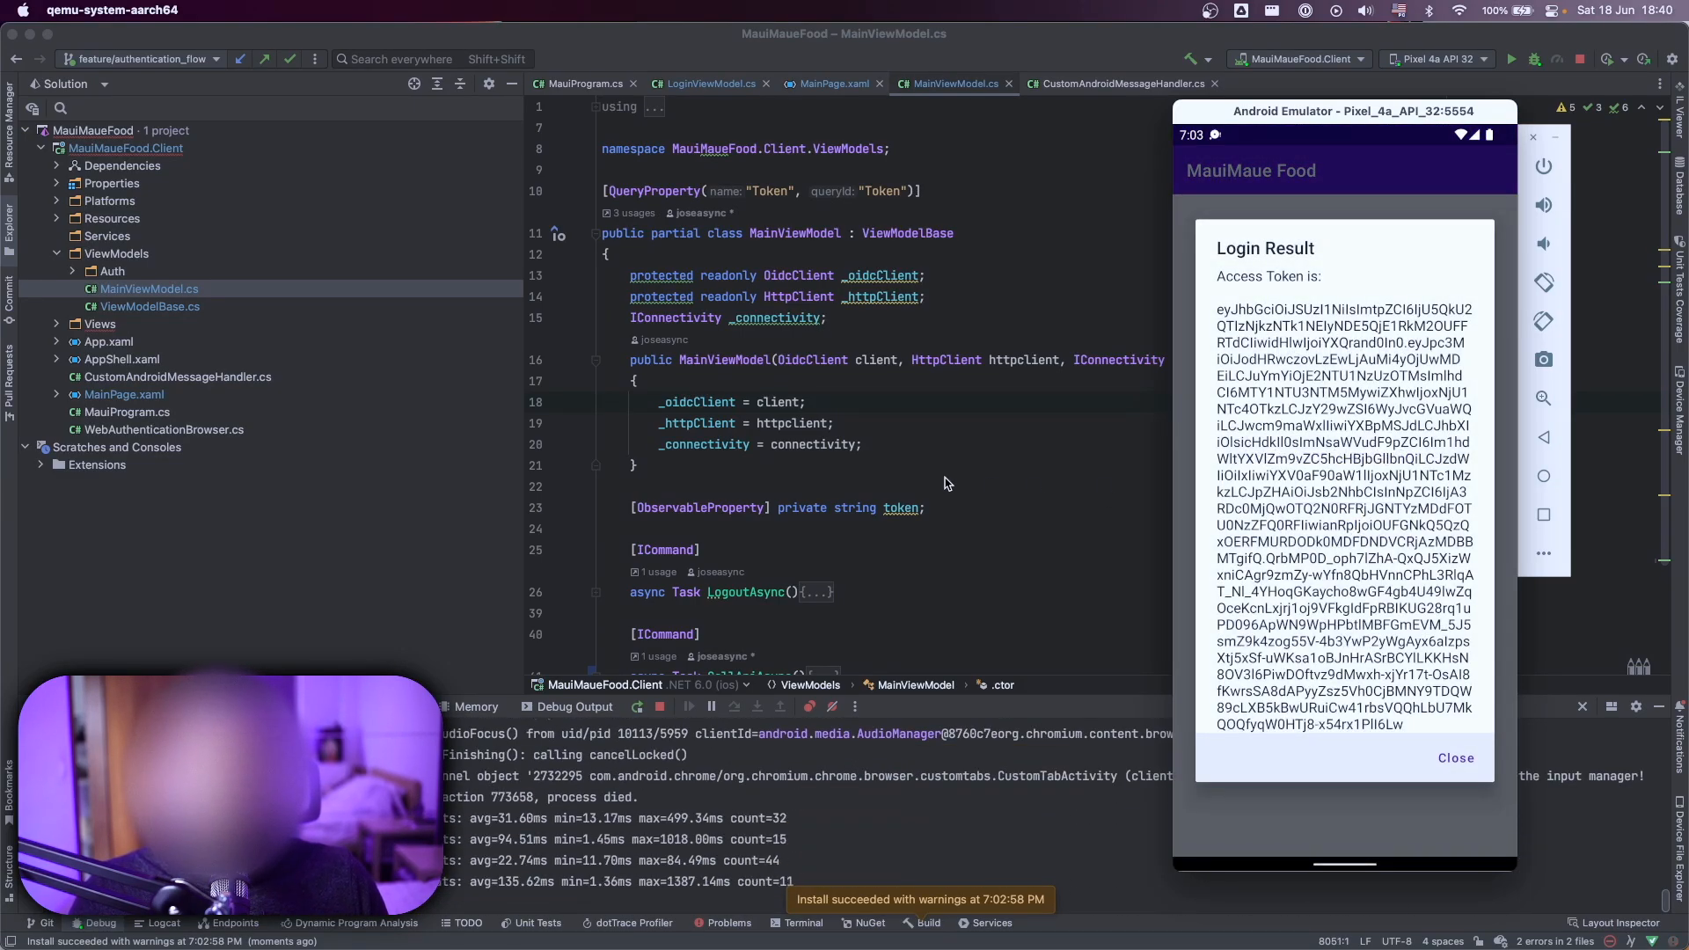
pyautogui.click(1455, 758)
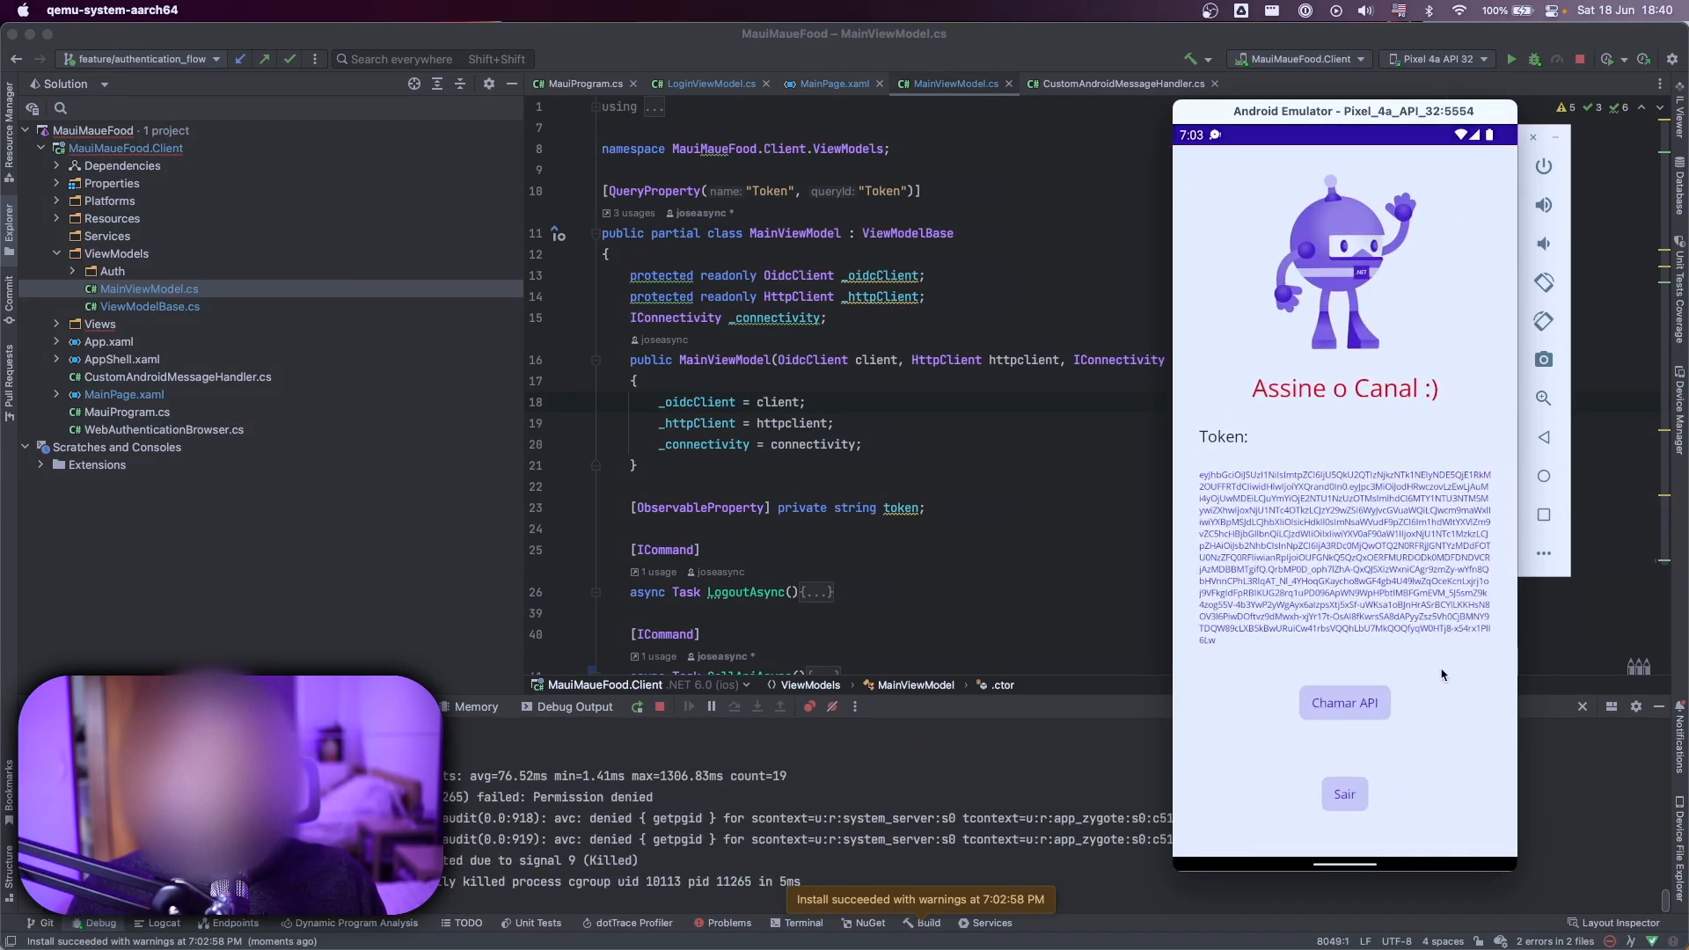
pyautogui.moveTo(1391, 418)
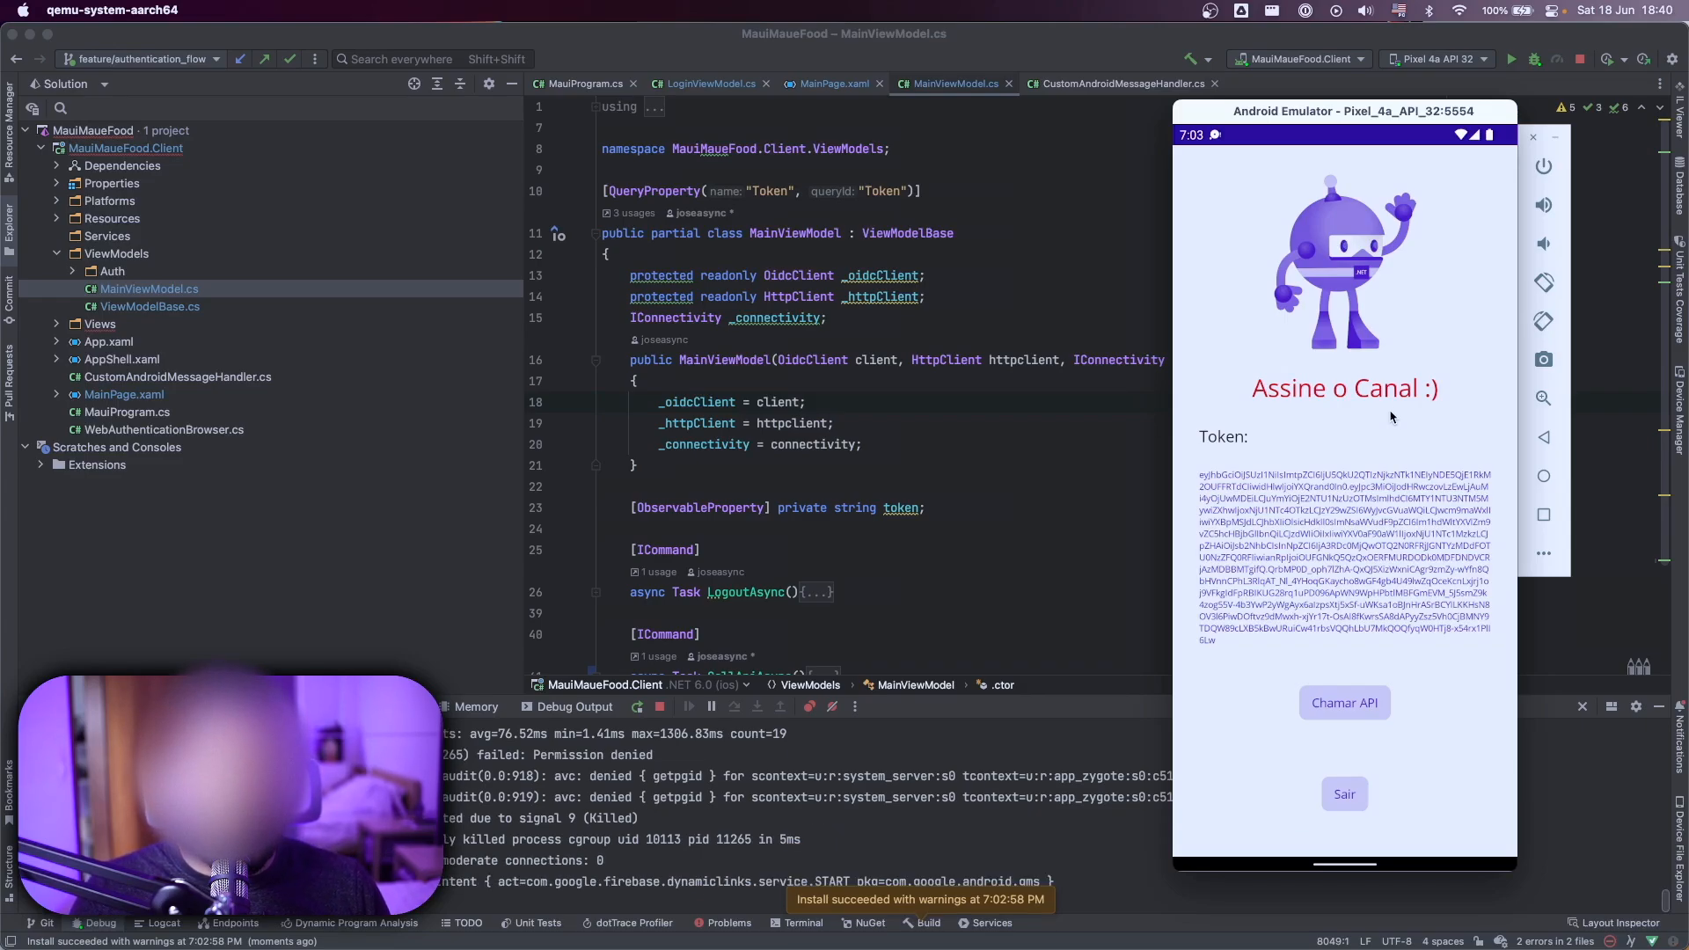
pyautogui.moveTo(1328, 501)
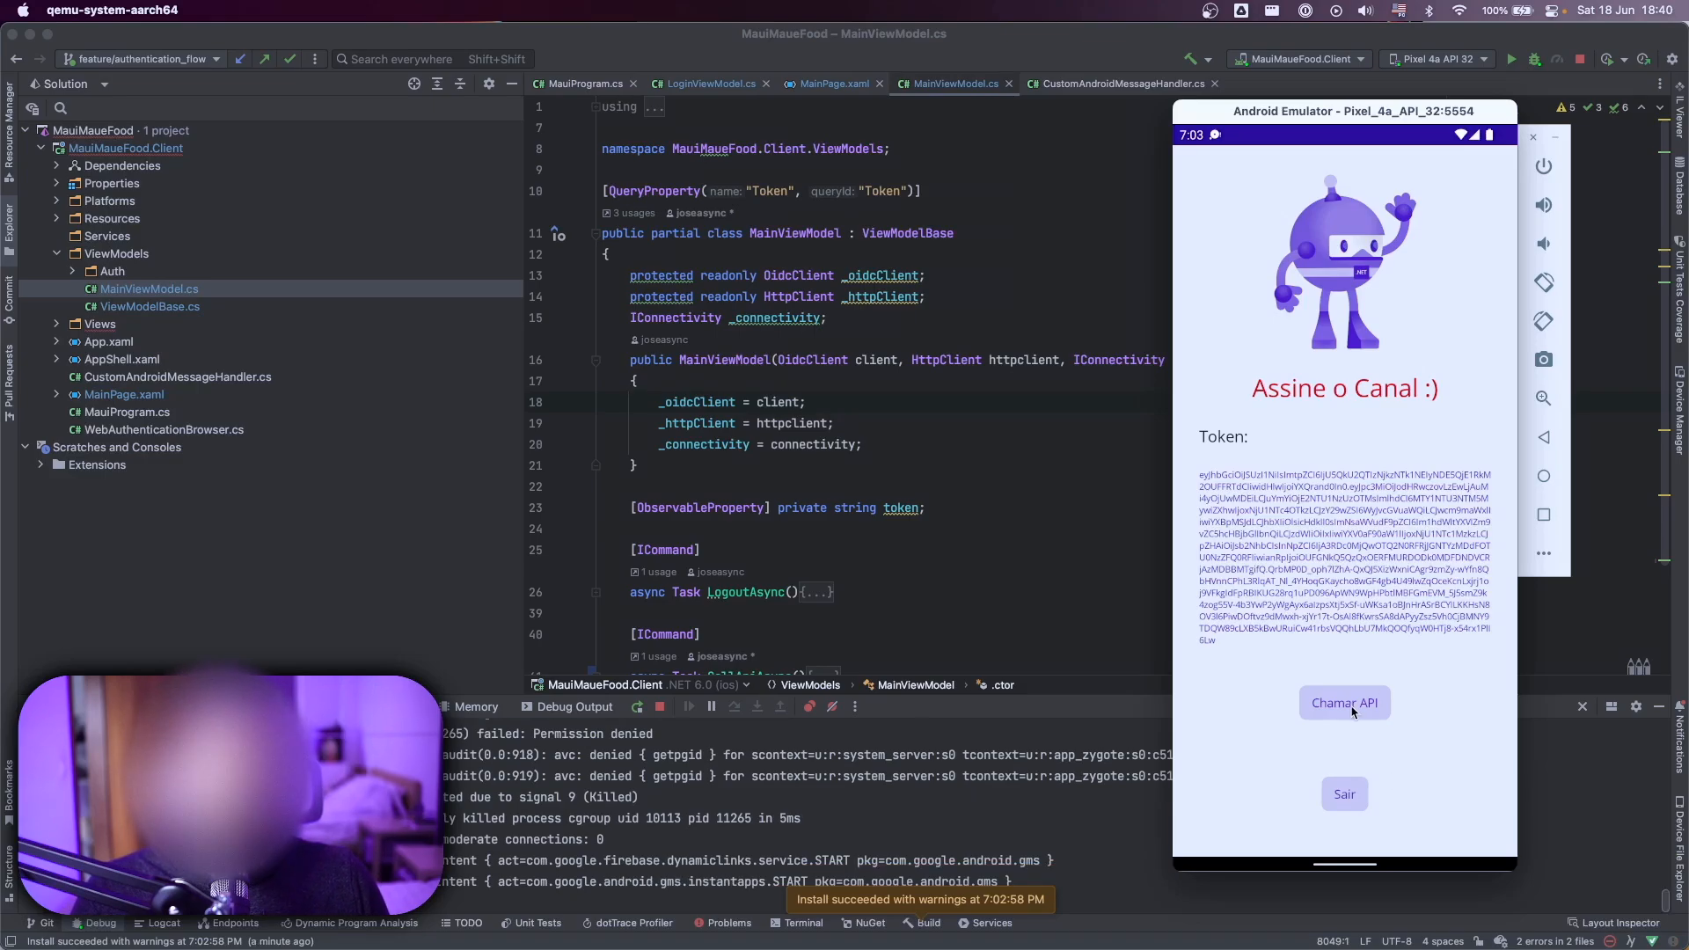
# - Call the protected API with Chamar API and scroll through the Token Claims dialog
pyautogui.click(1343, 702)
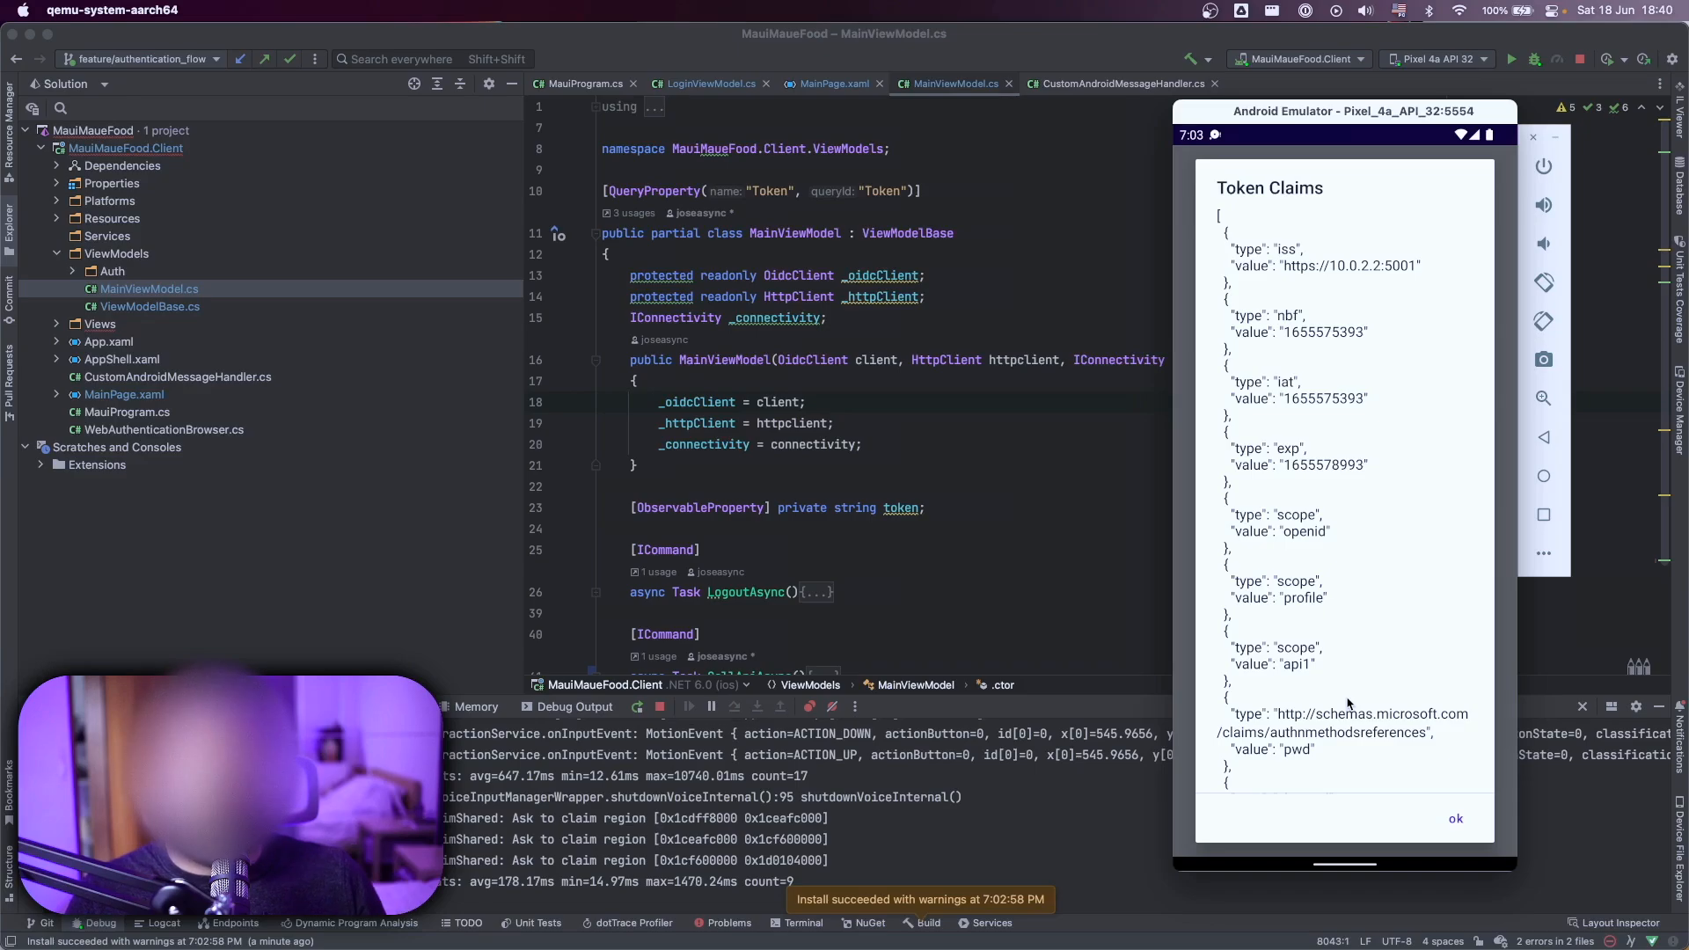
pyautogui.scroll(-3)
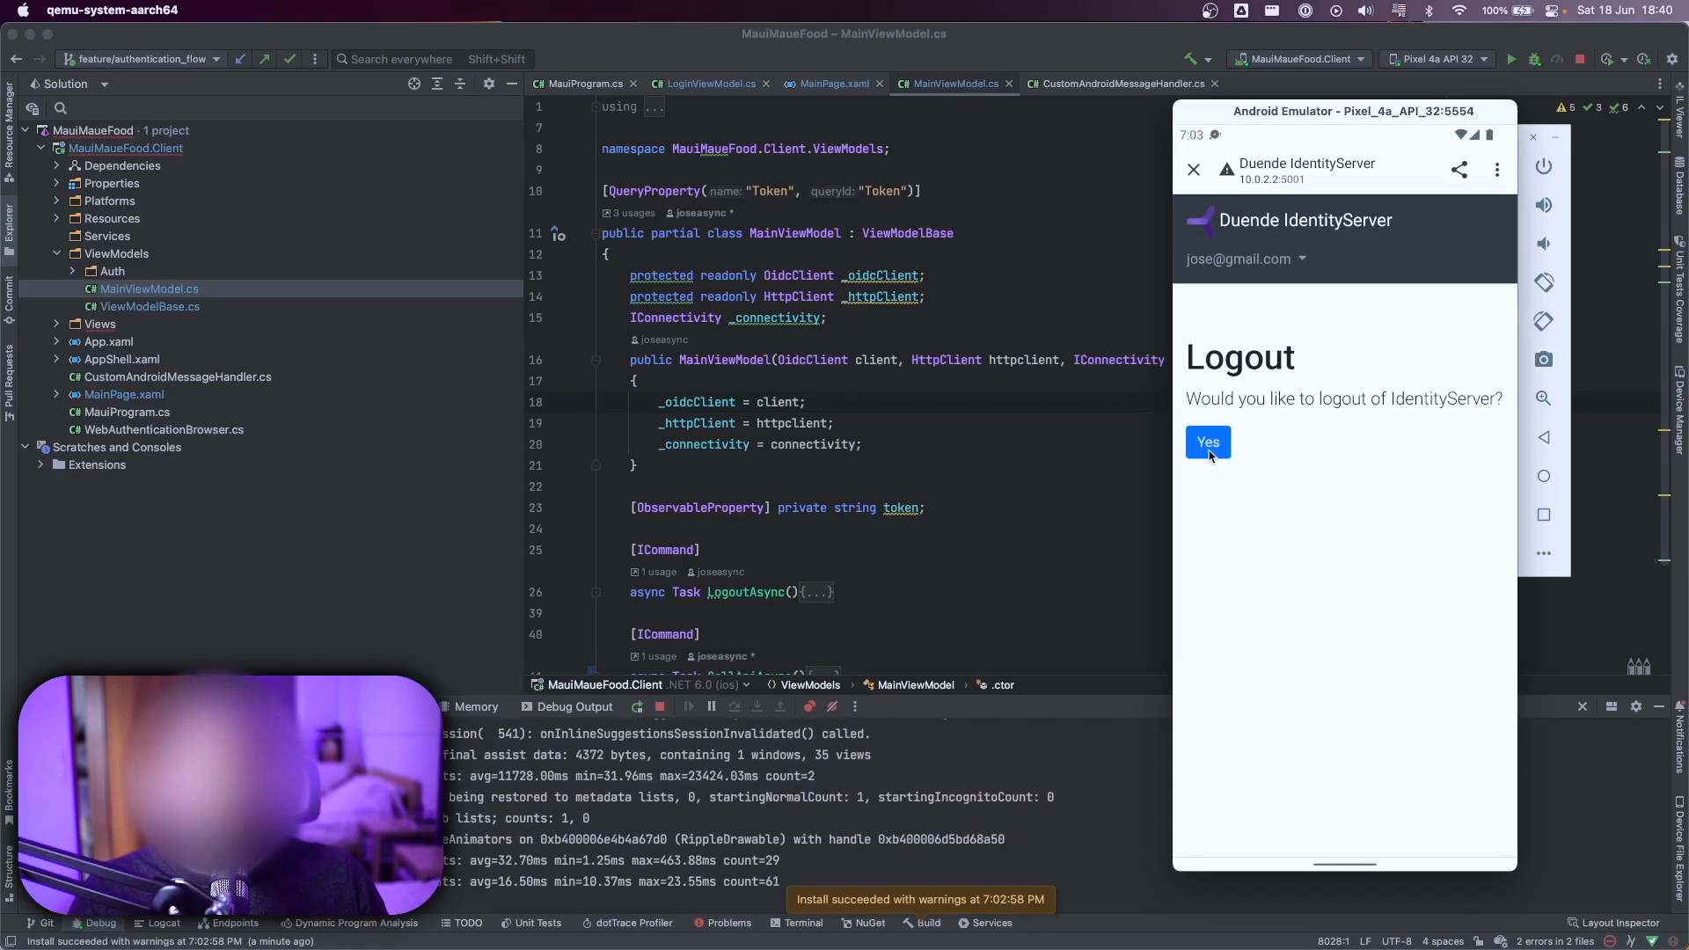
# - Confirm Yes on the IdentityServer Logout page and close the Resultado dialog
pyautogui.click(1206, 442)
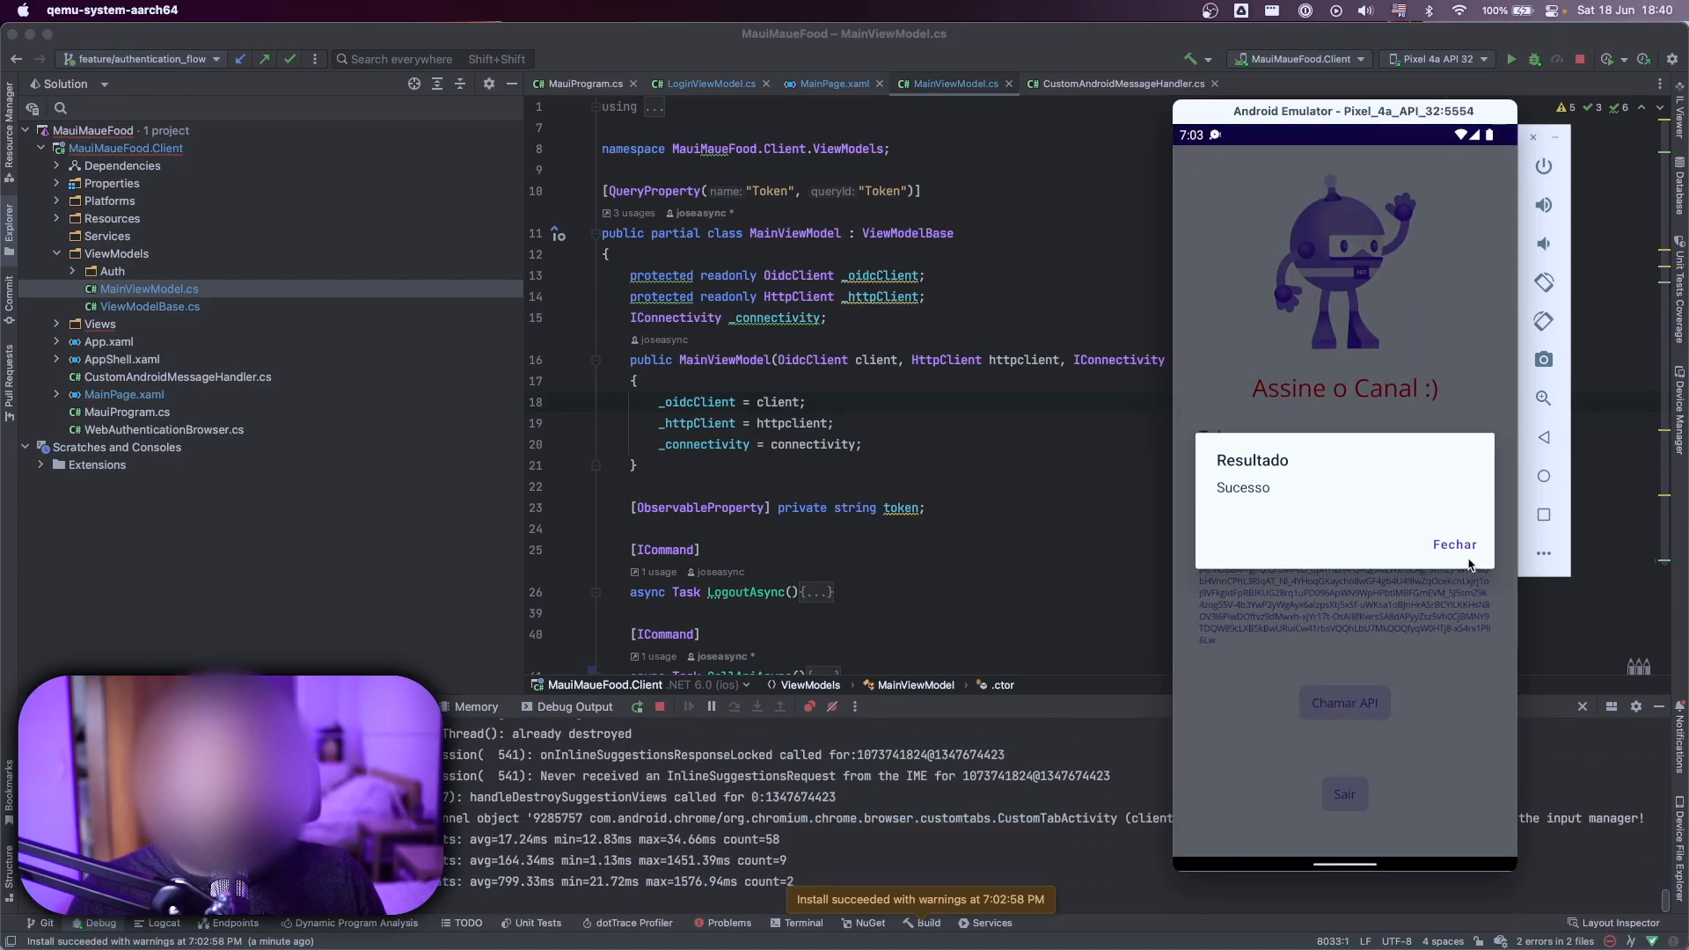
pyautogui.click(1454, 543)
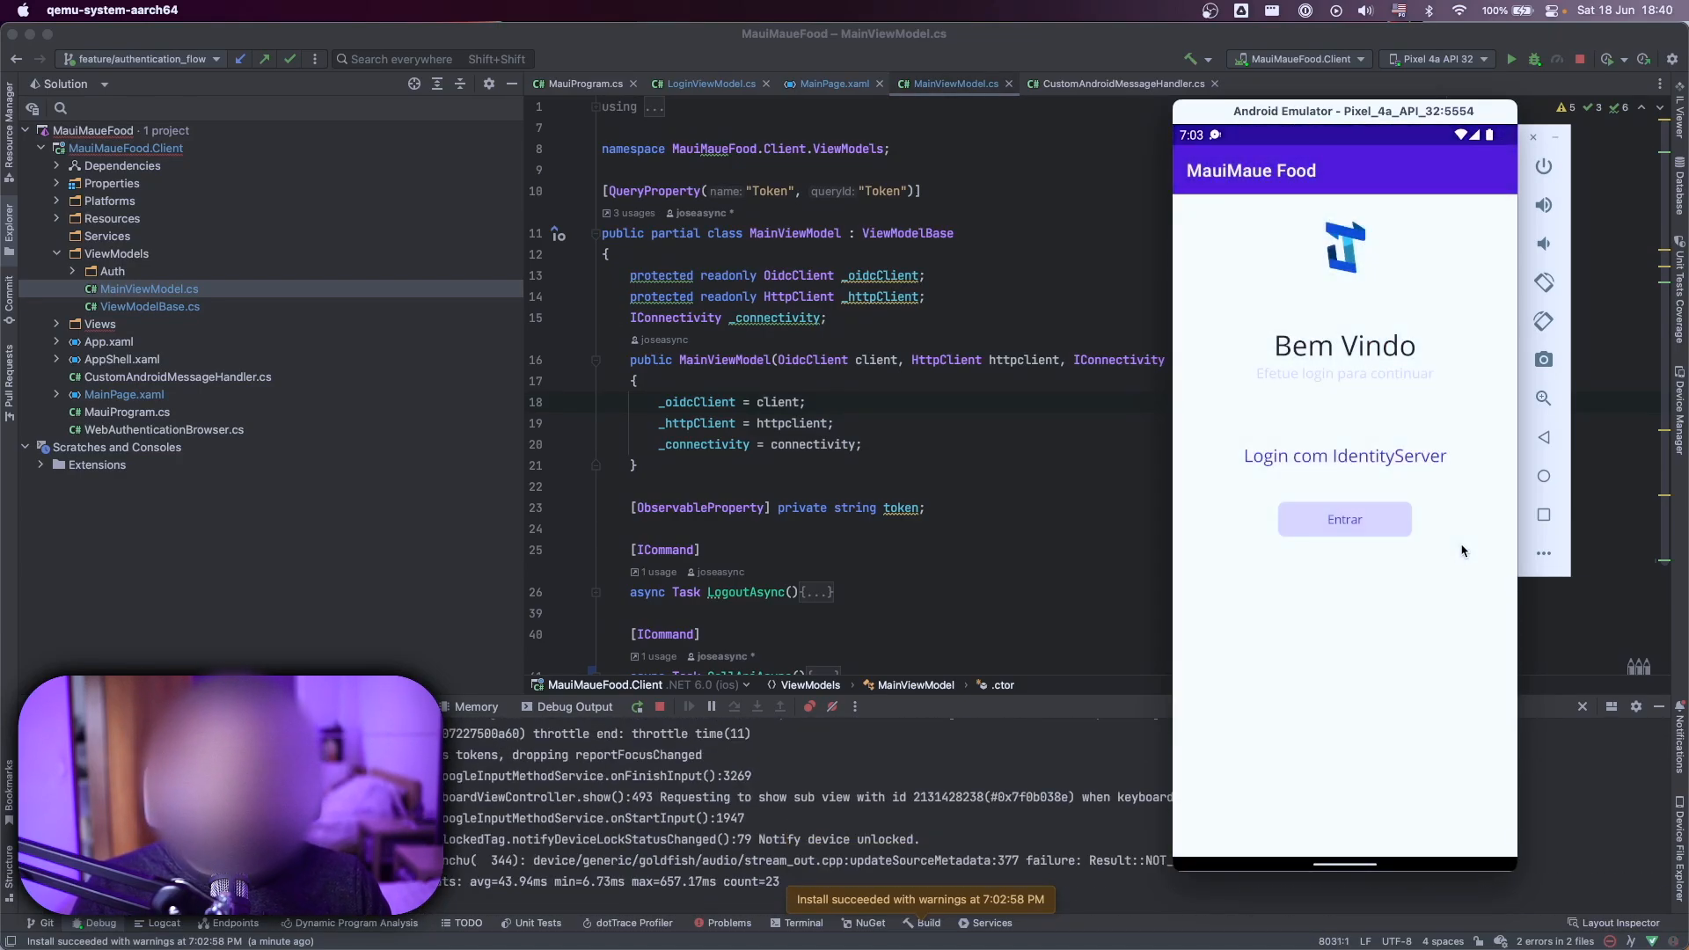